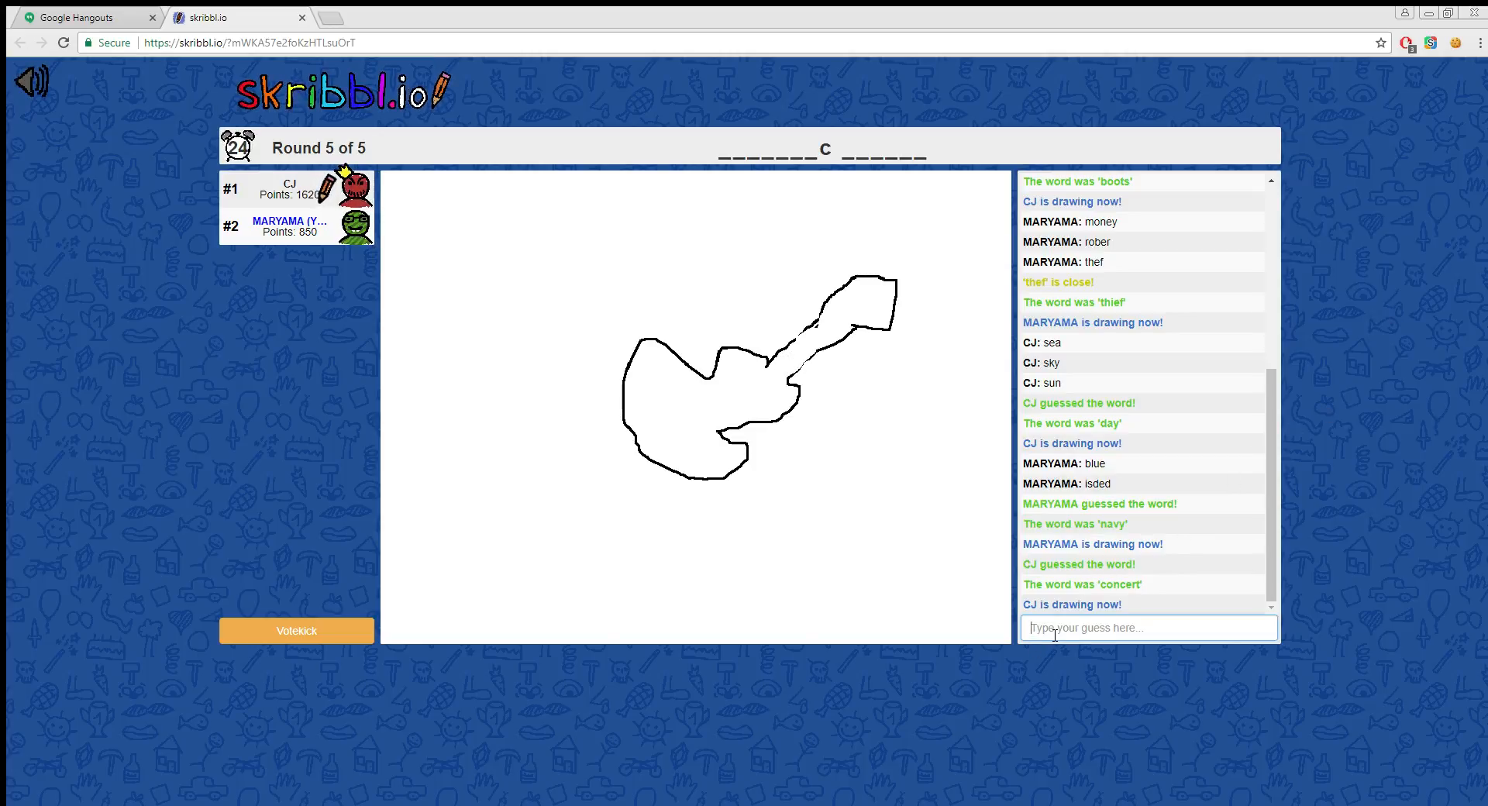
mouse_move(1359, 152)
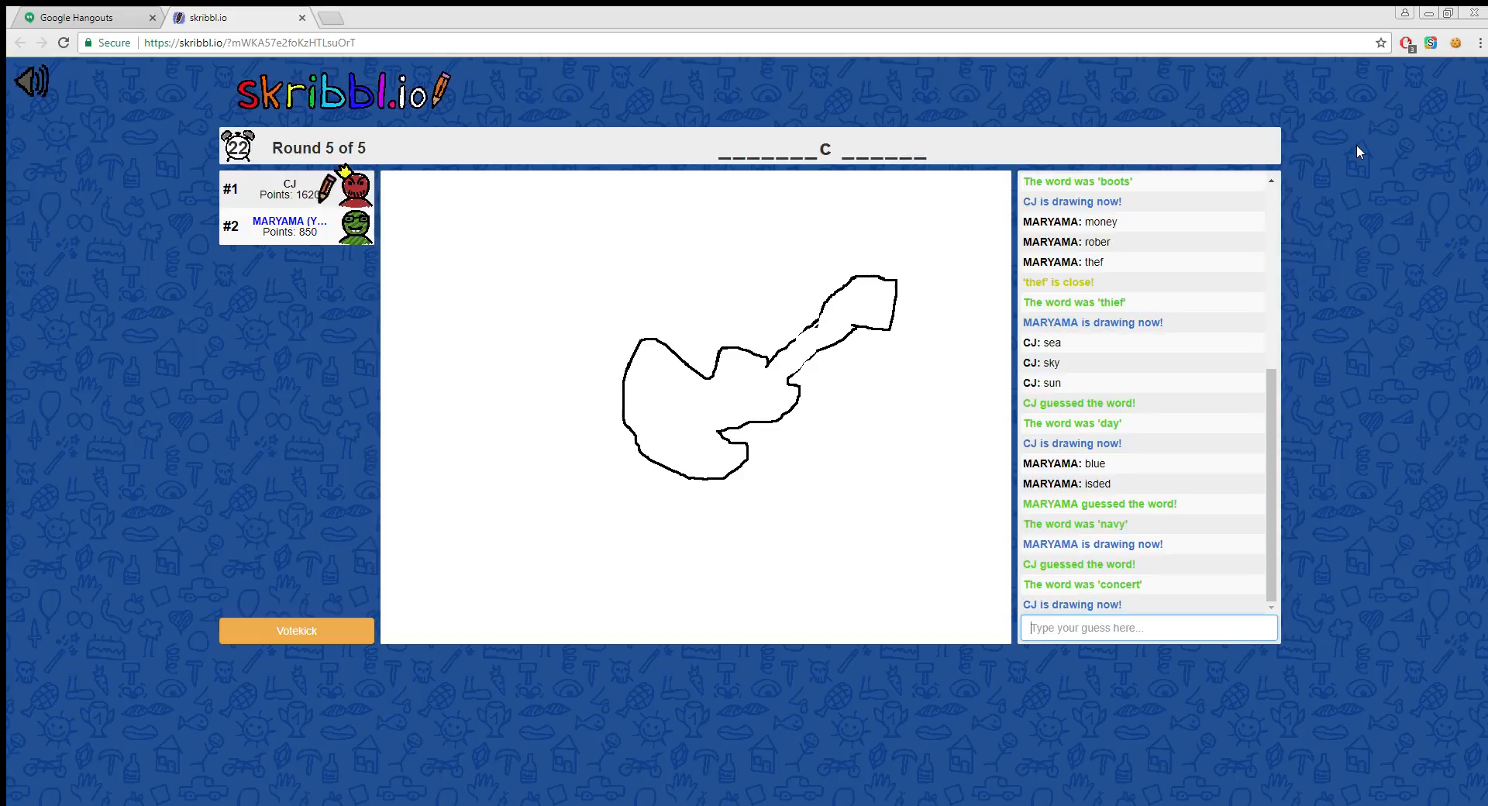
Step: Send the guess 'lick gauter' in chat for the guitar drawing before time runs out
text(lick)
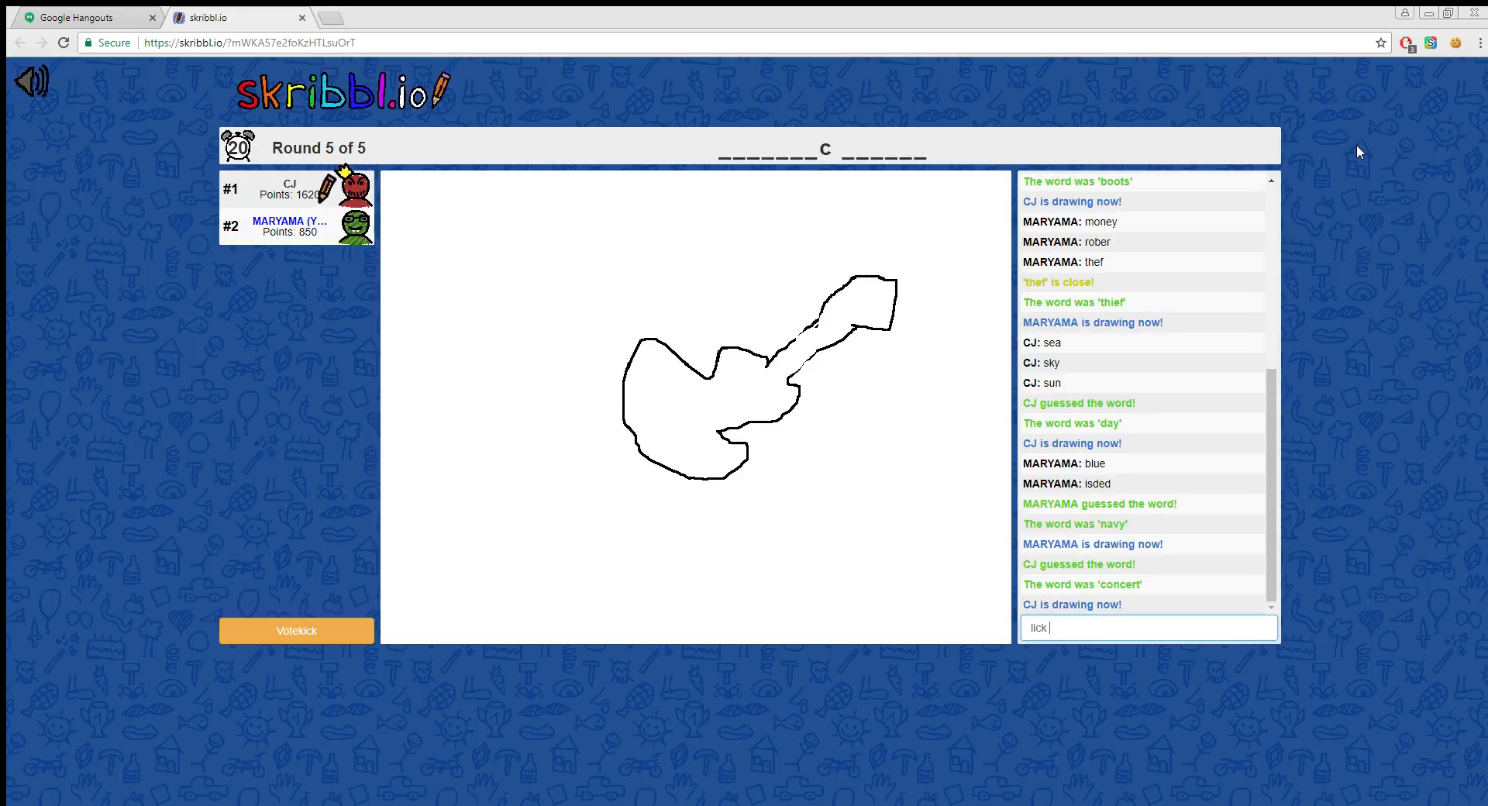
text(gau)
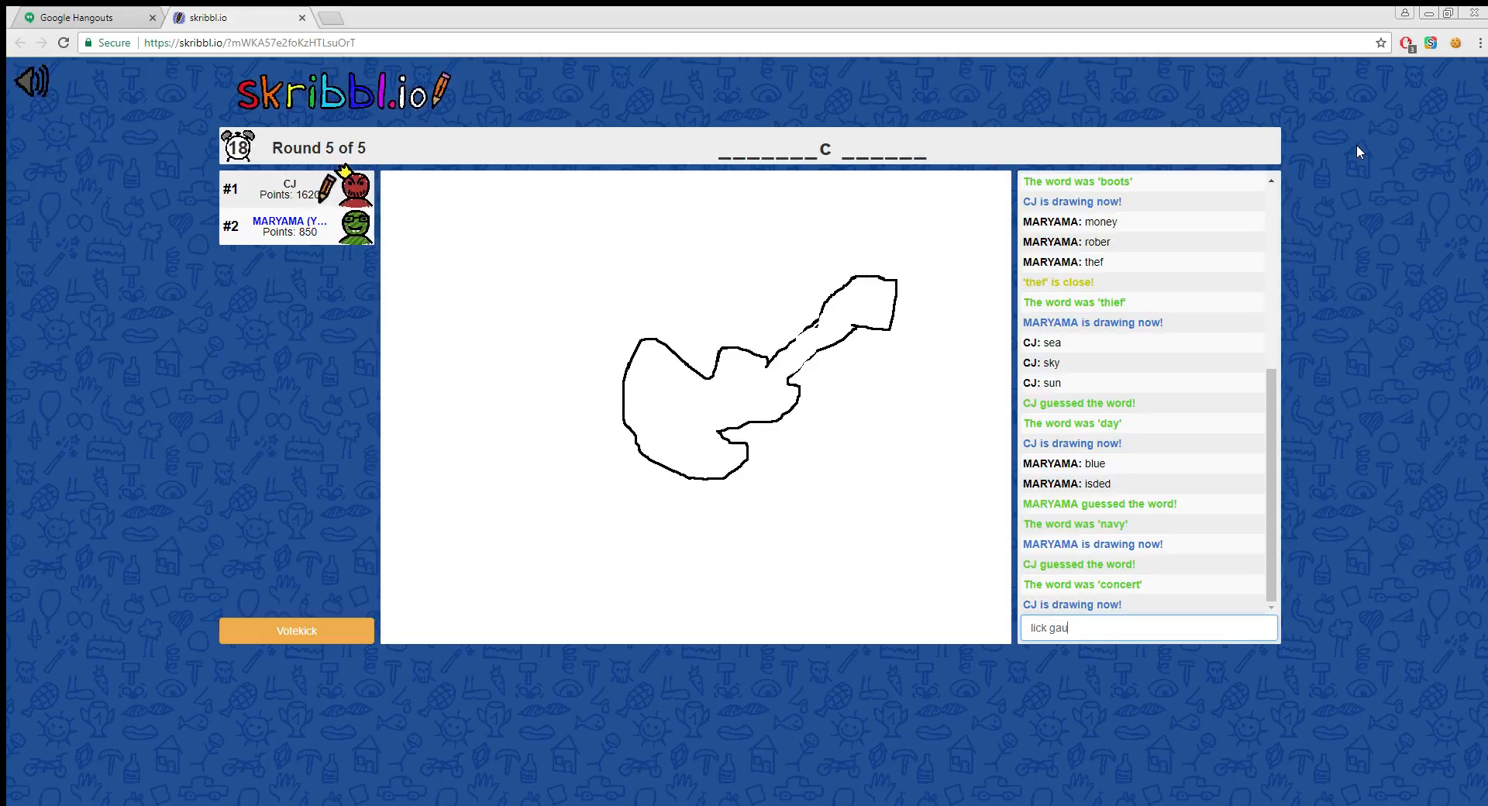
key(Return)
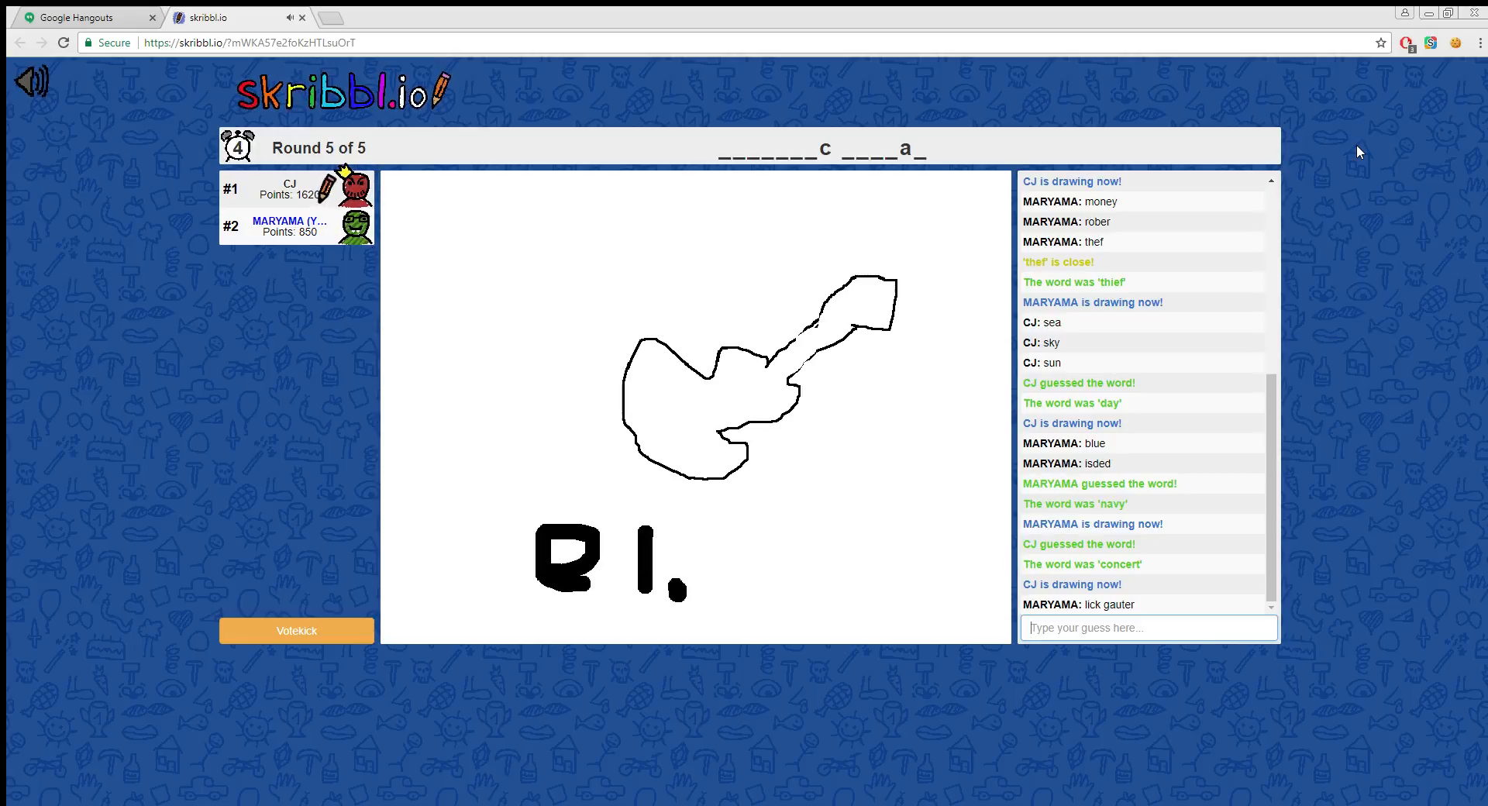
drag(645, 536, 707, 593)
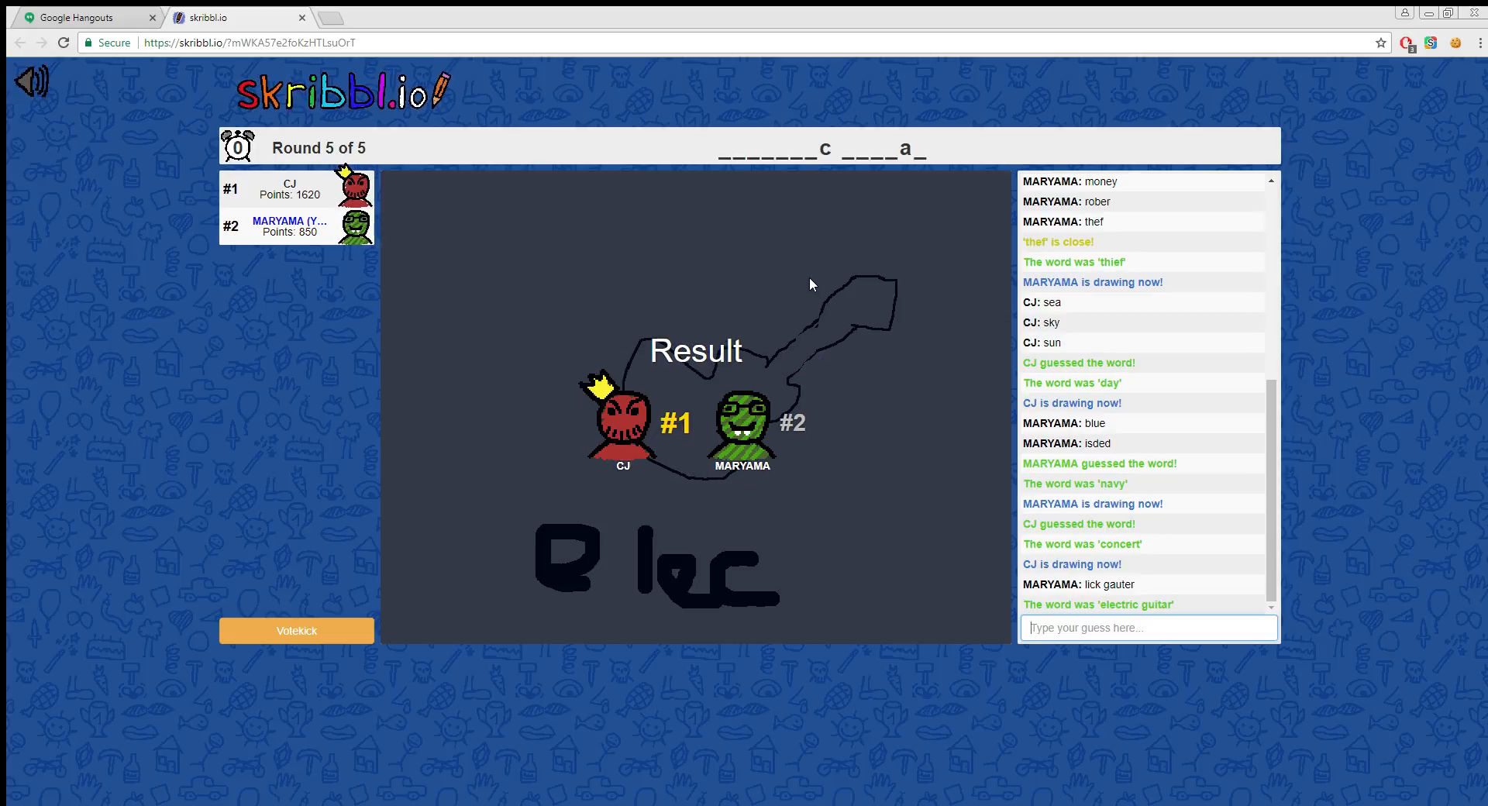
mouse_move(848, 314)
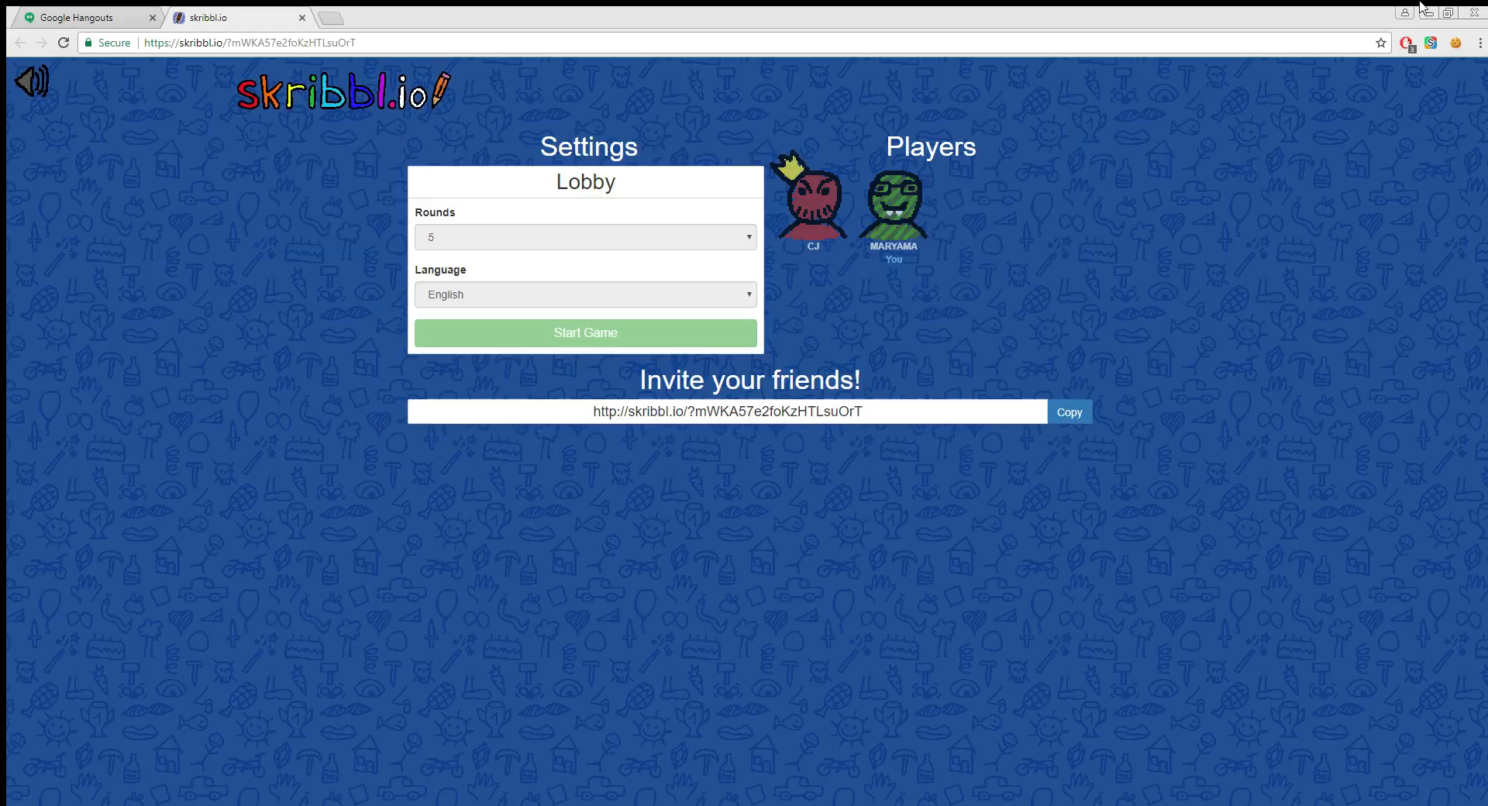
mouse_move(814, 255)
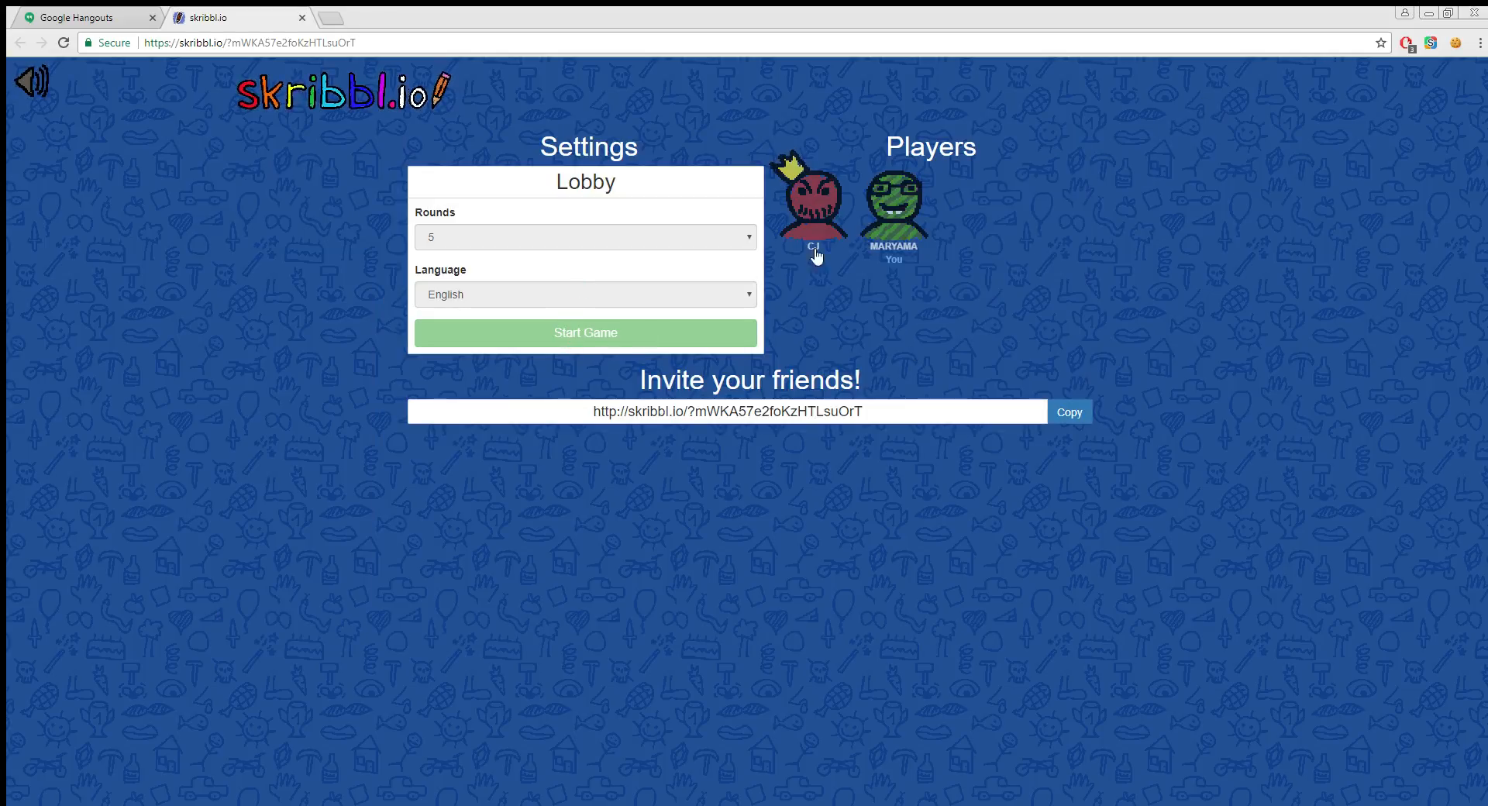
mouse_move(956, 230)
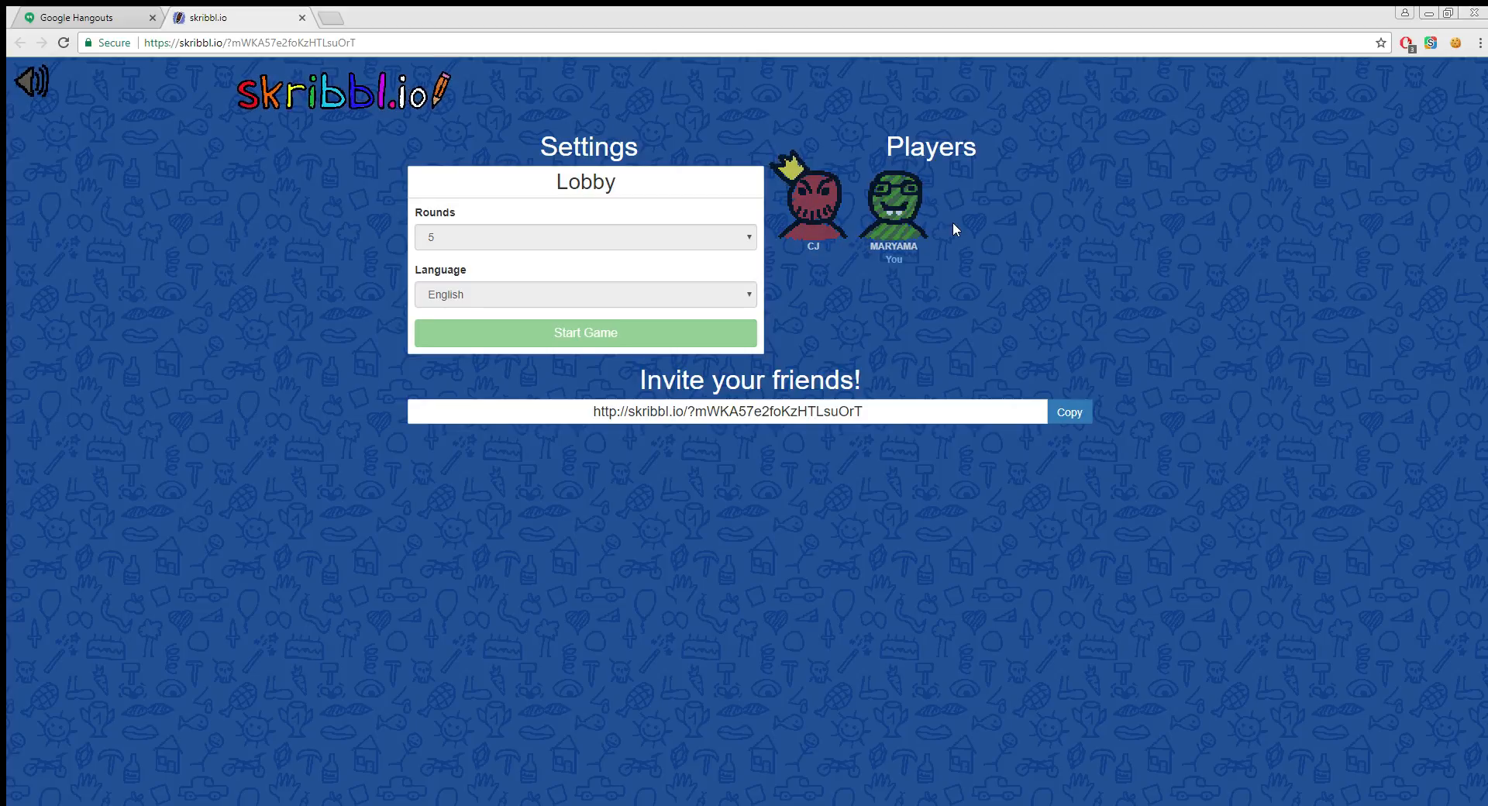
mouse_move(1400, 31)
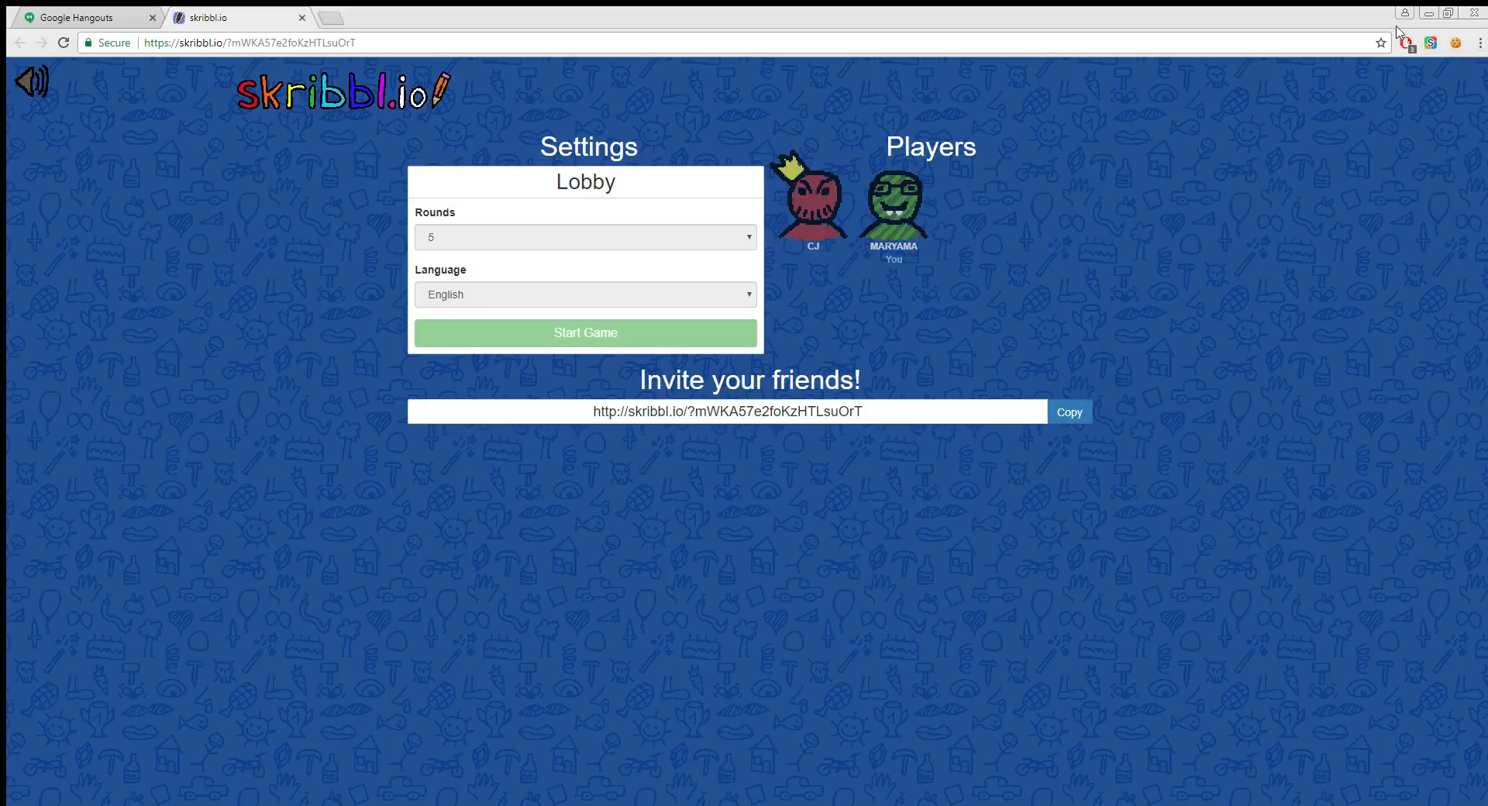
mouse_move(827, 85)
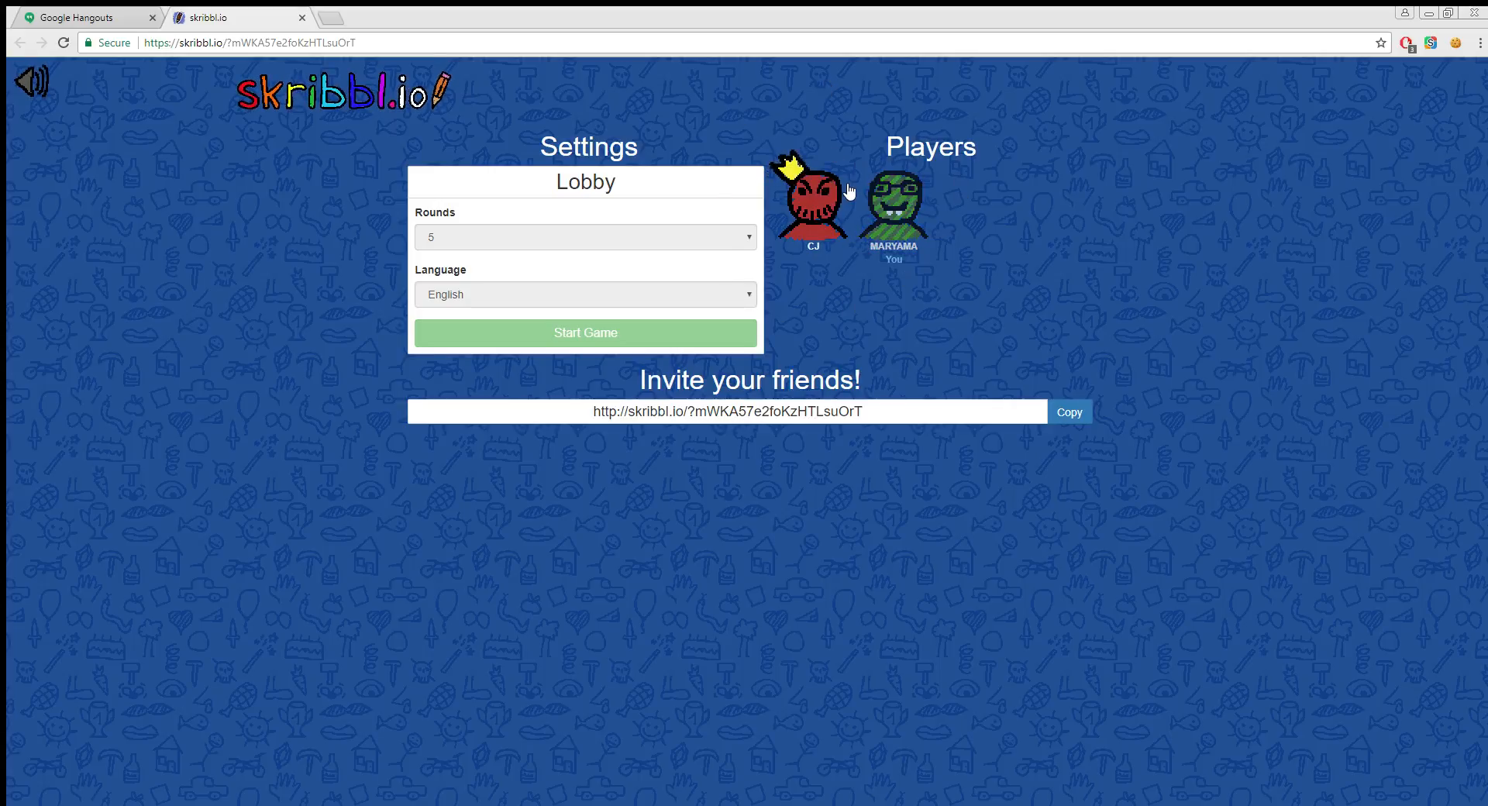
mouse_move(848, 182)
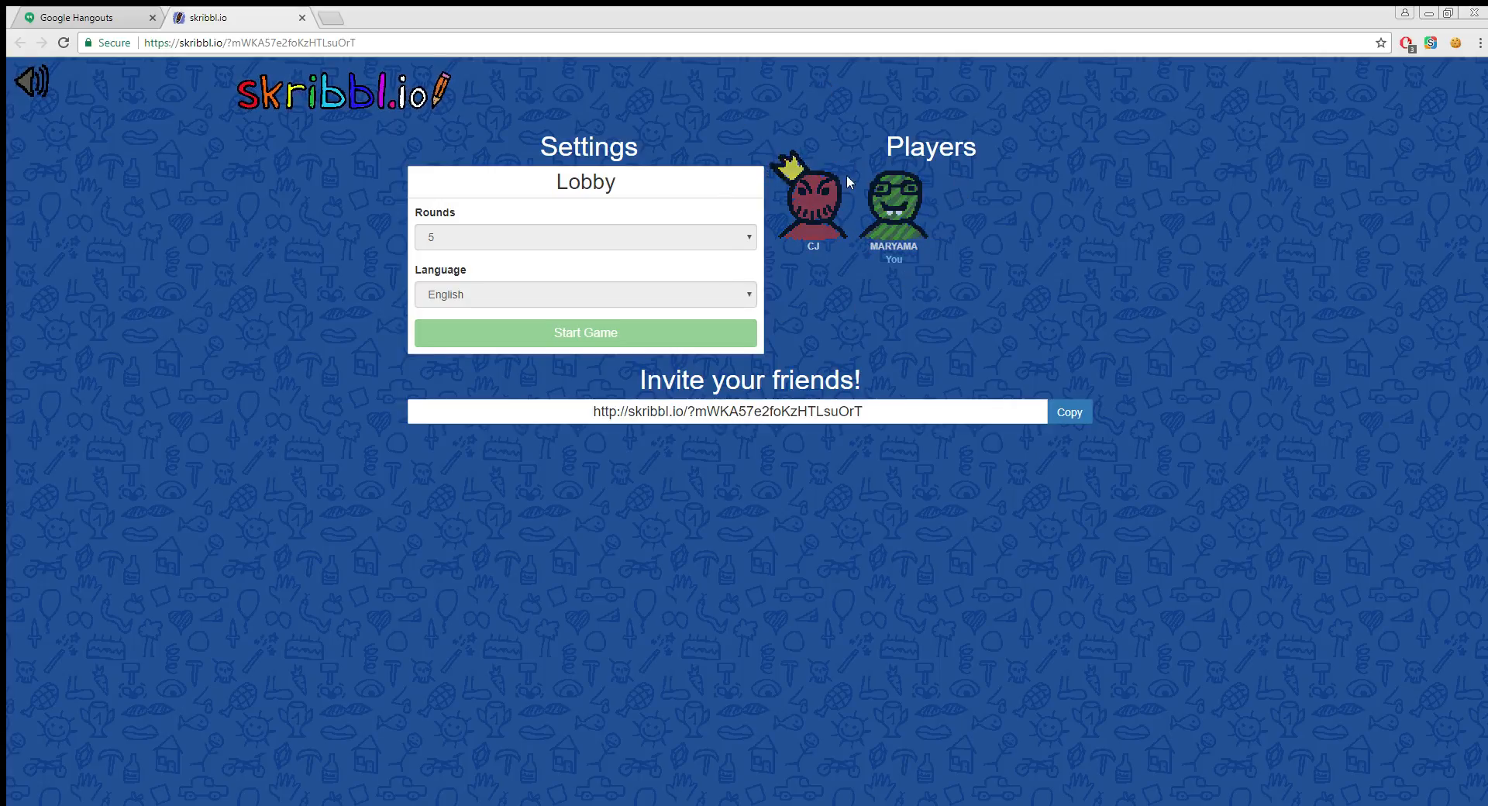
mouse_move(849, 97)
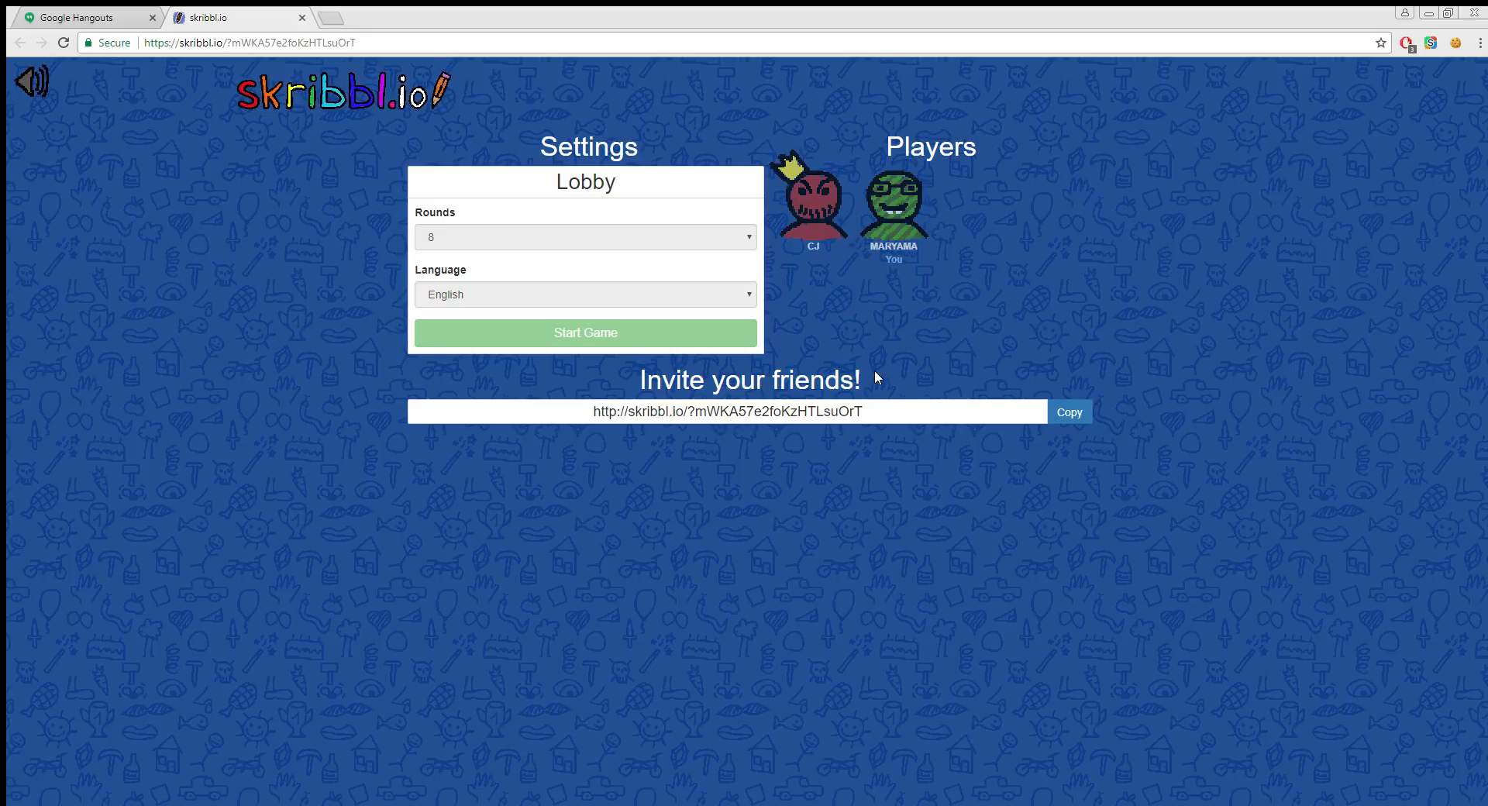
mouse_move(850, 119)
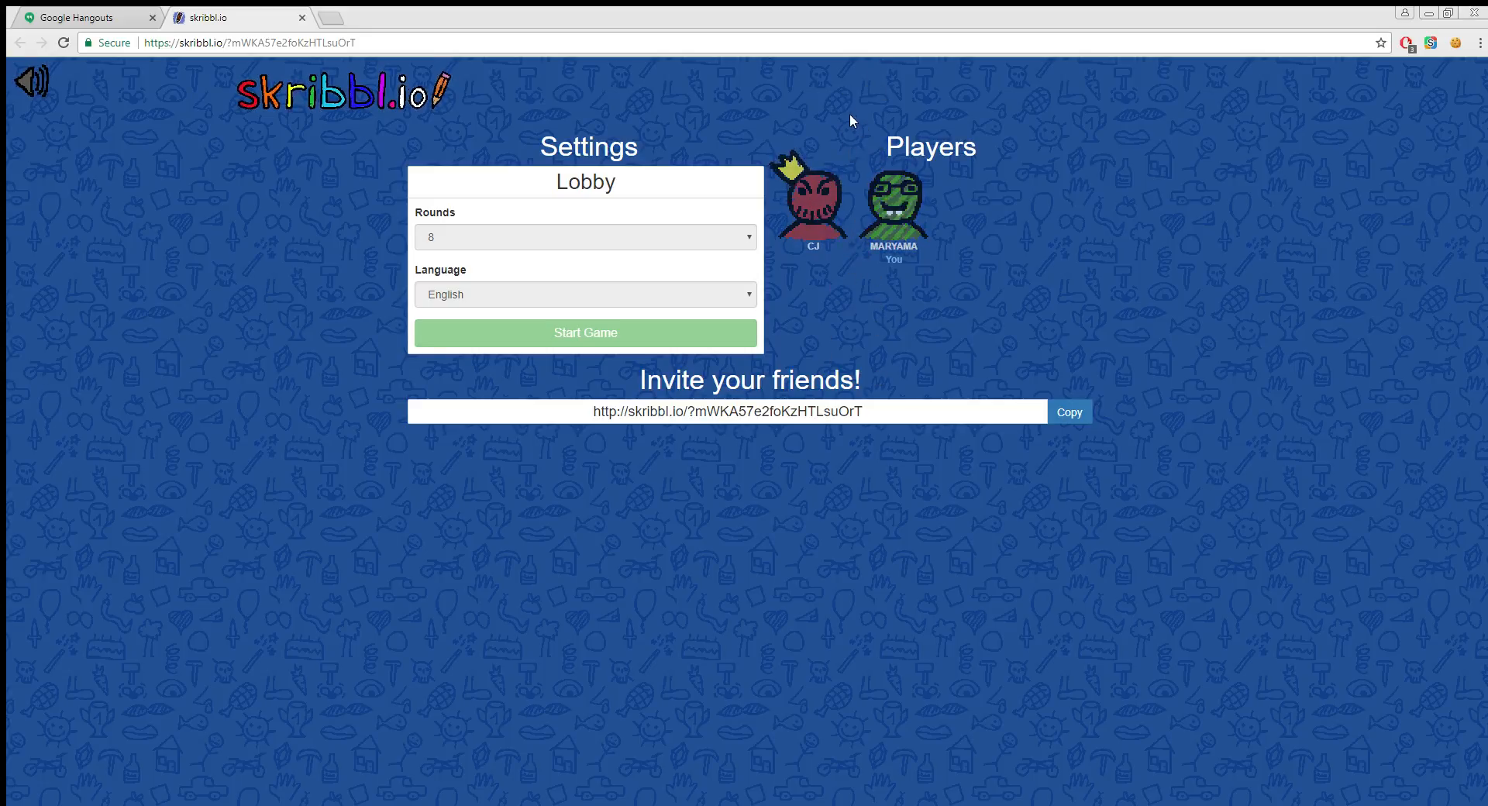
mouse_move(764, 327)
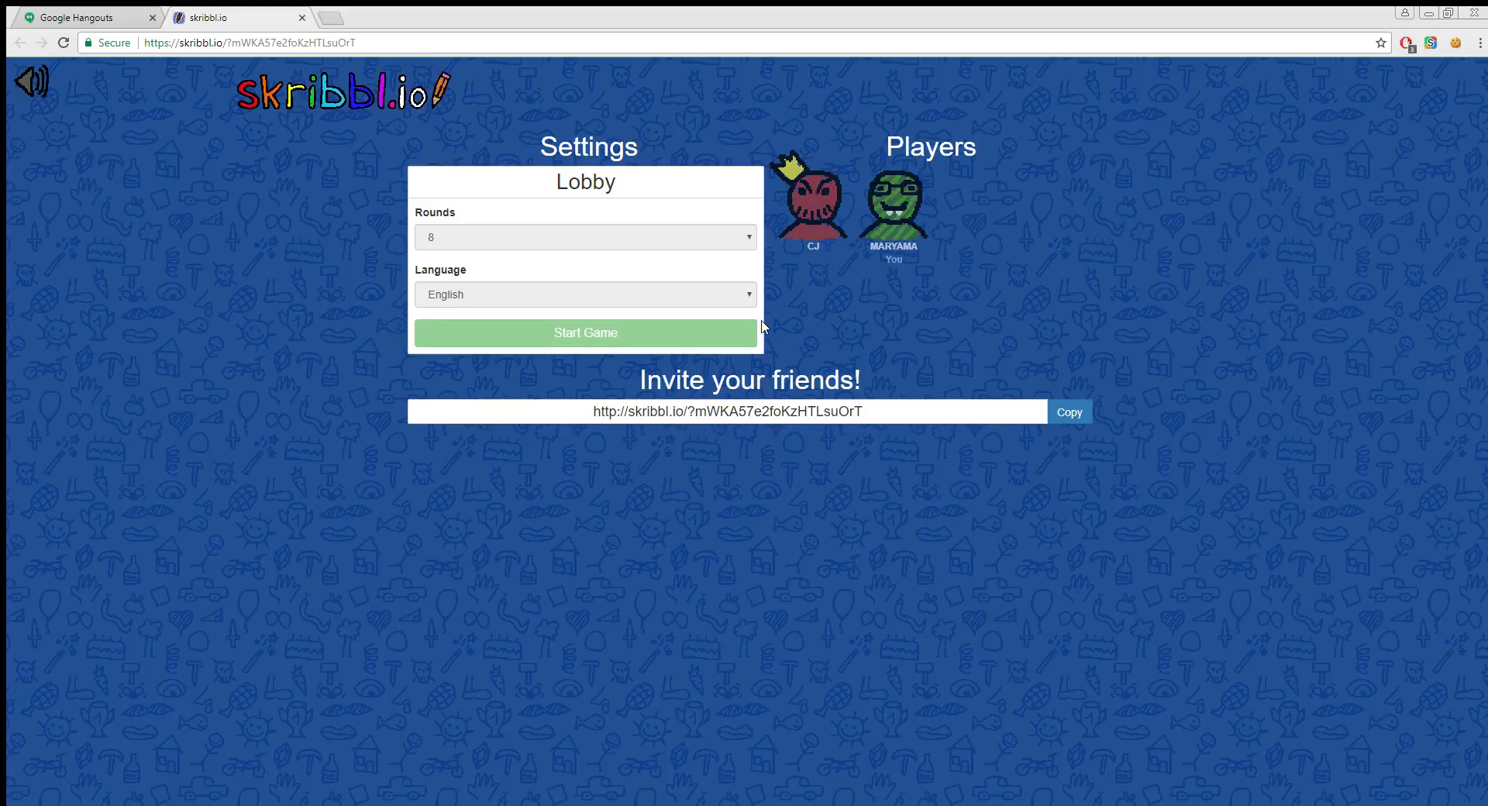
mouse_move(718, 316)
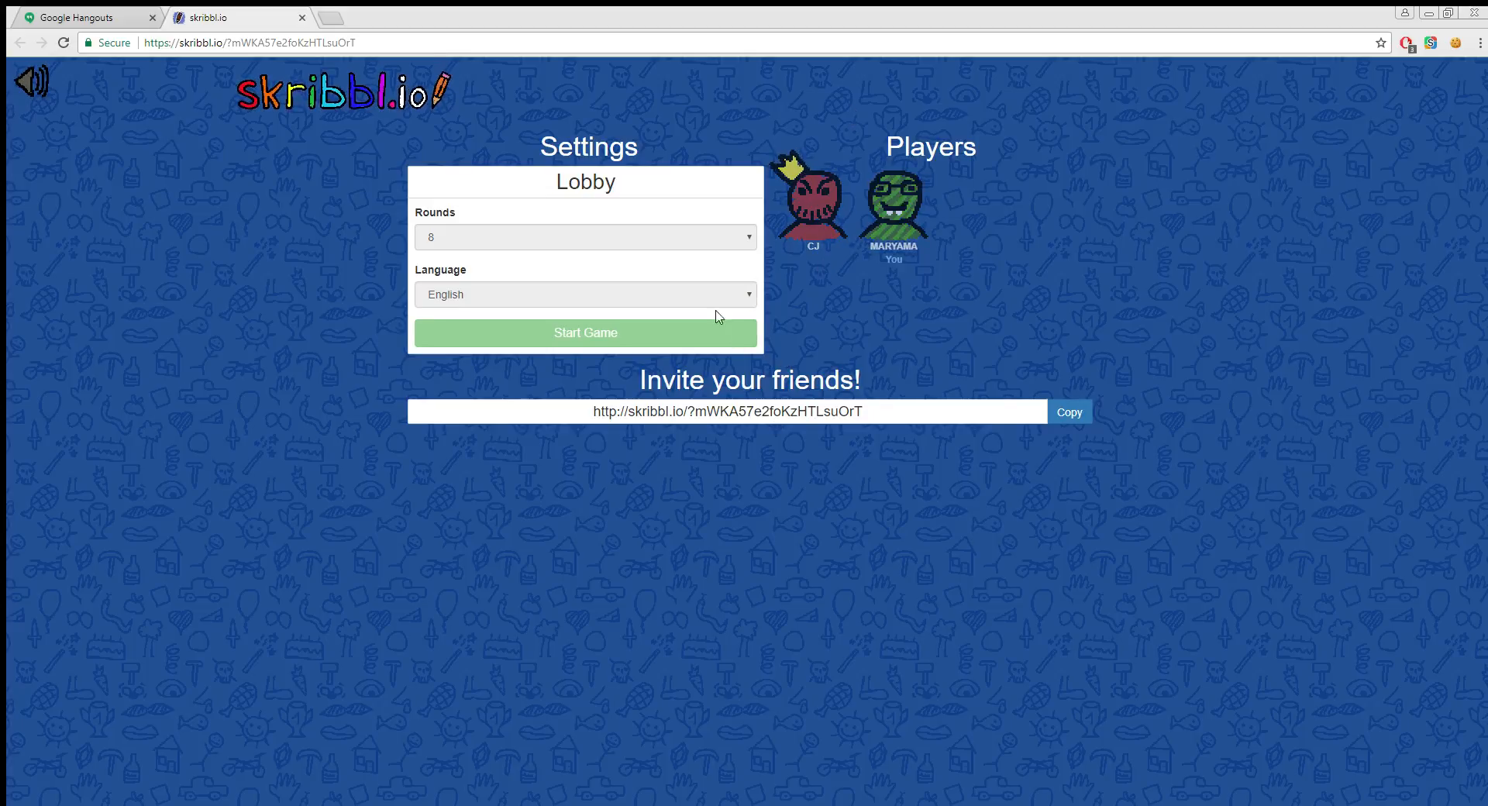
mouse_move(871, 333)
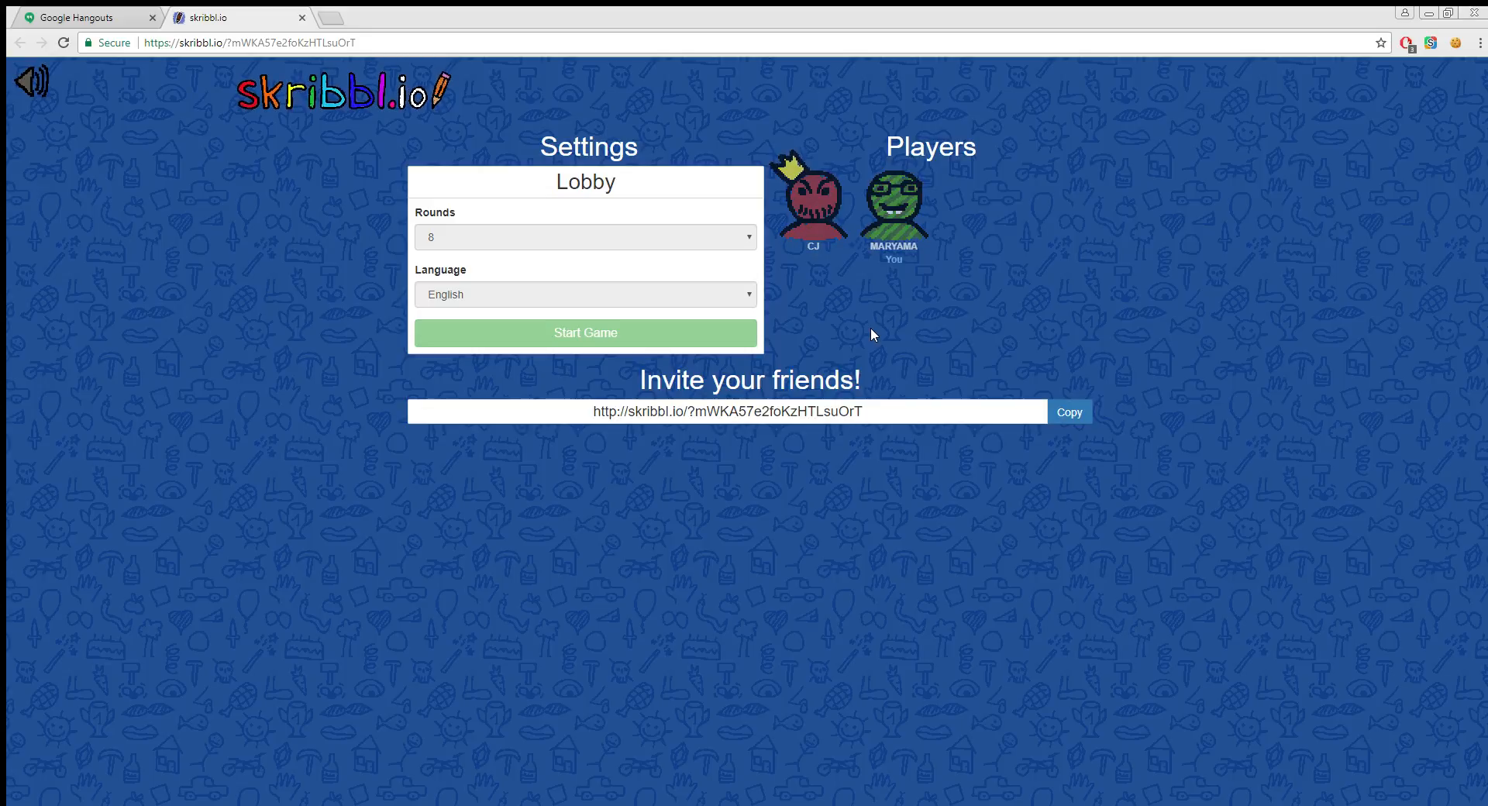
Step: Start the new game set to 8 rounds from the lobby
click(584, 332)
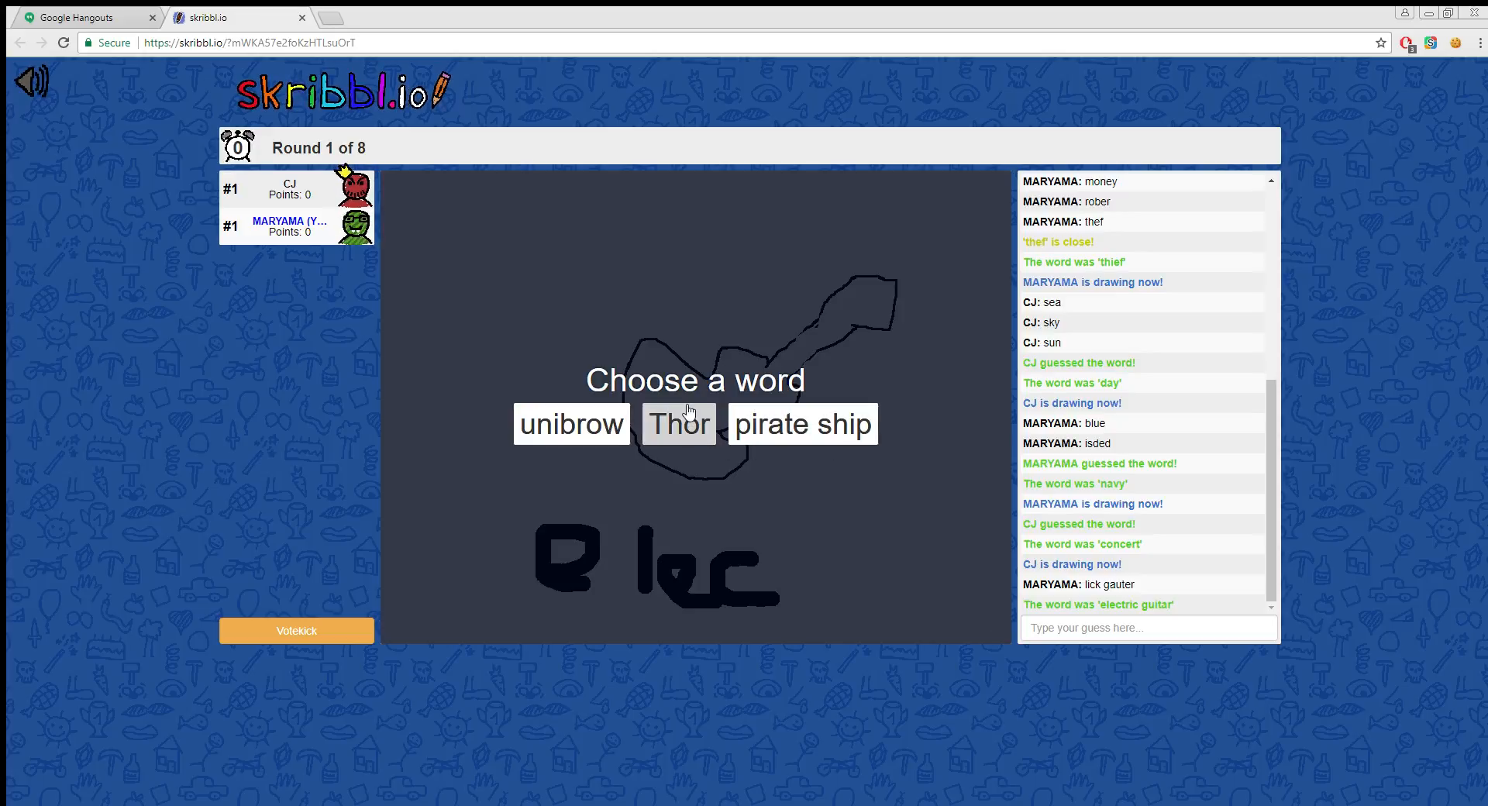
Step: Choose 'unibrow' and draw a yellow head with a thick black unibrow across the forehead
click(570, 423)
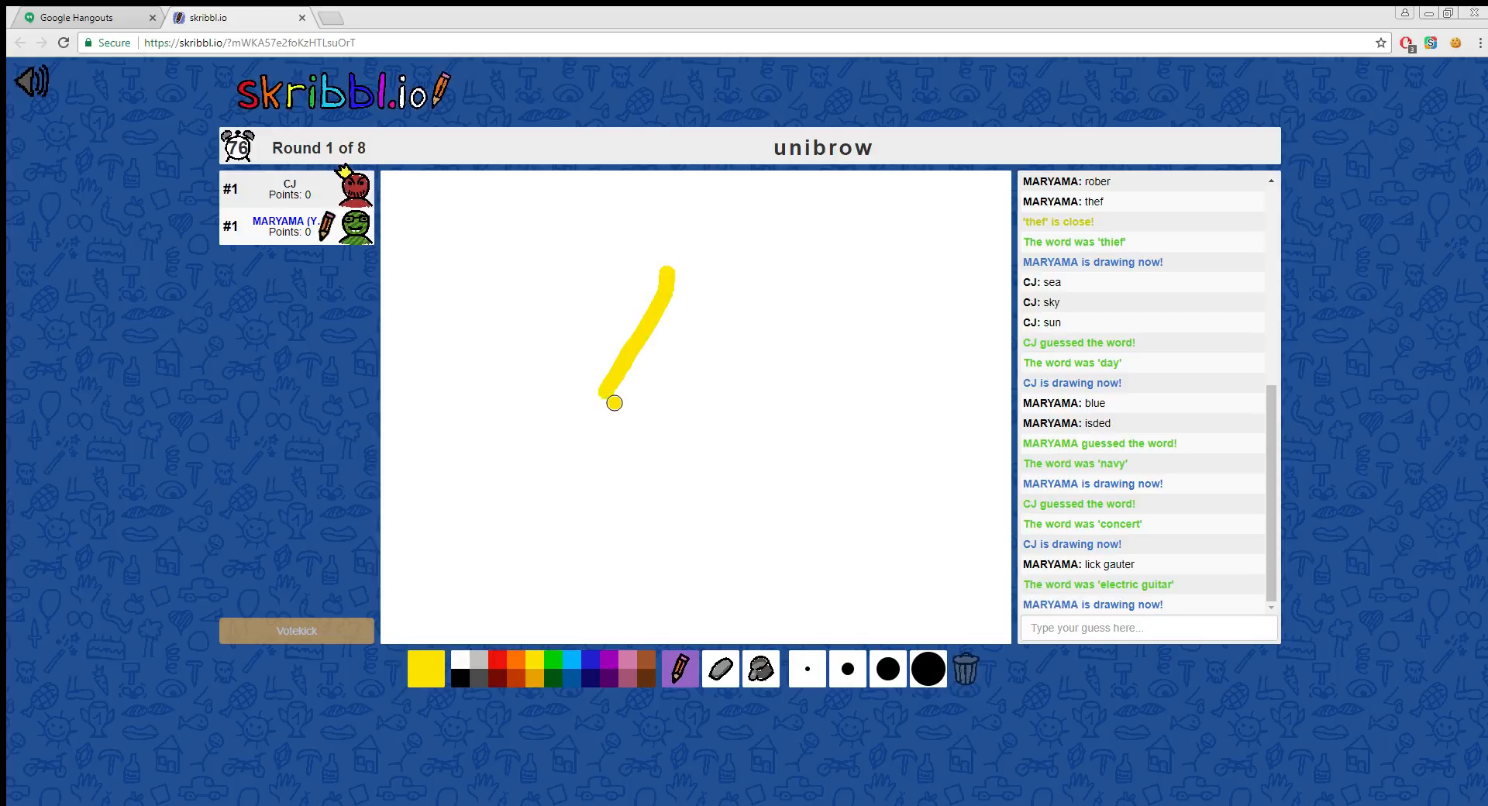
drag(665, 276, 708, 349)
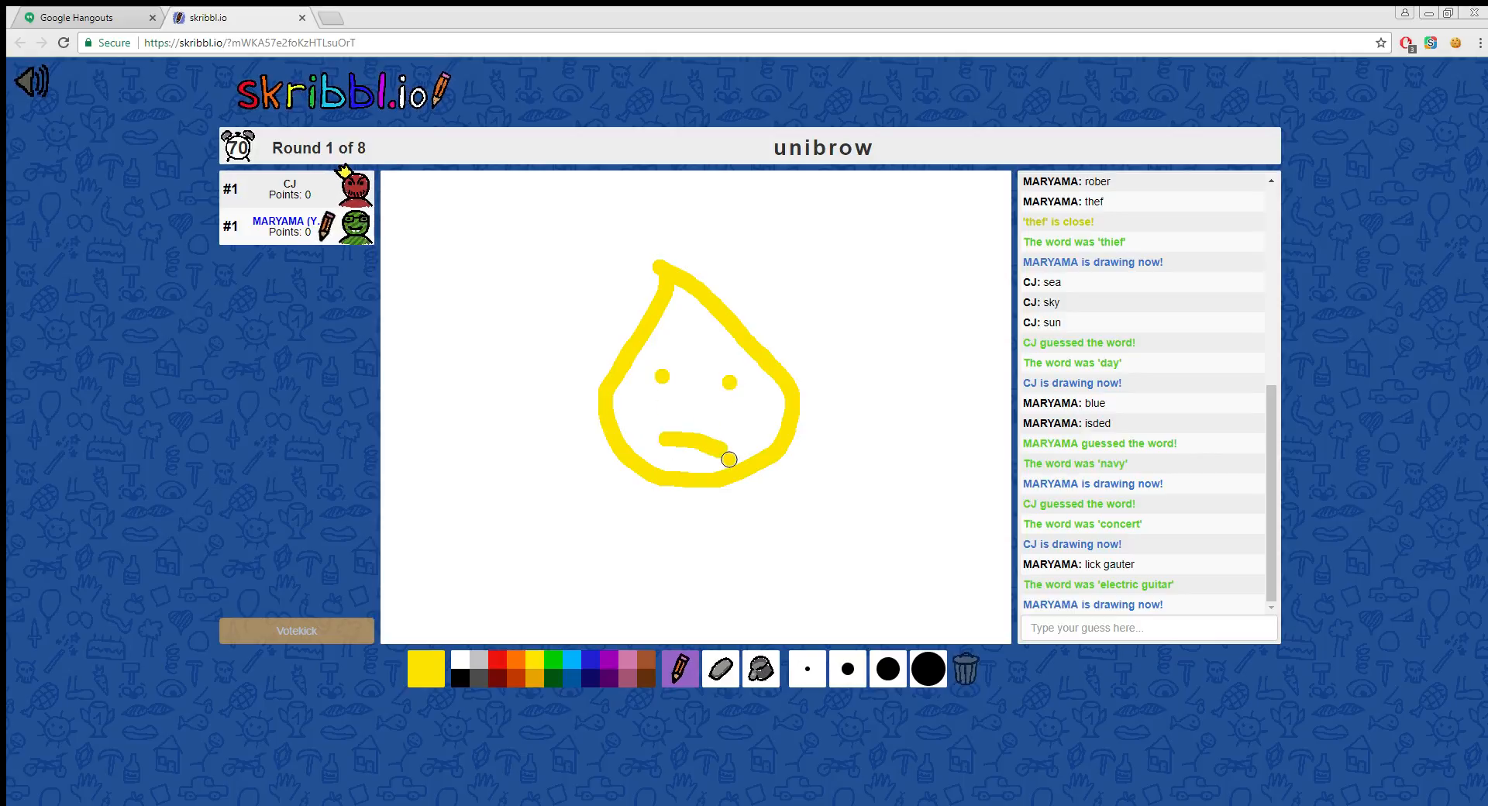
mouse_move(697, 385)
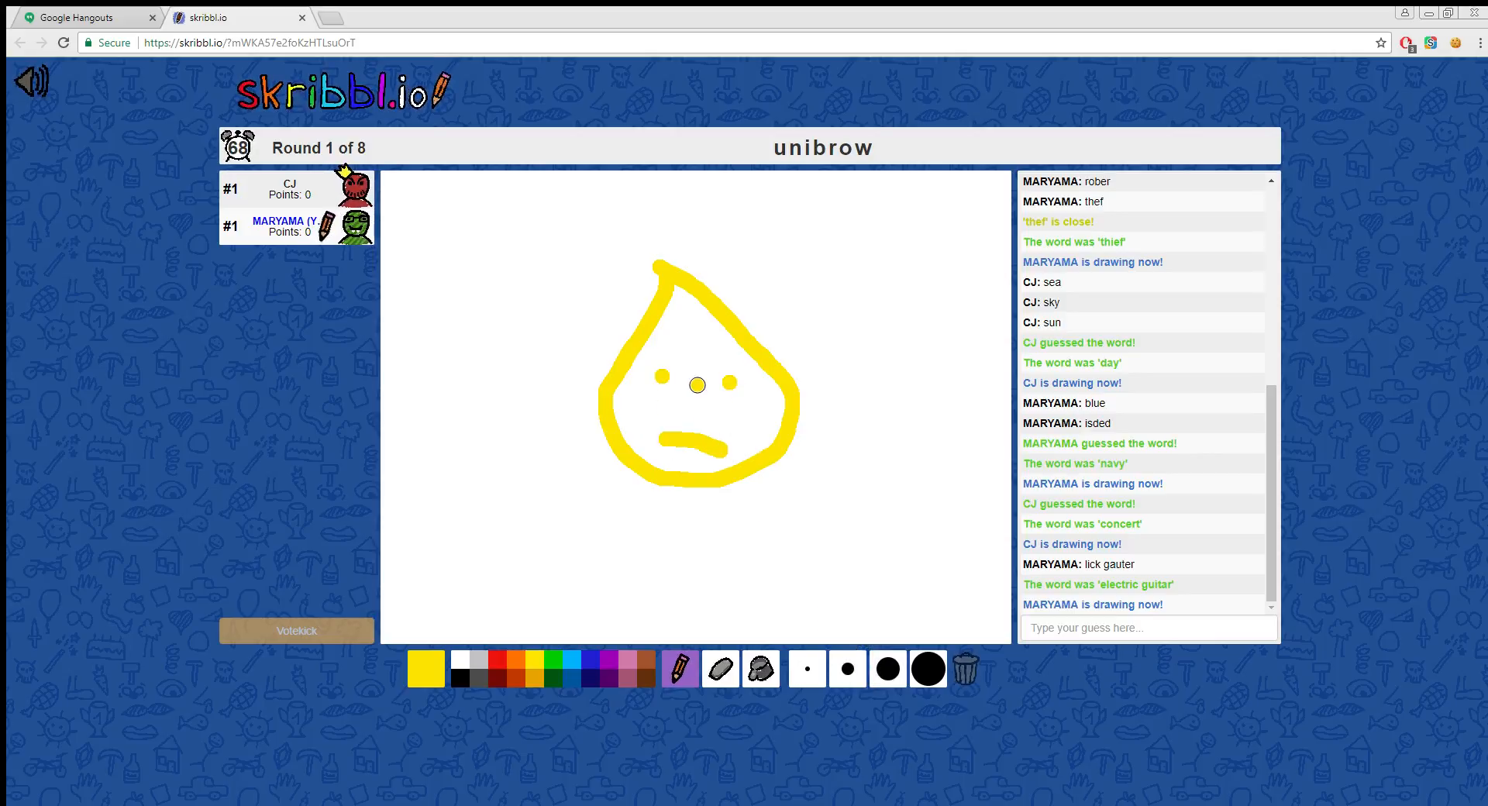
click(425, 670)
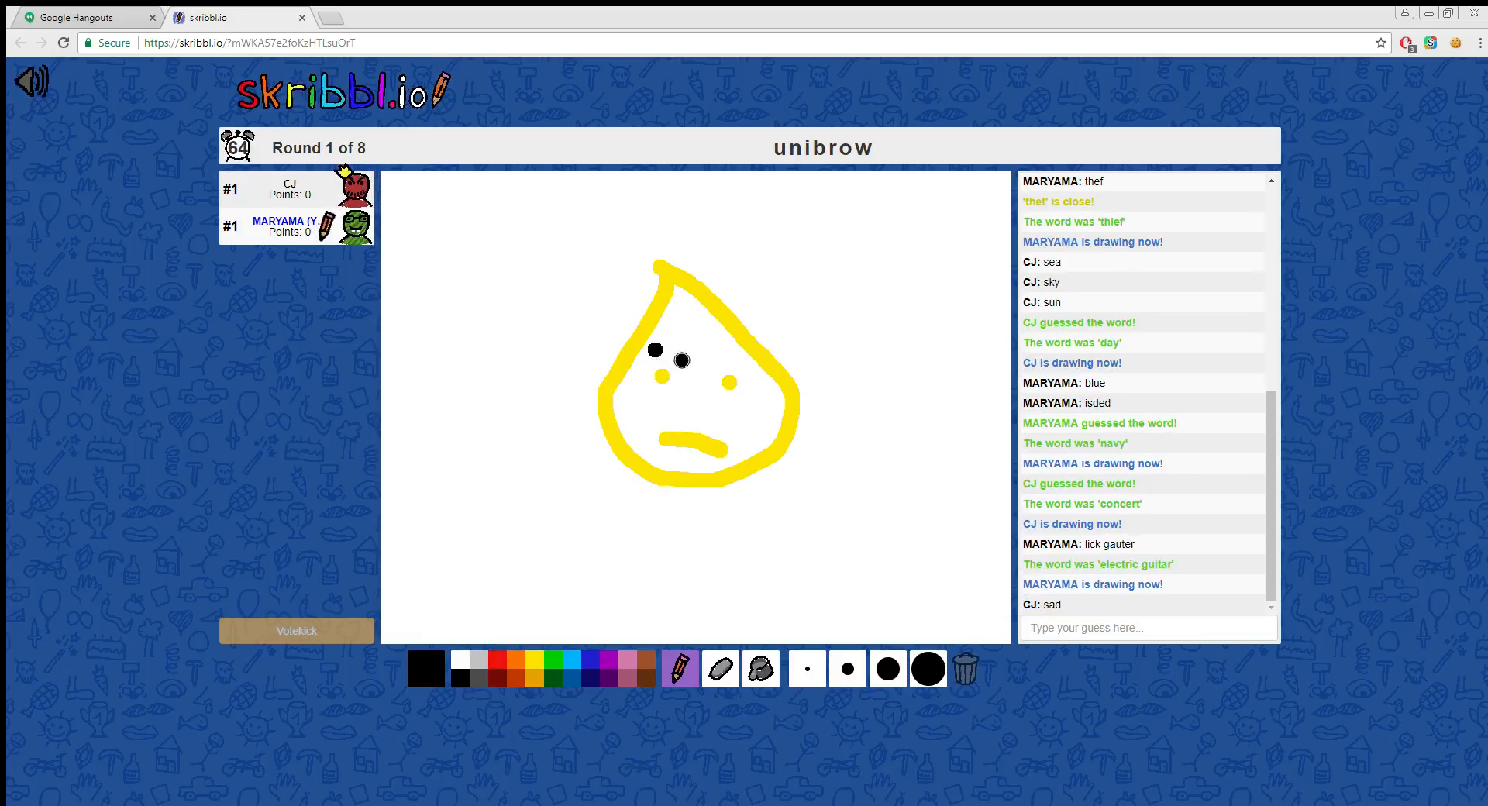
drag(653, 354, 735, 354)
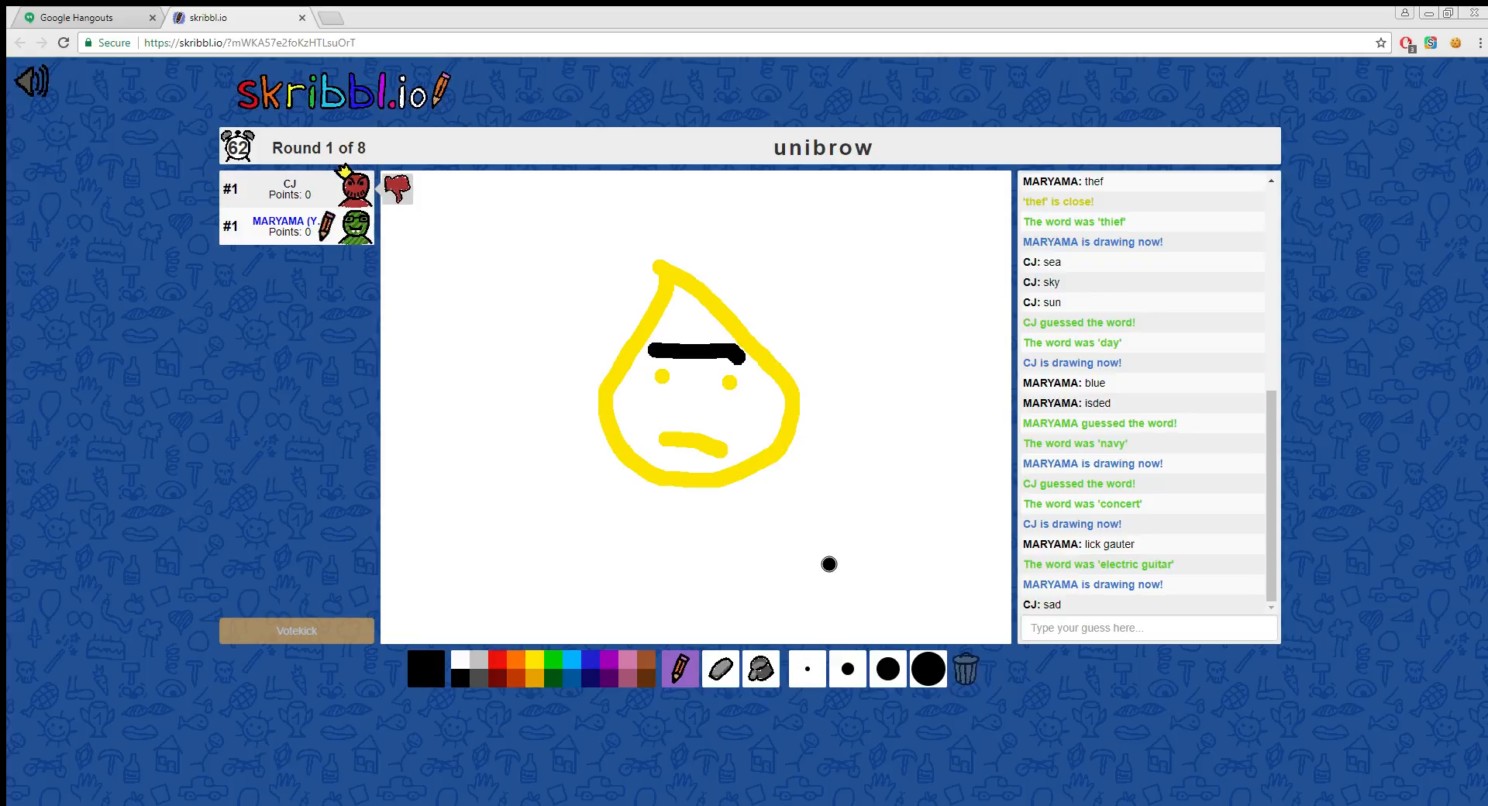
click(425, 668)
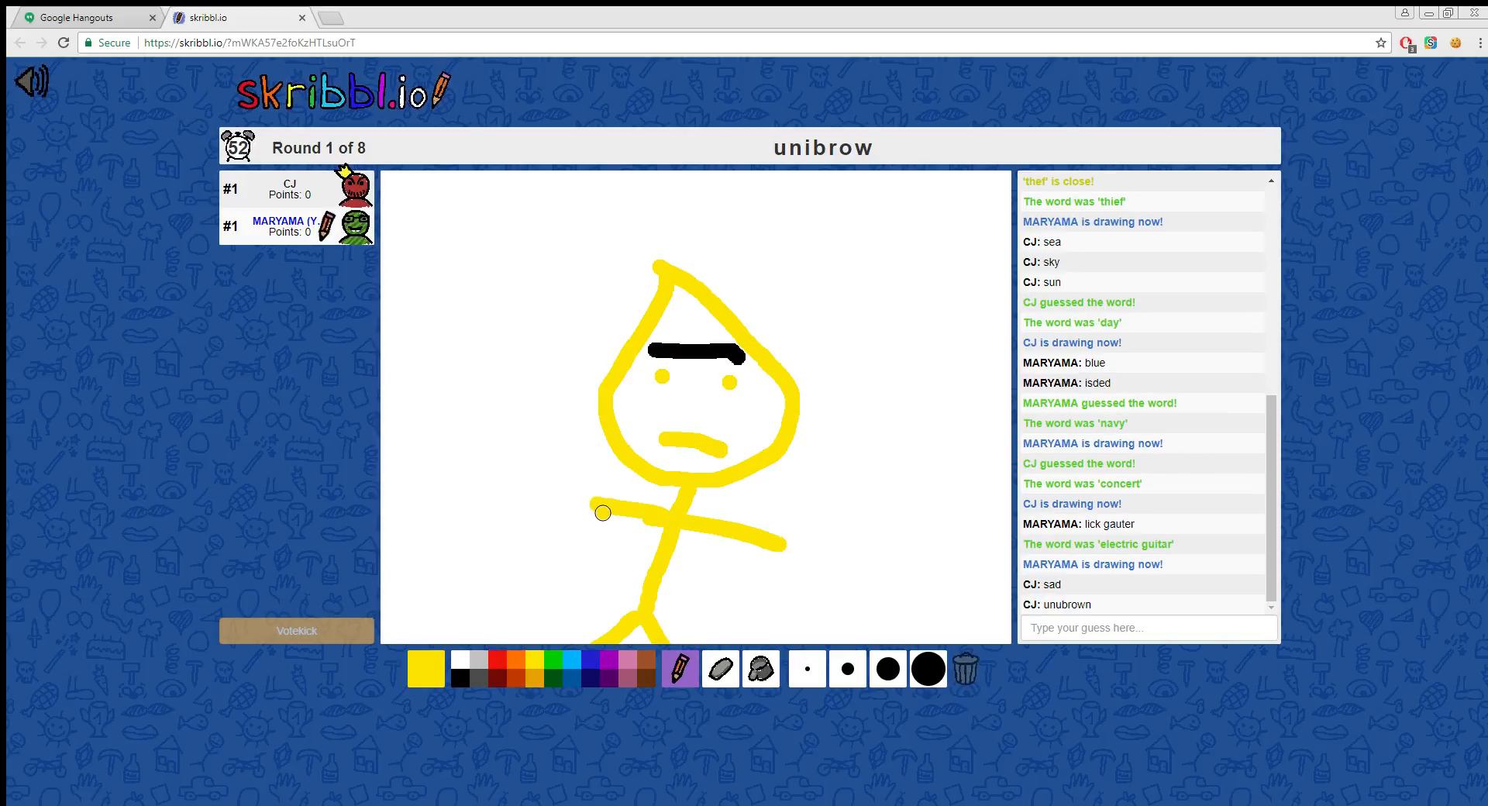
mouse_move(772, 304)
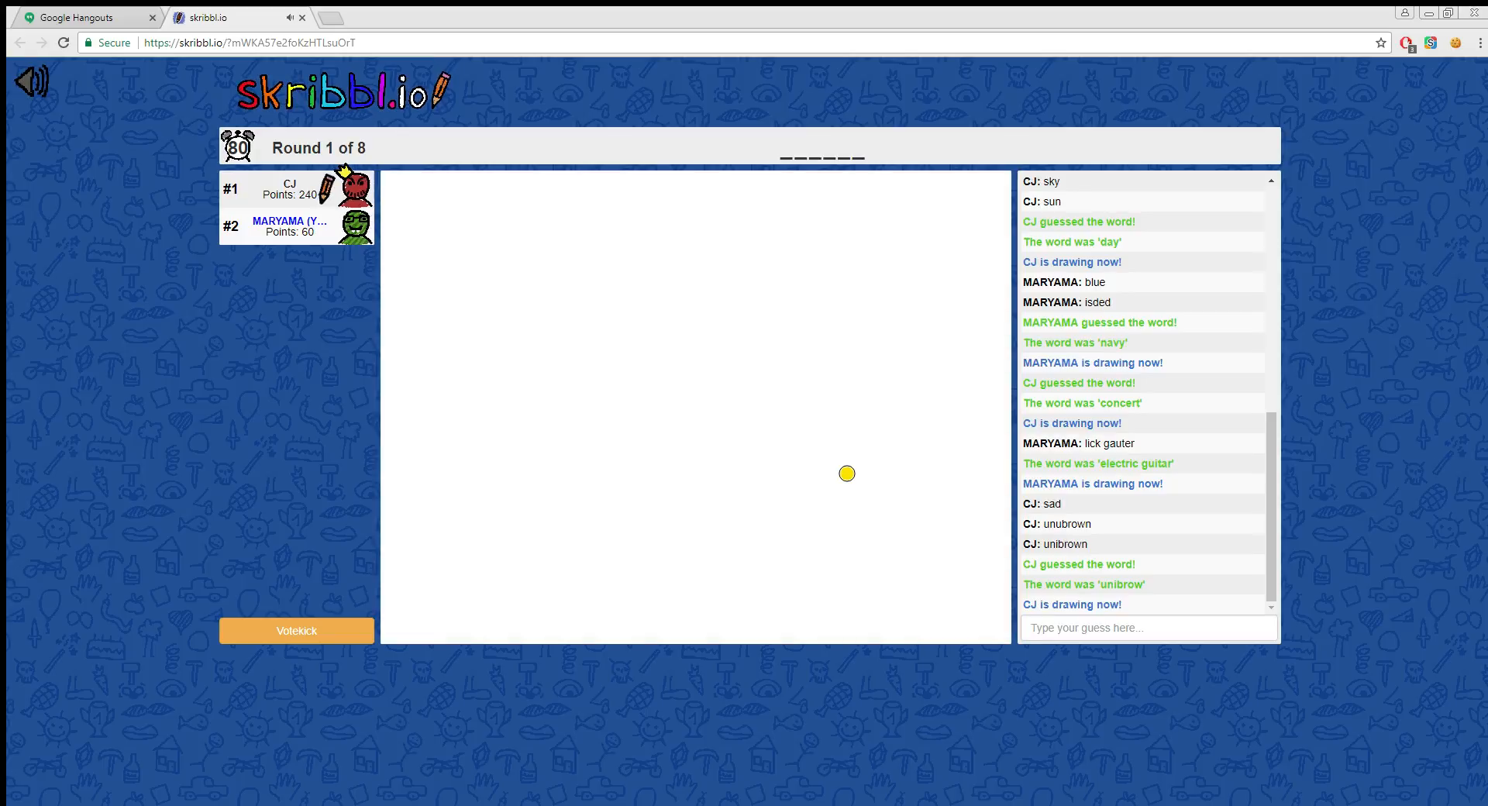
mouse_move(757, 377)
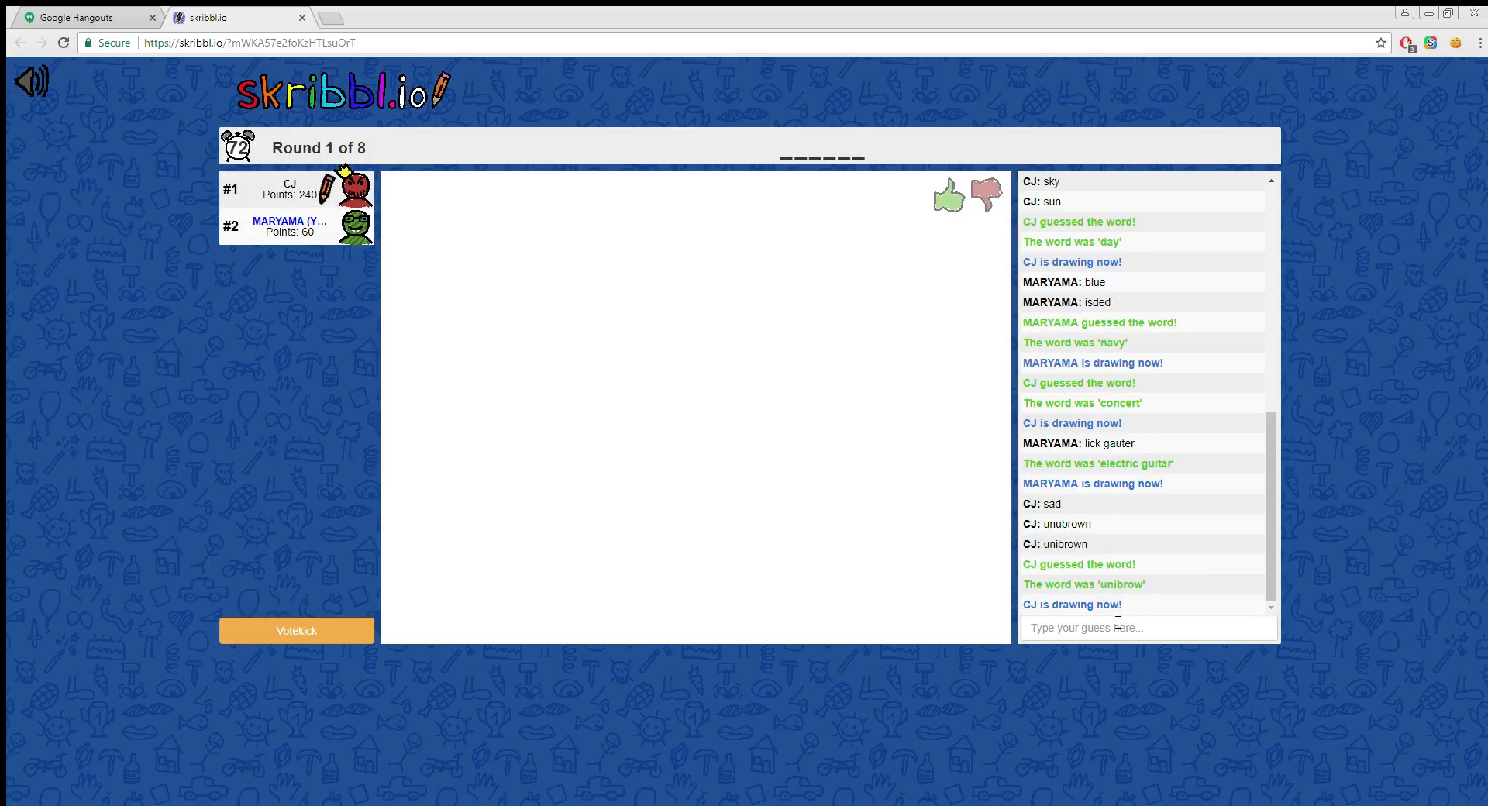
Step: Send chat guesses such as 'acting' and 'action' for the hand drawing
click(1147, 626)
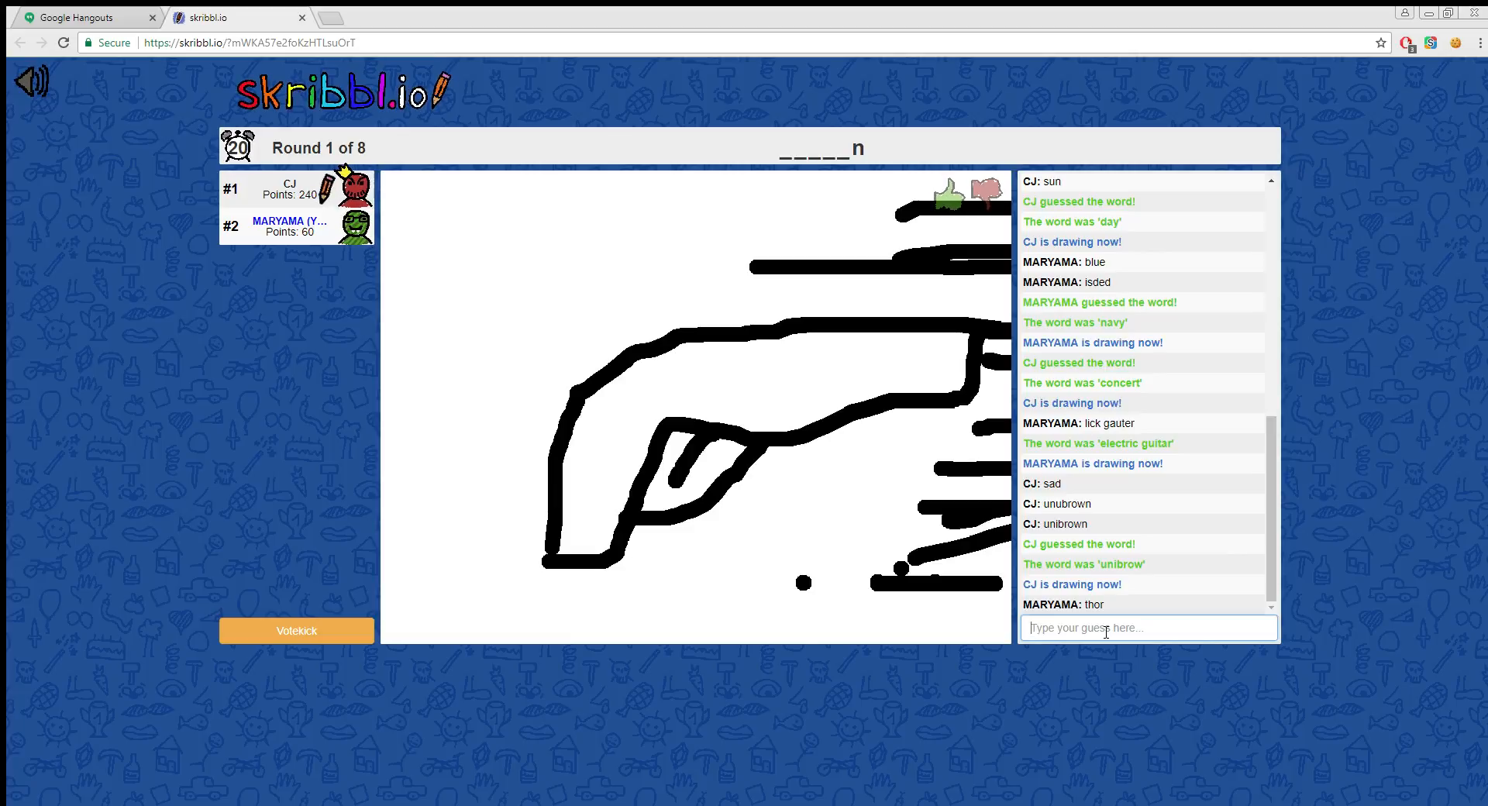
text(ac)
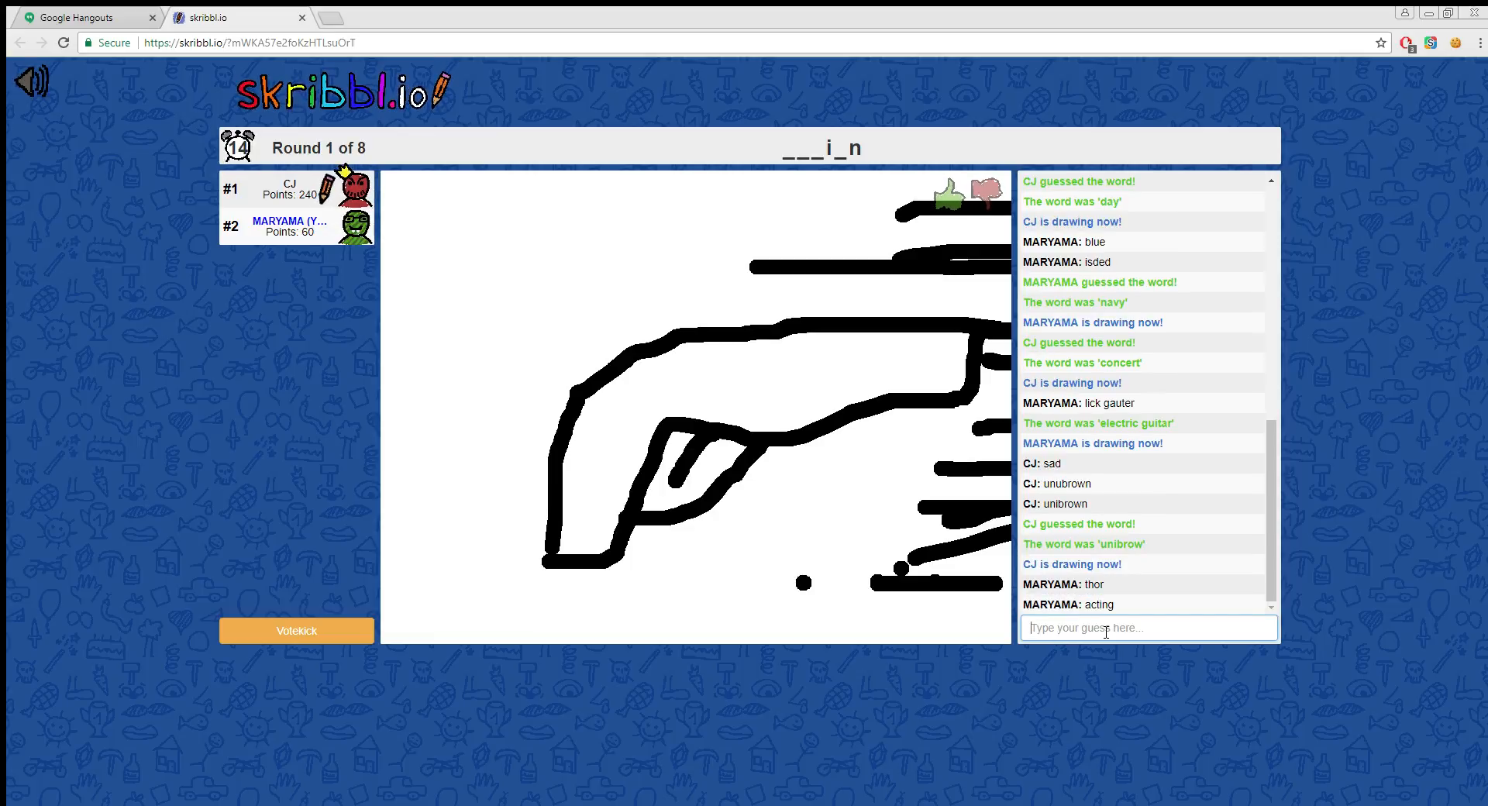
mouse_move(1270, 459)
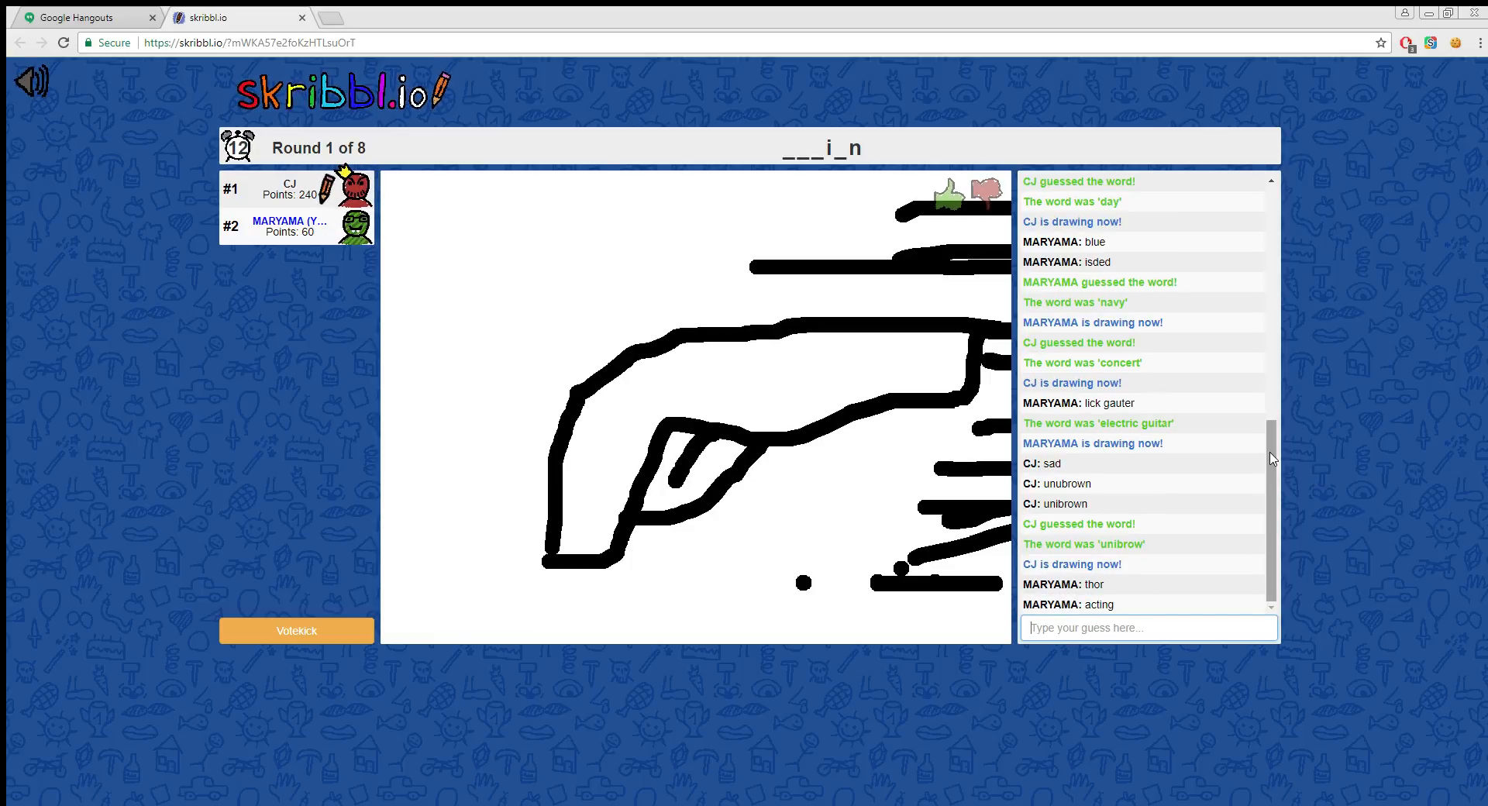
text(a)
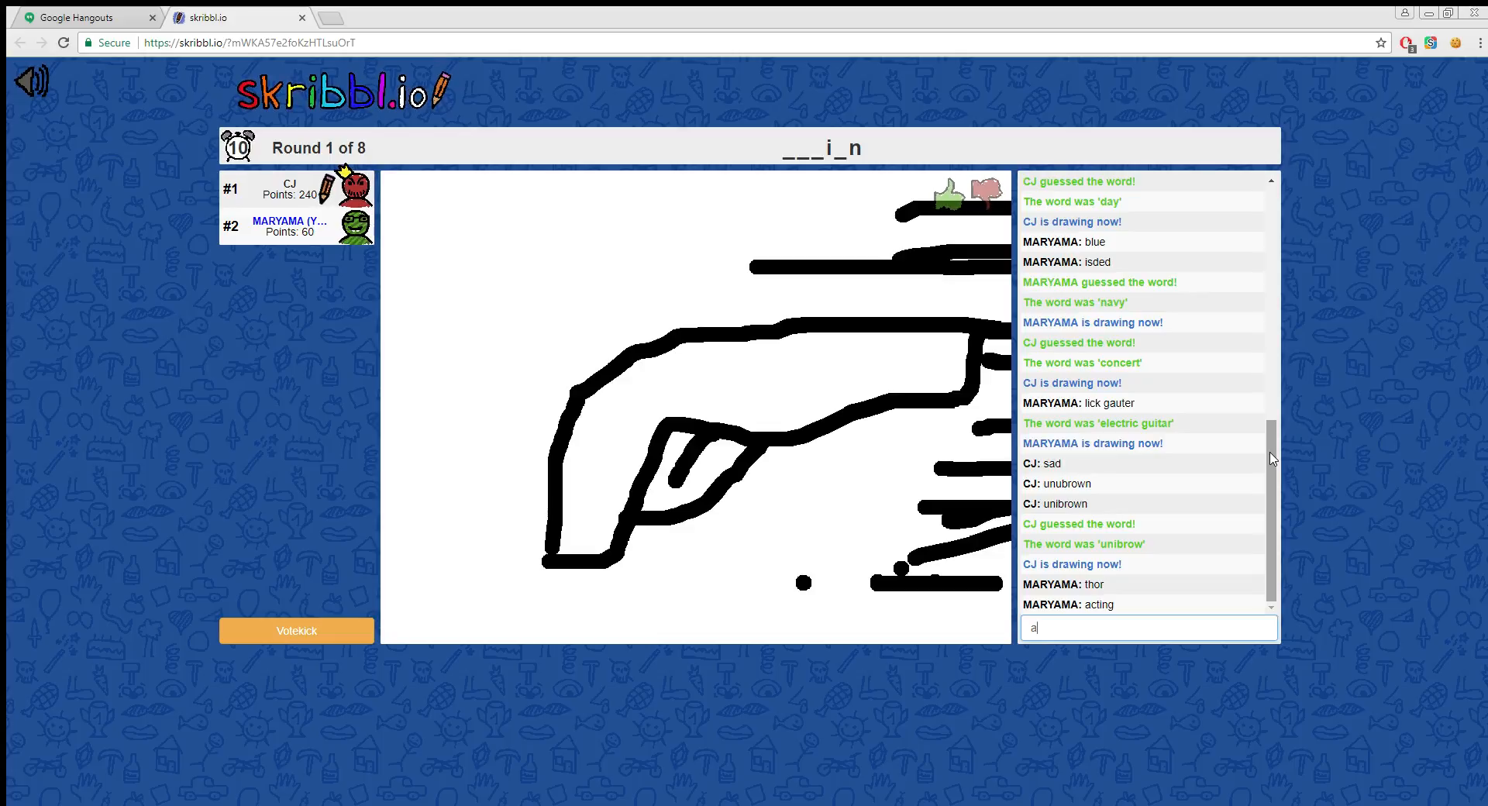
text(ct)
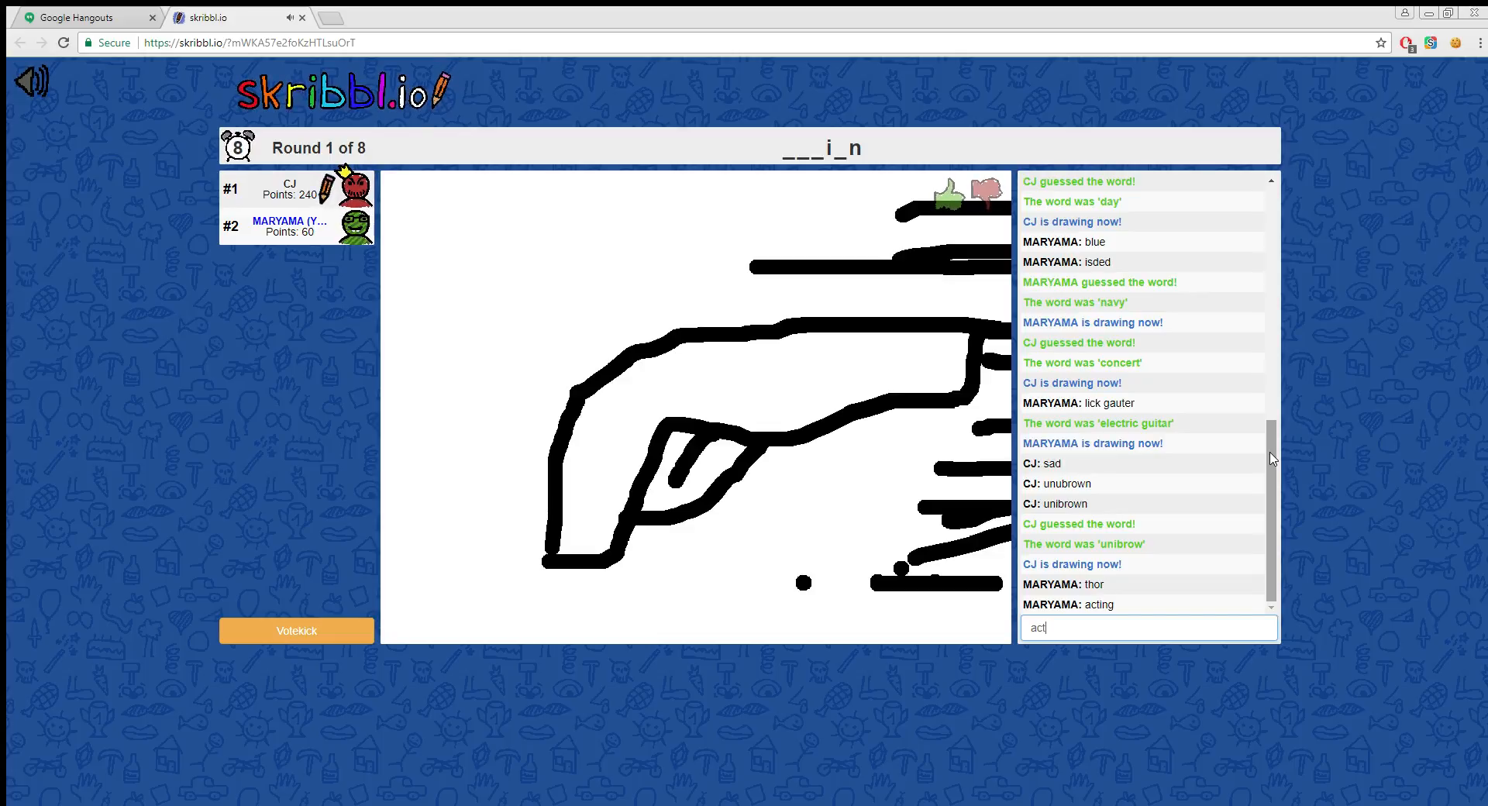
text(oi)
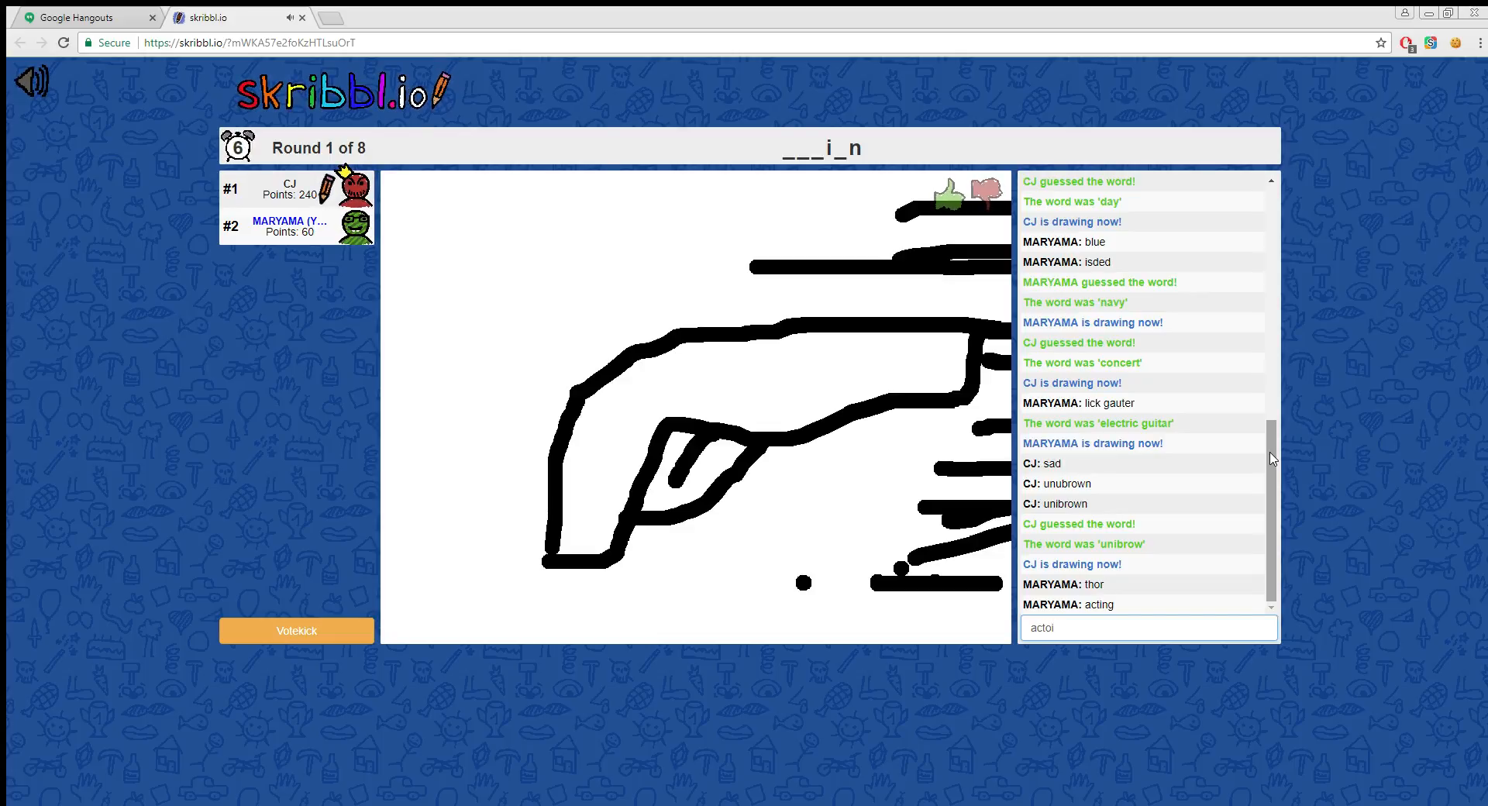
text(acti)
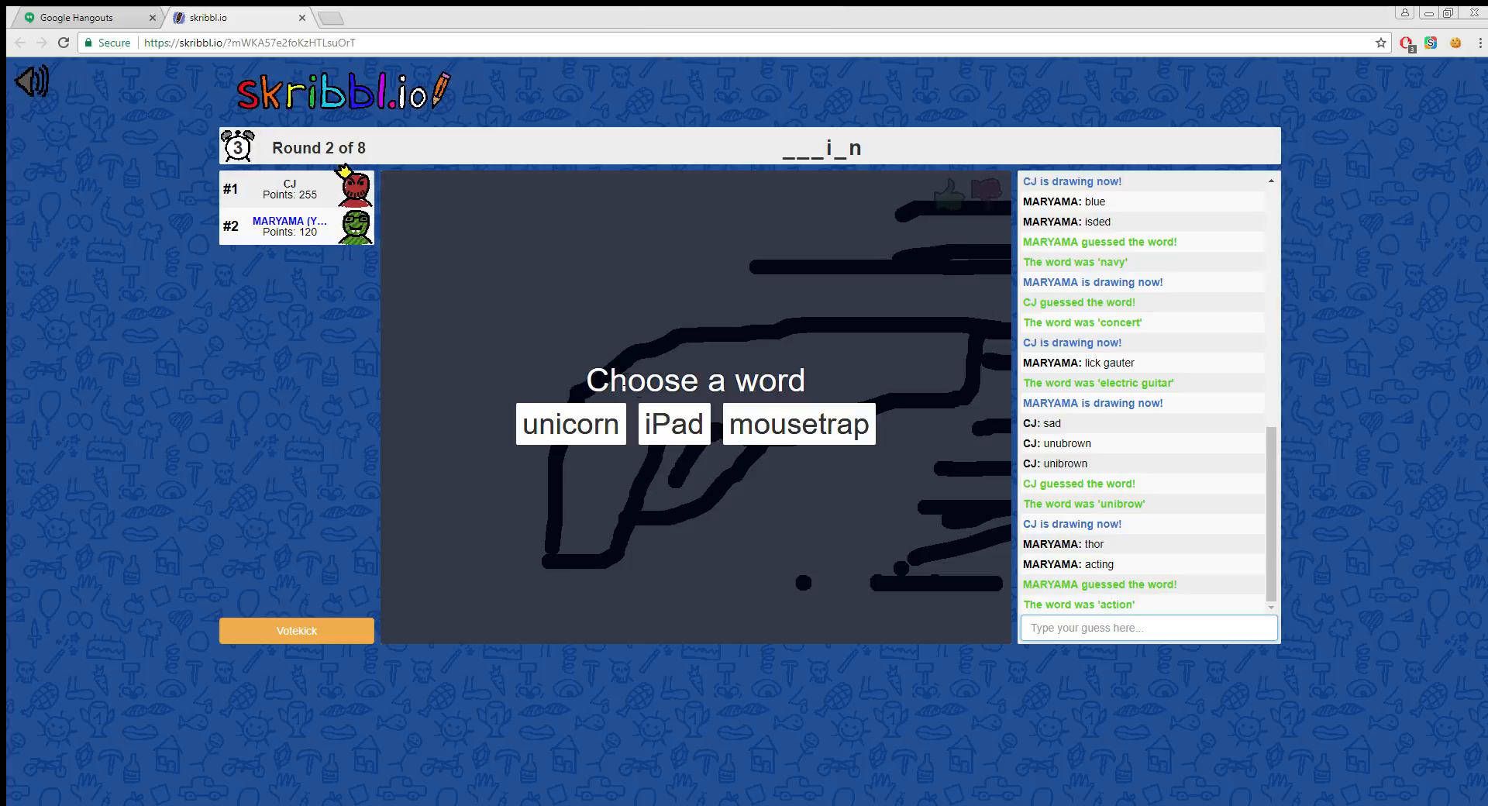
mouse_move(673, 423)
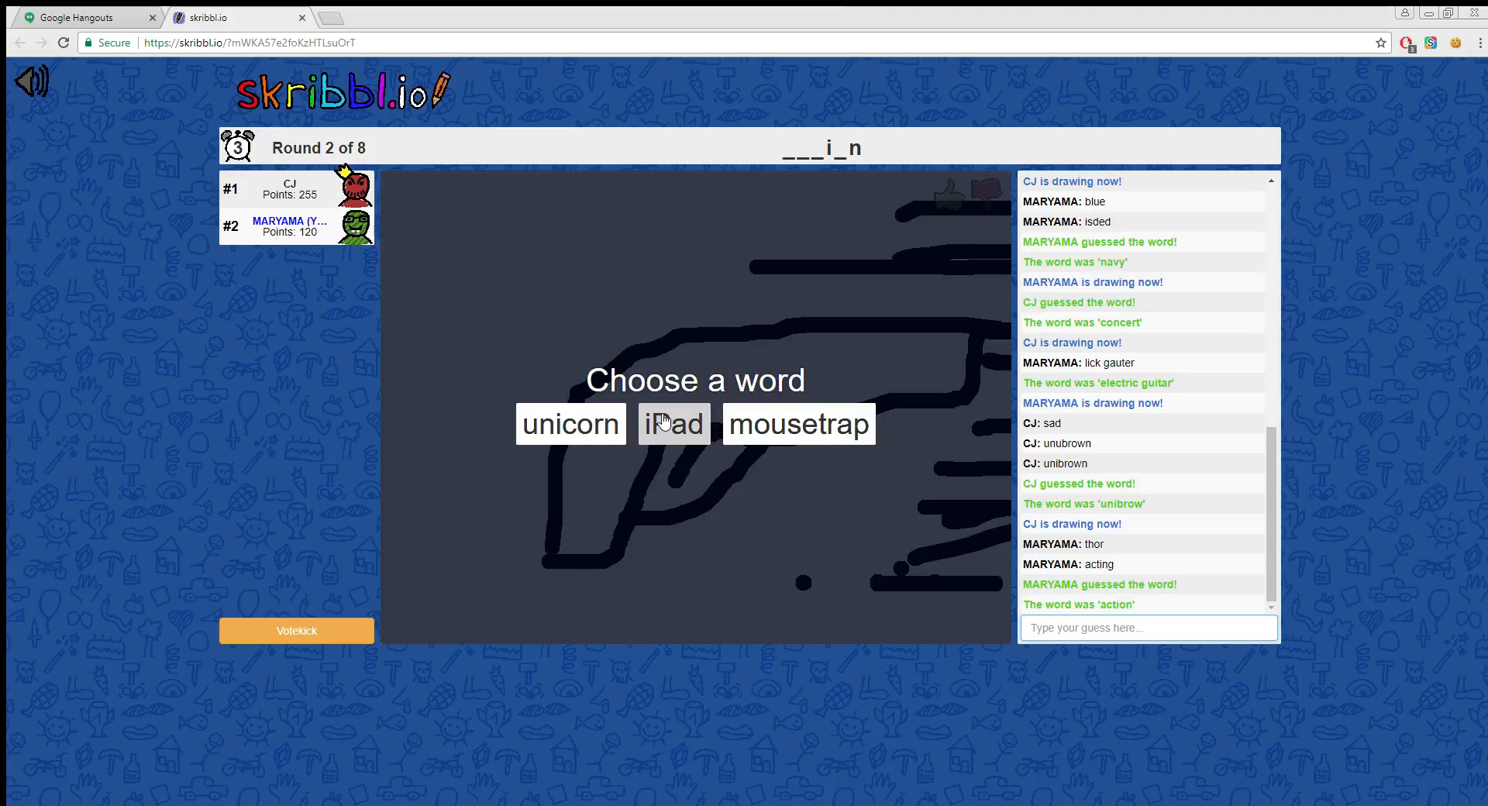
Step: Choose 'iPad' and draw a yellow stick figure with mouth, body, arm and legs, using black details
click(672, 423)
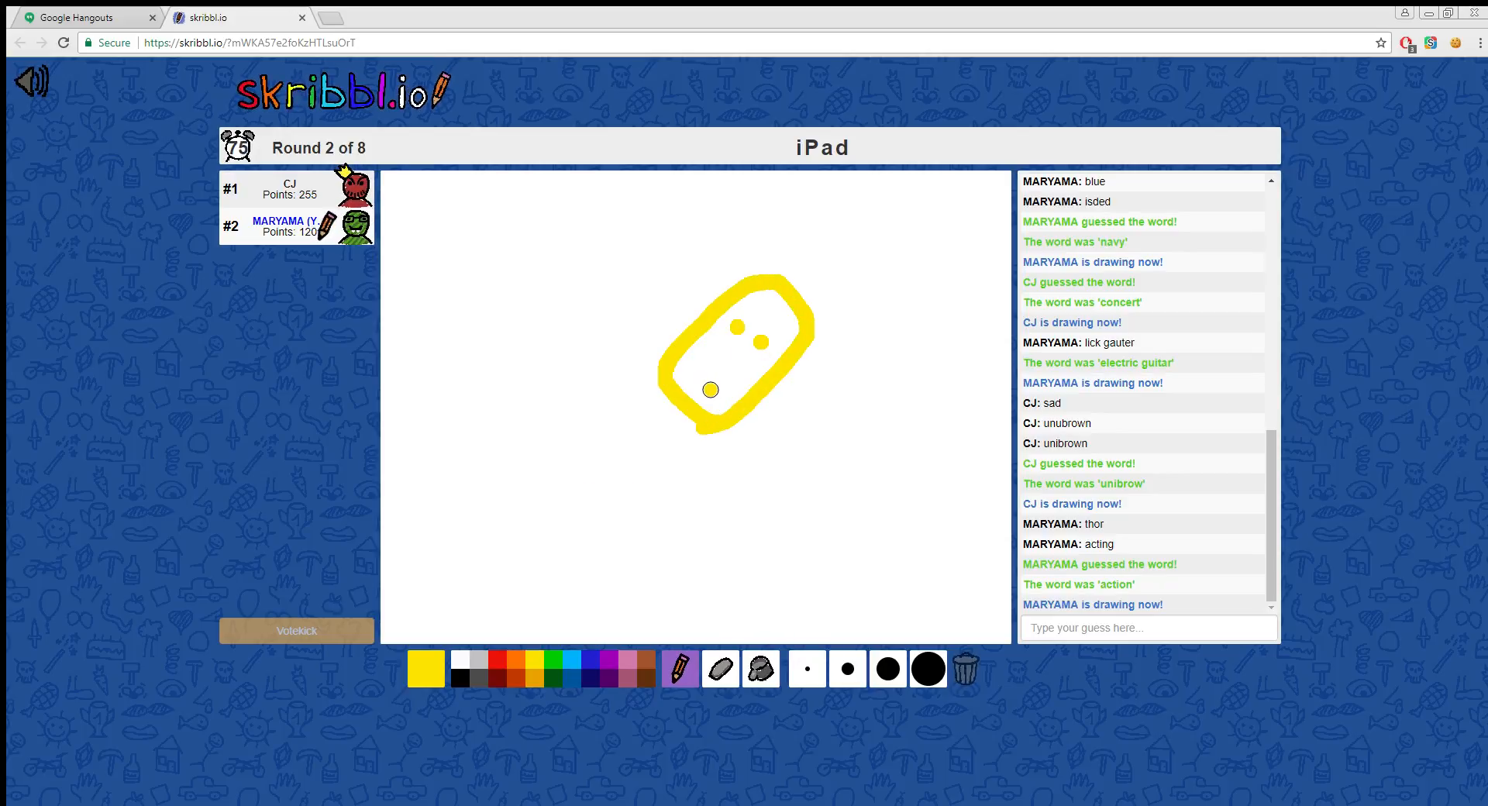
drag(710, 389, 688, 417)
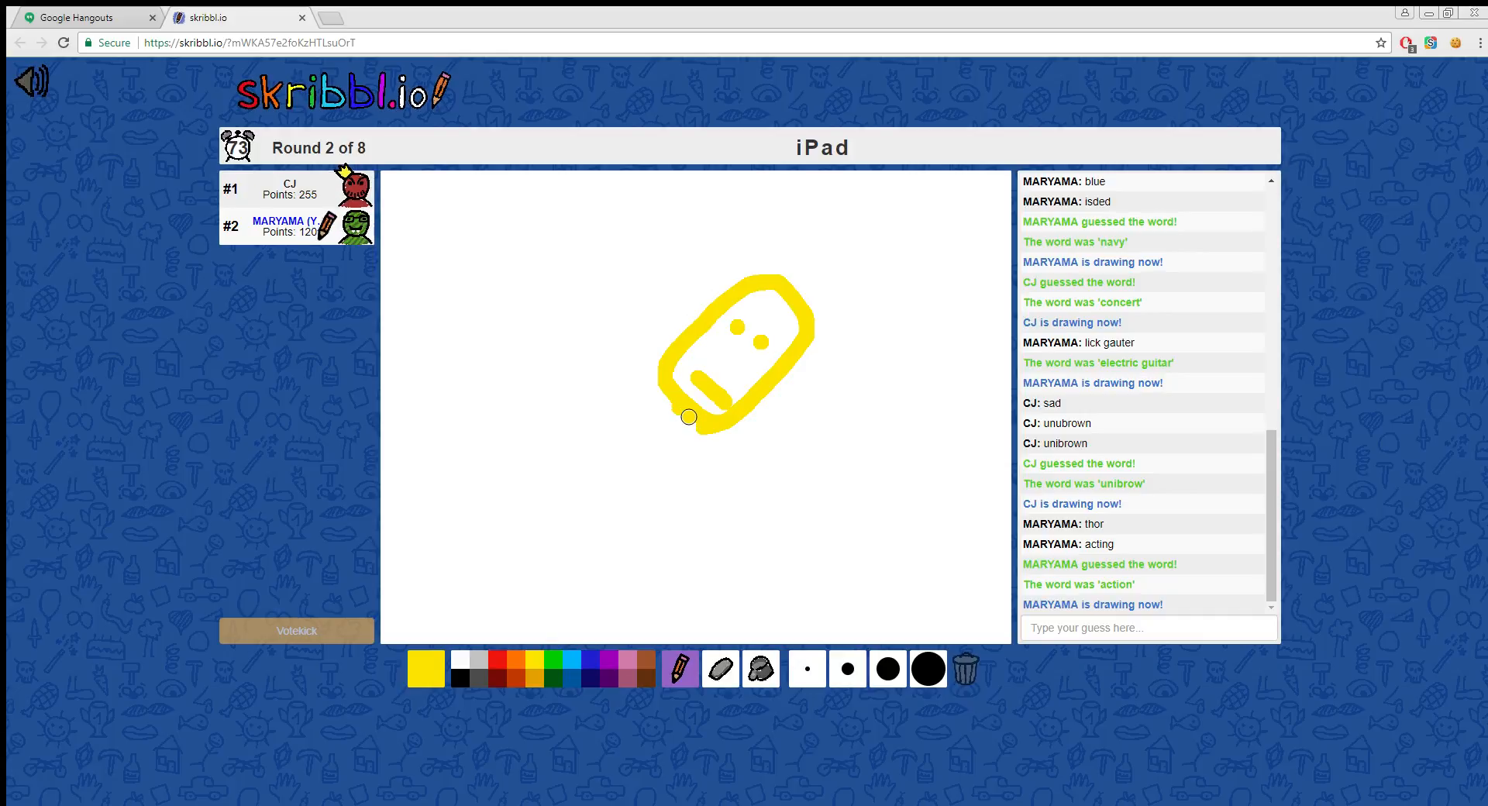
drag(688, 417, 823, 465)
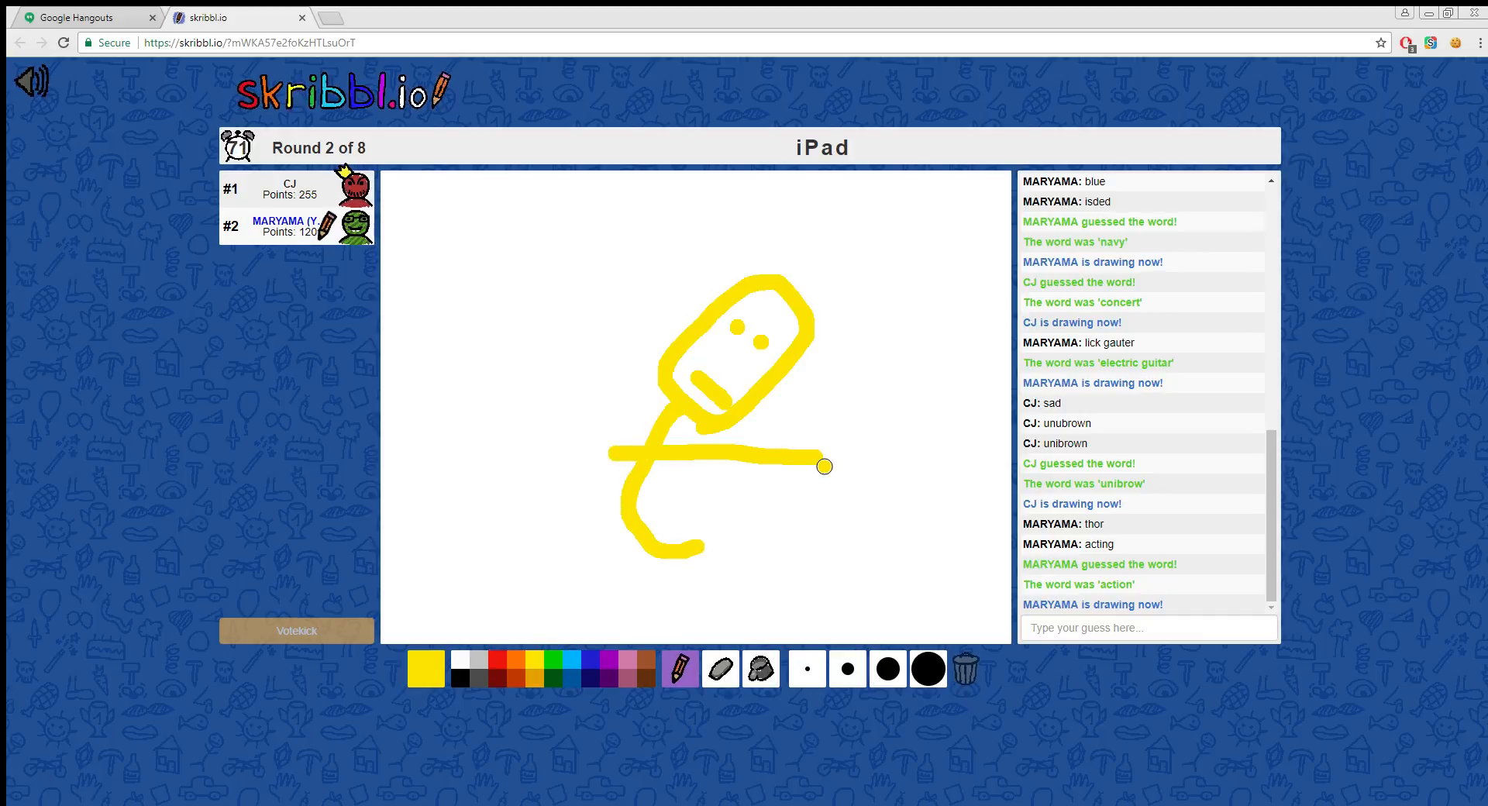
drag(825, 466, 605, 571)
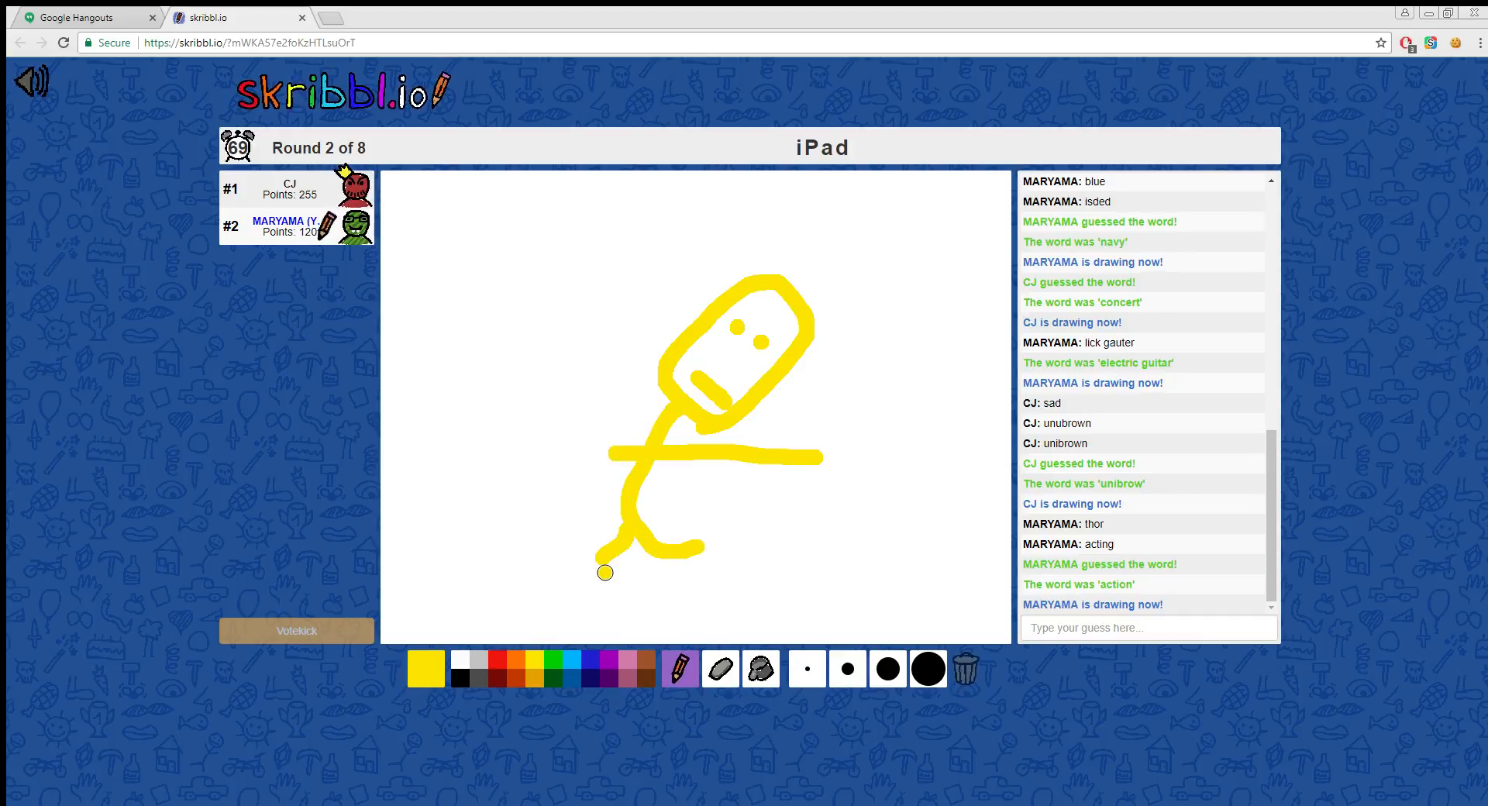
mouse_move(513, 665)
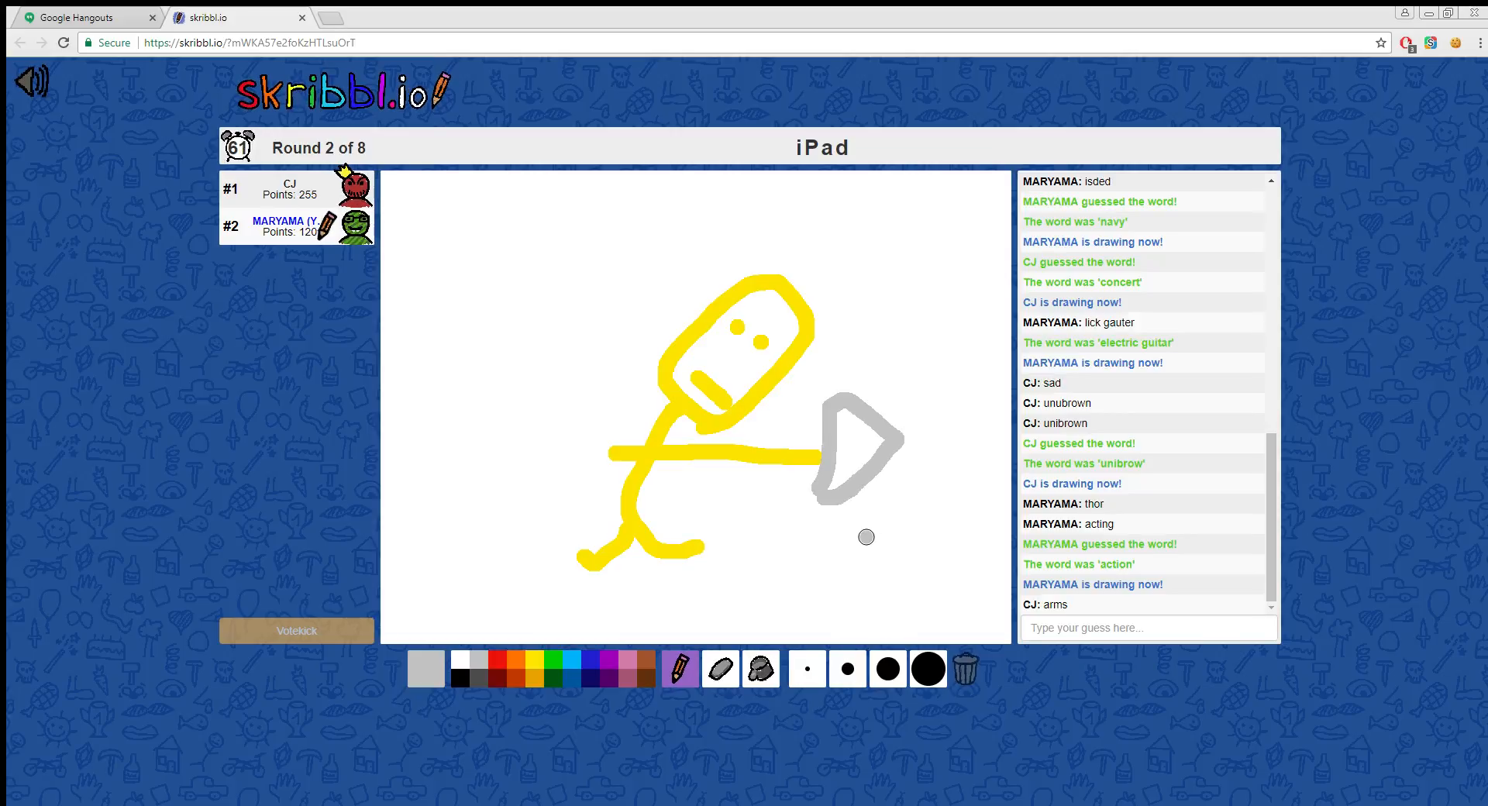
mouse_move(887, 667)
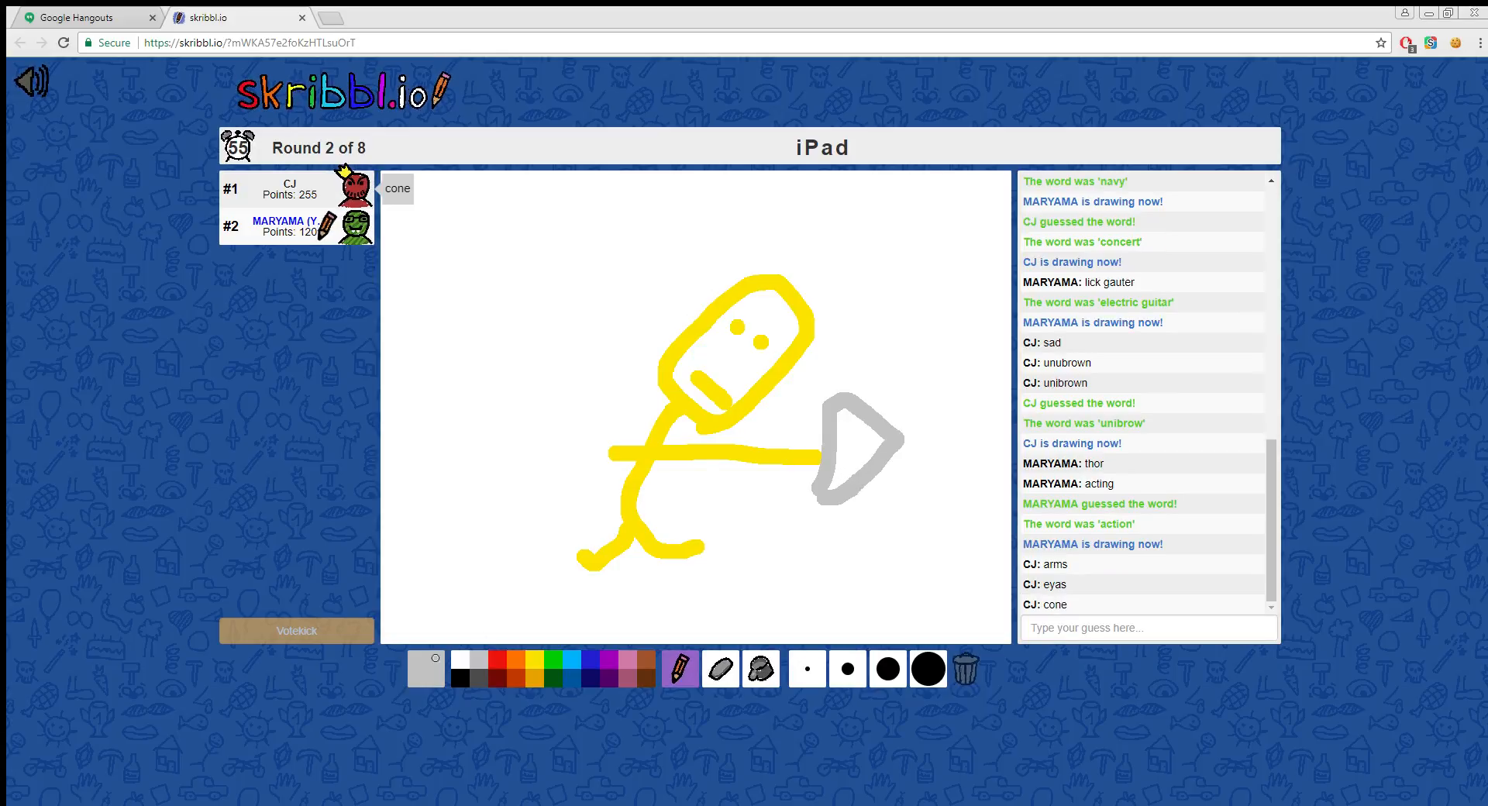
click(425, 656)
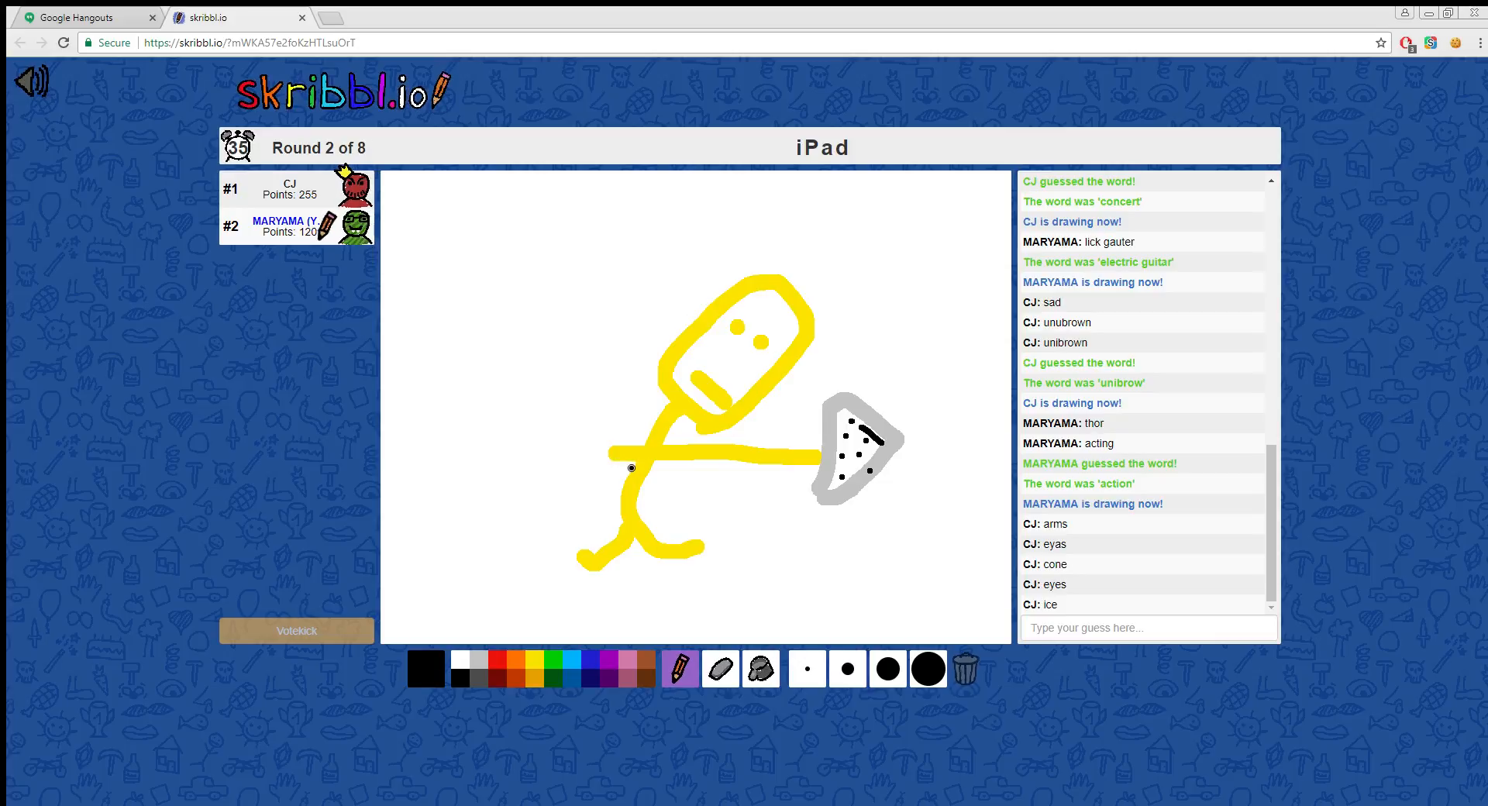
mouse_move(847, 670)
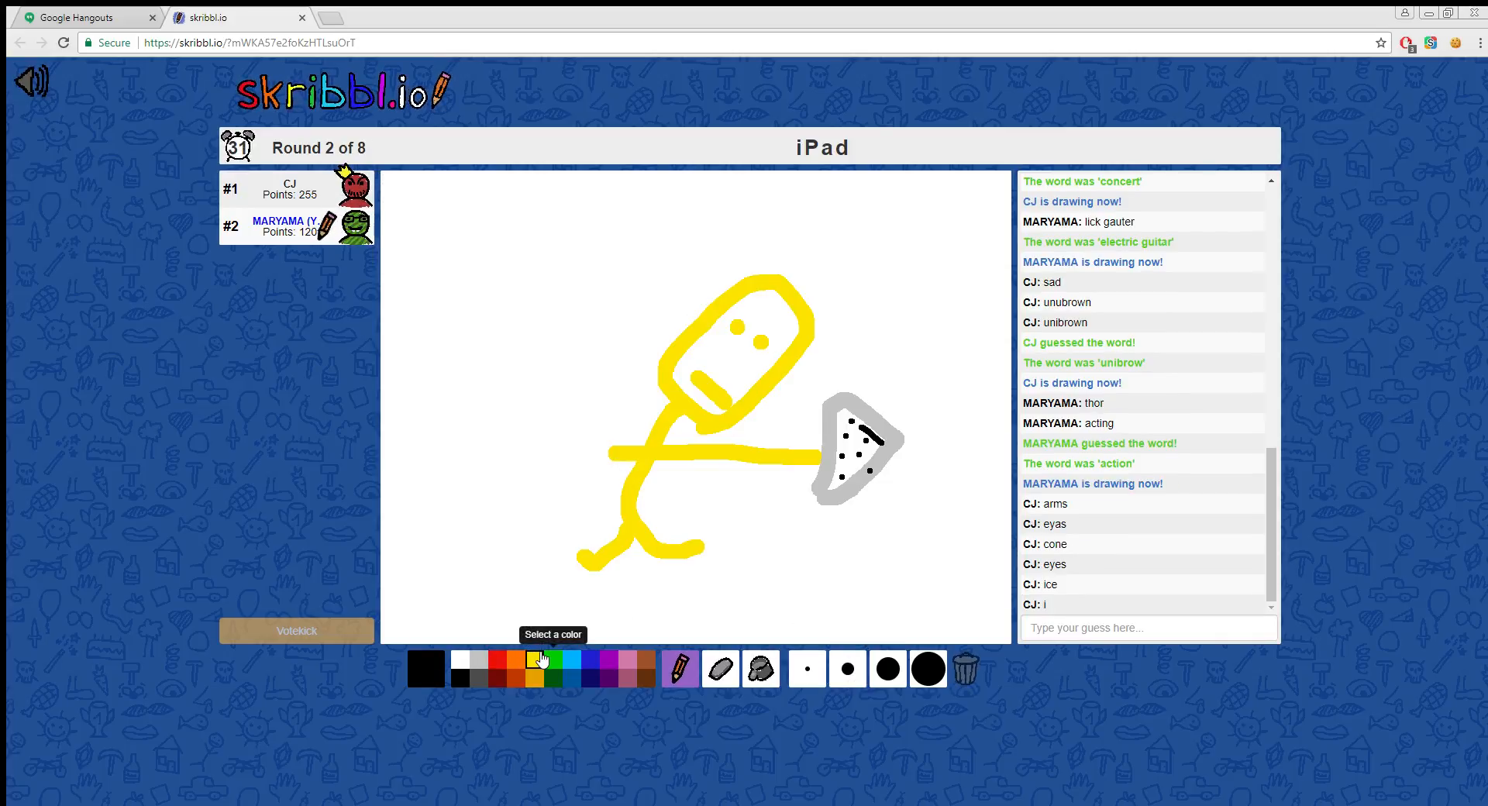
click(537, 658)
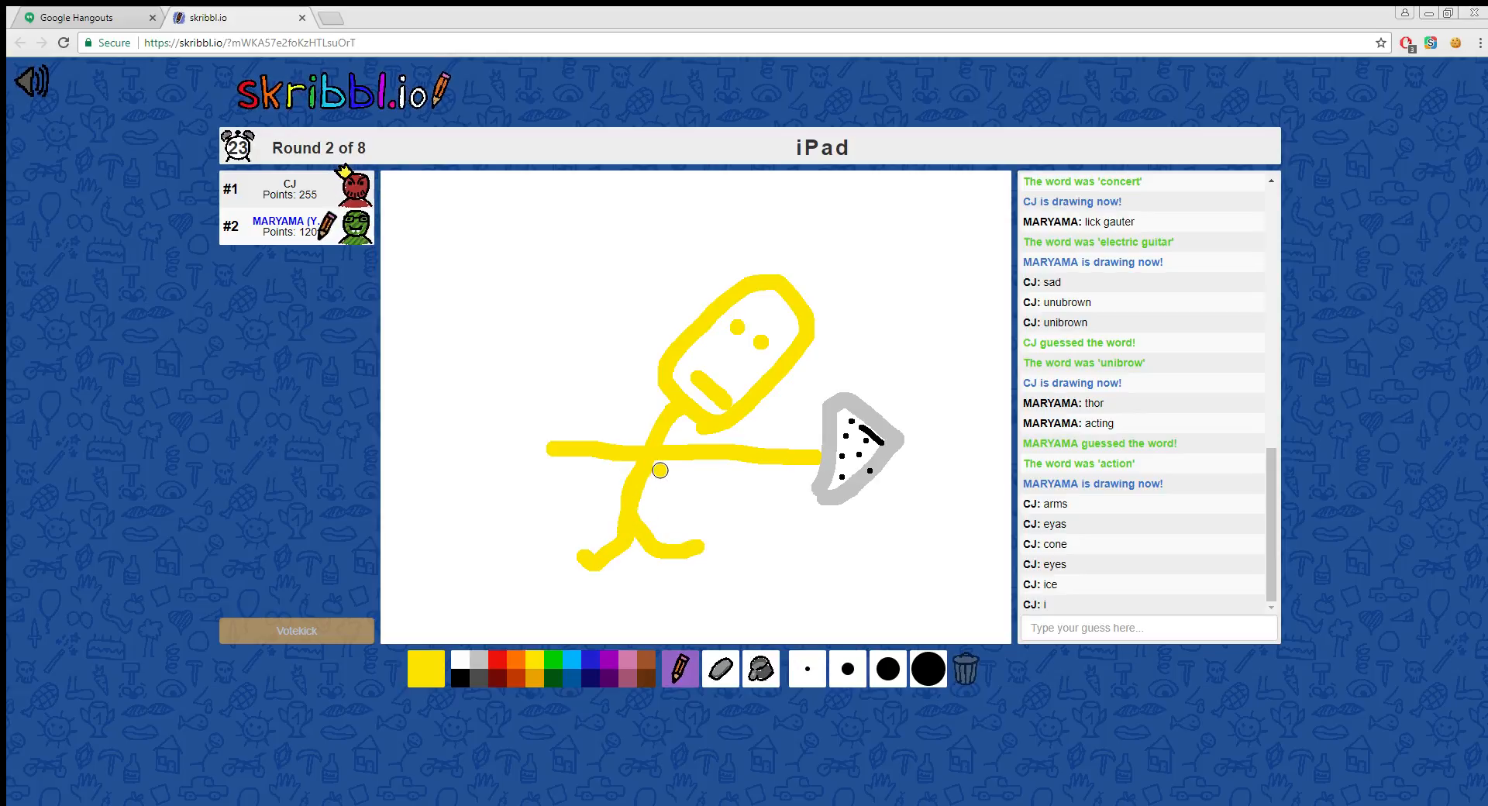
mouse_move(837, 505)
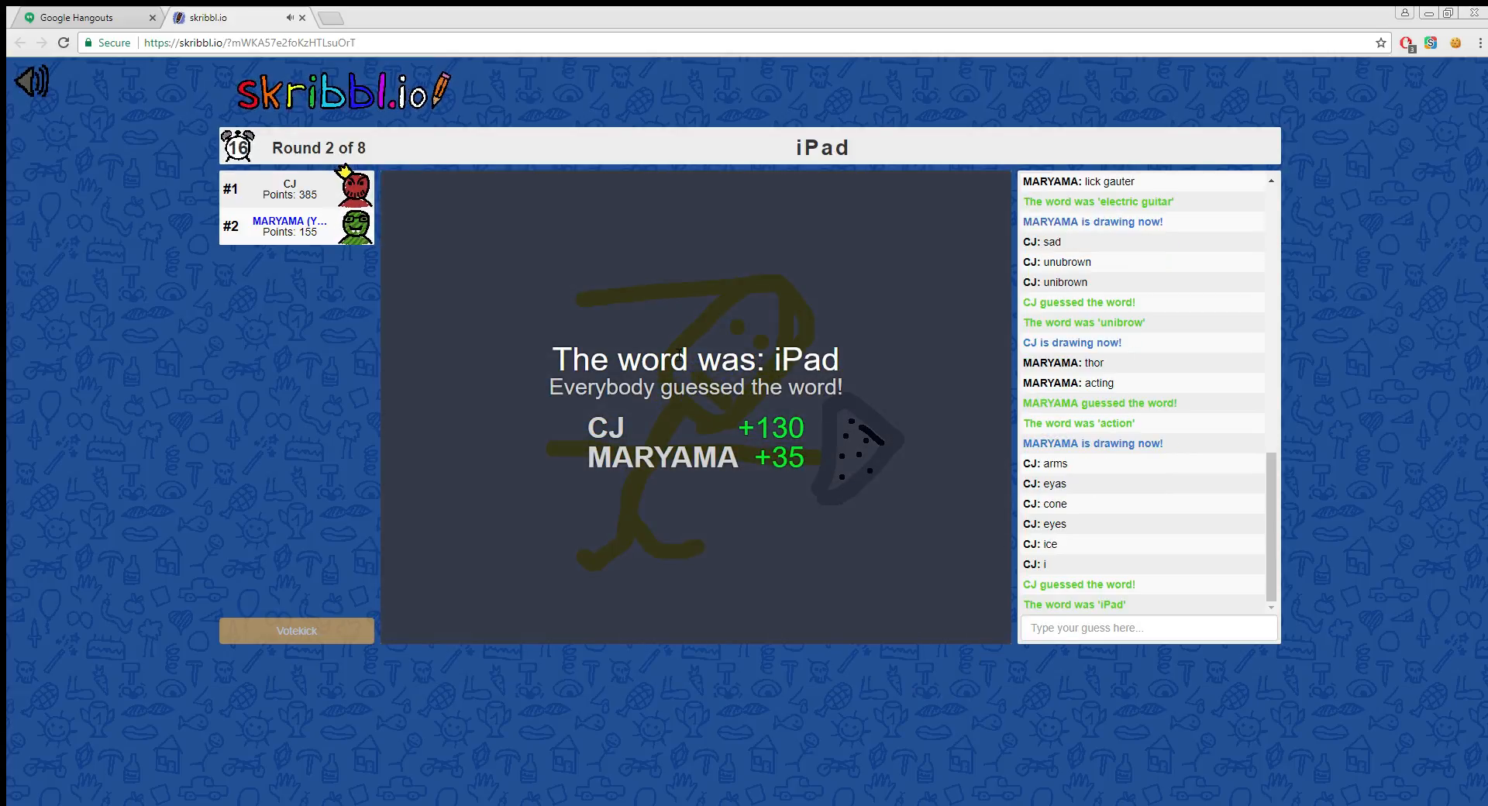
mouse_move(659, 315)
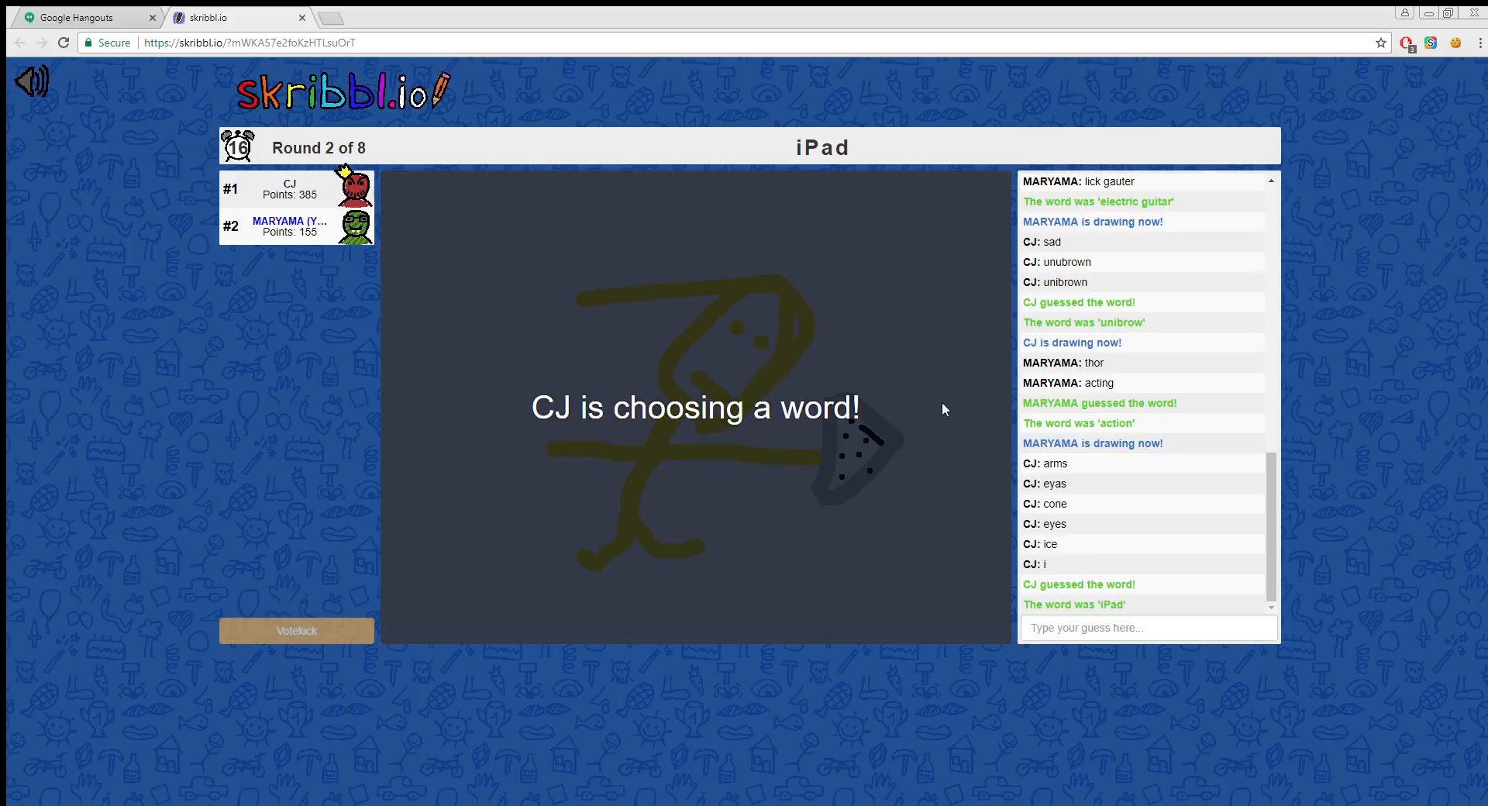
mouse_move(944, 360)
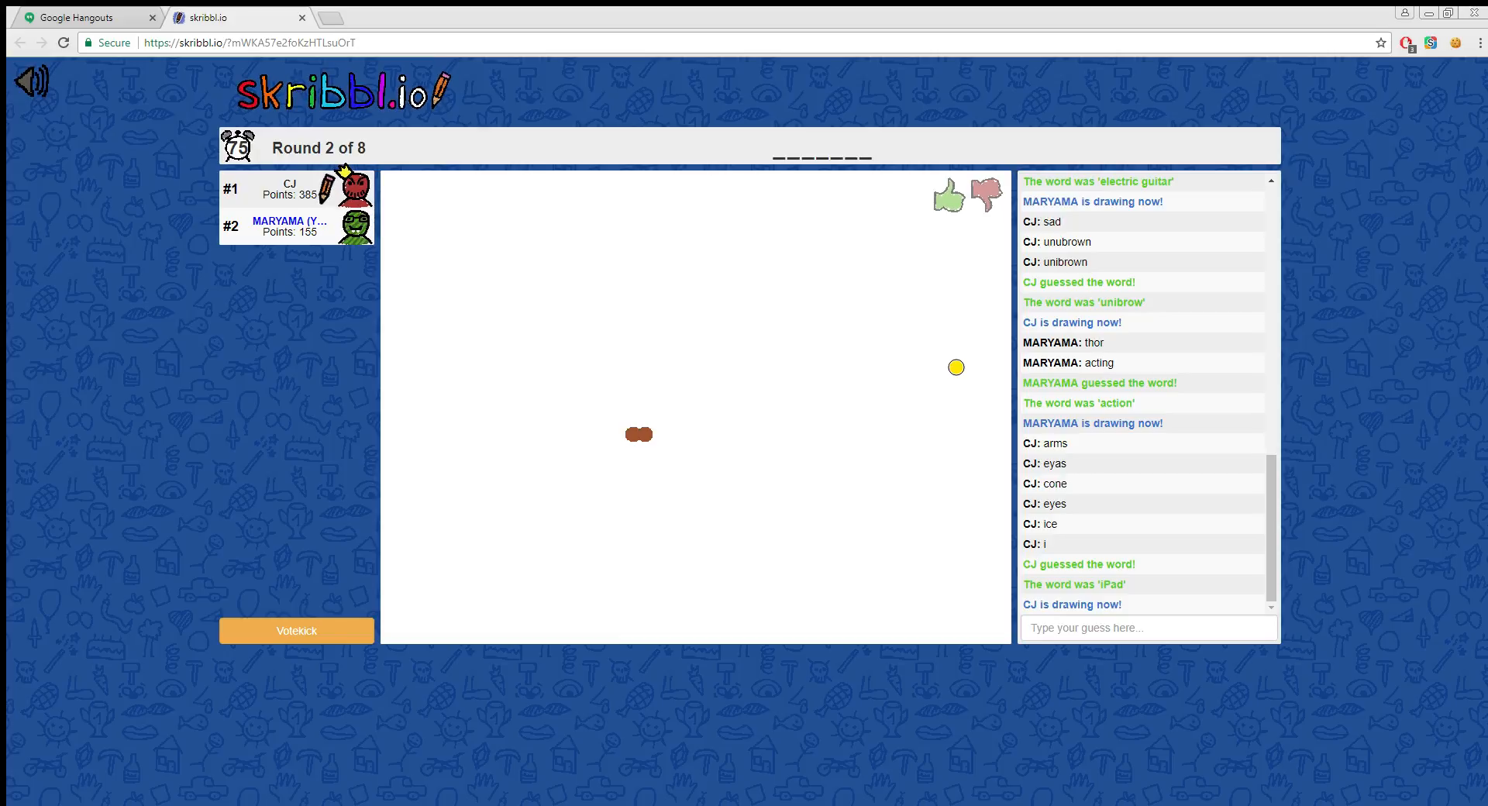
Step: Wait on the canvas while the other player starts drawing a new hidden word
drag(637, 434, 649, 437)
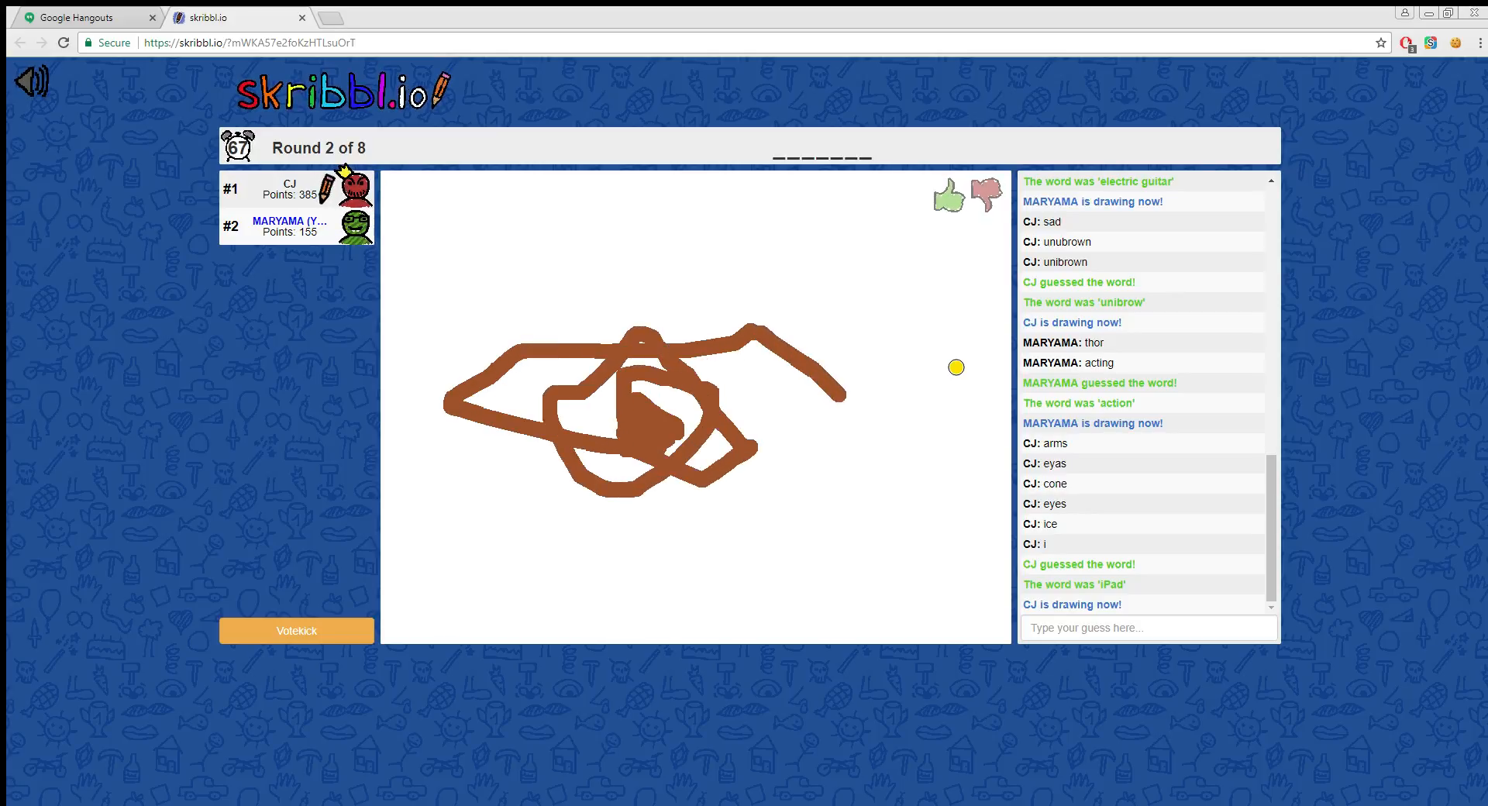
drag(569, 207, 835, 635)
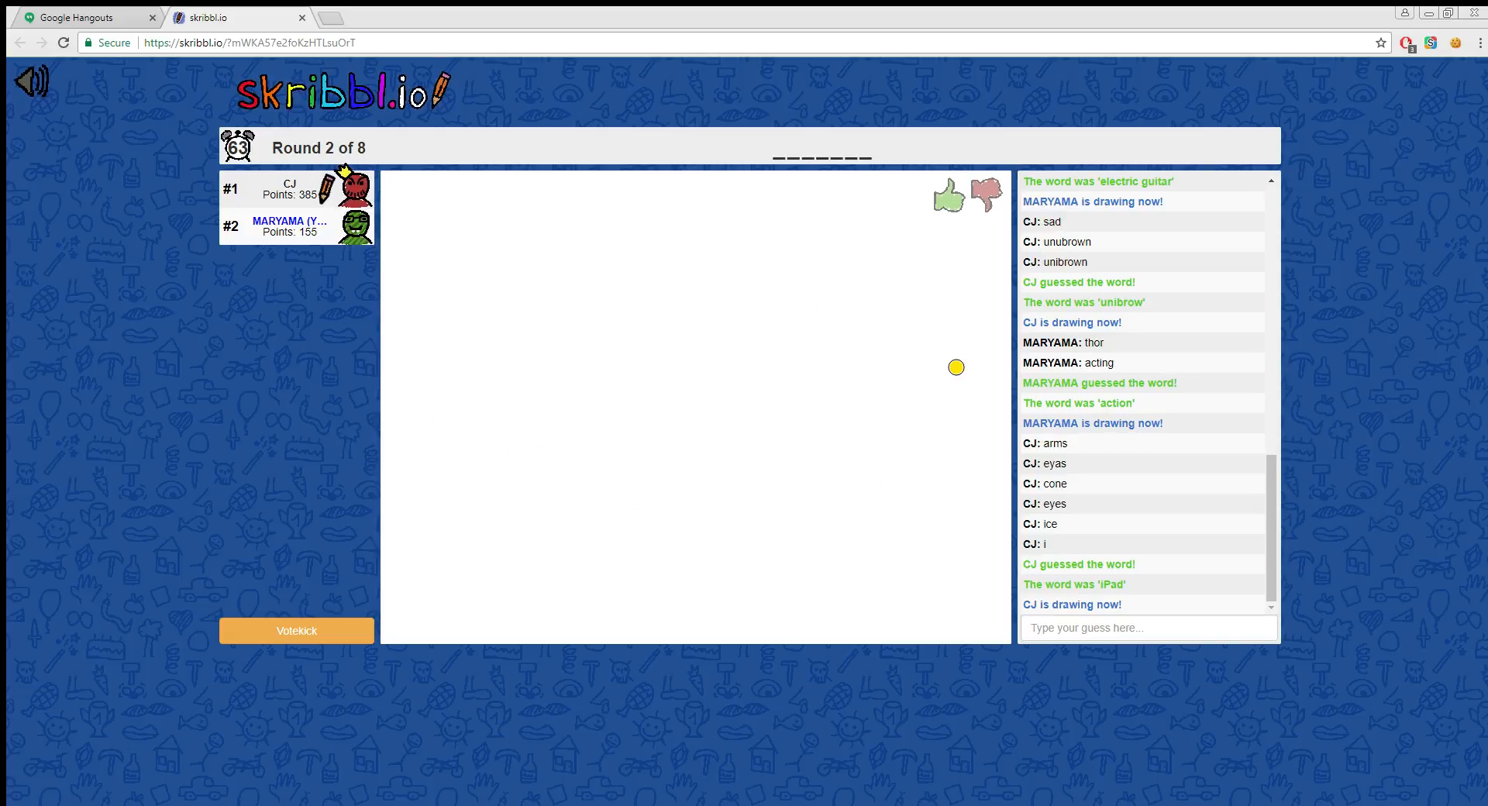
mouse_move(991, 197)
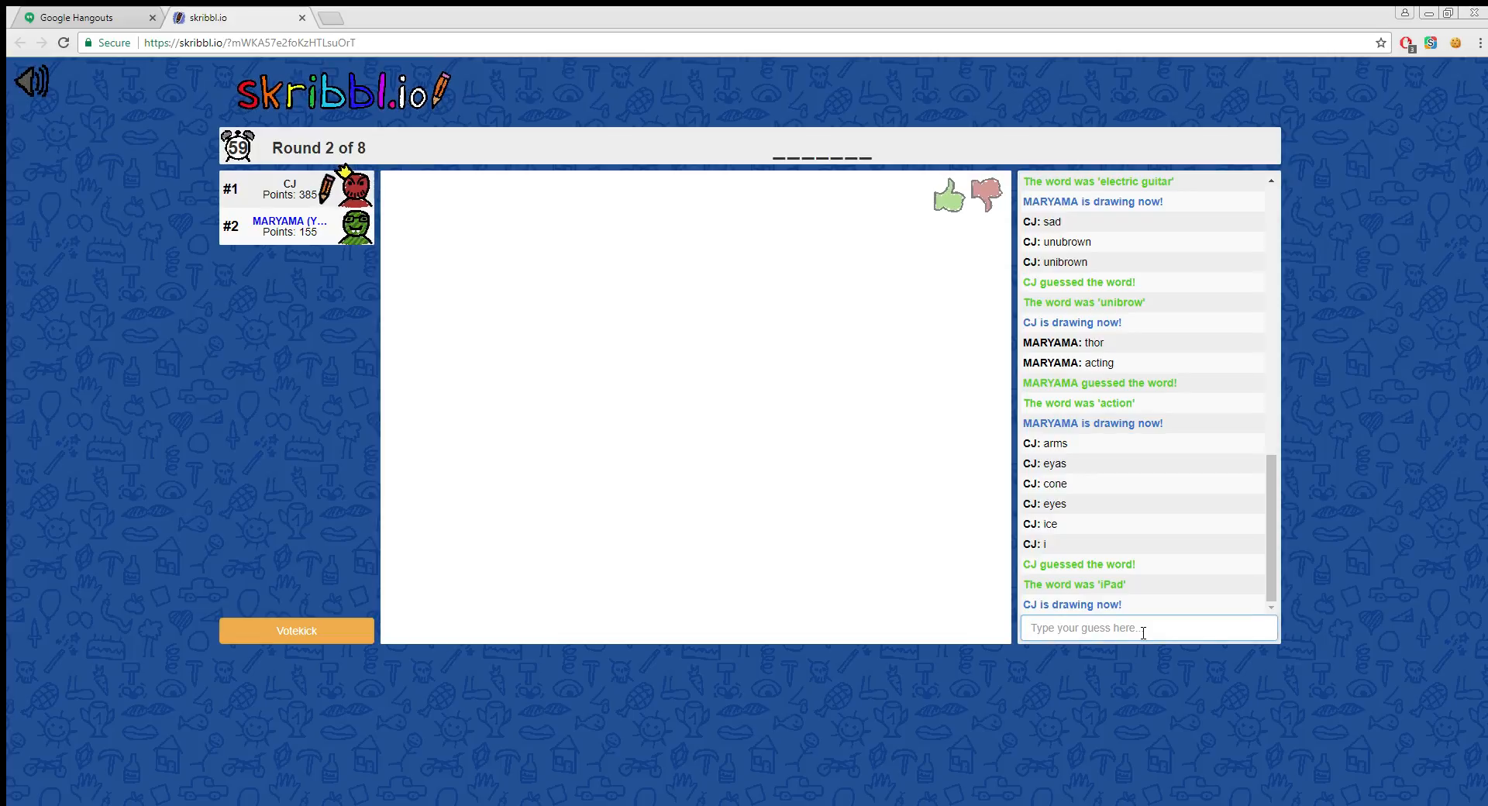
Step: Send the near-miss guesses 'sausce' and 'sasuge' in chat
text(sau)
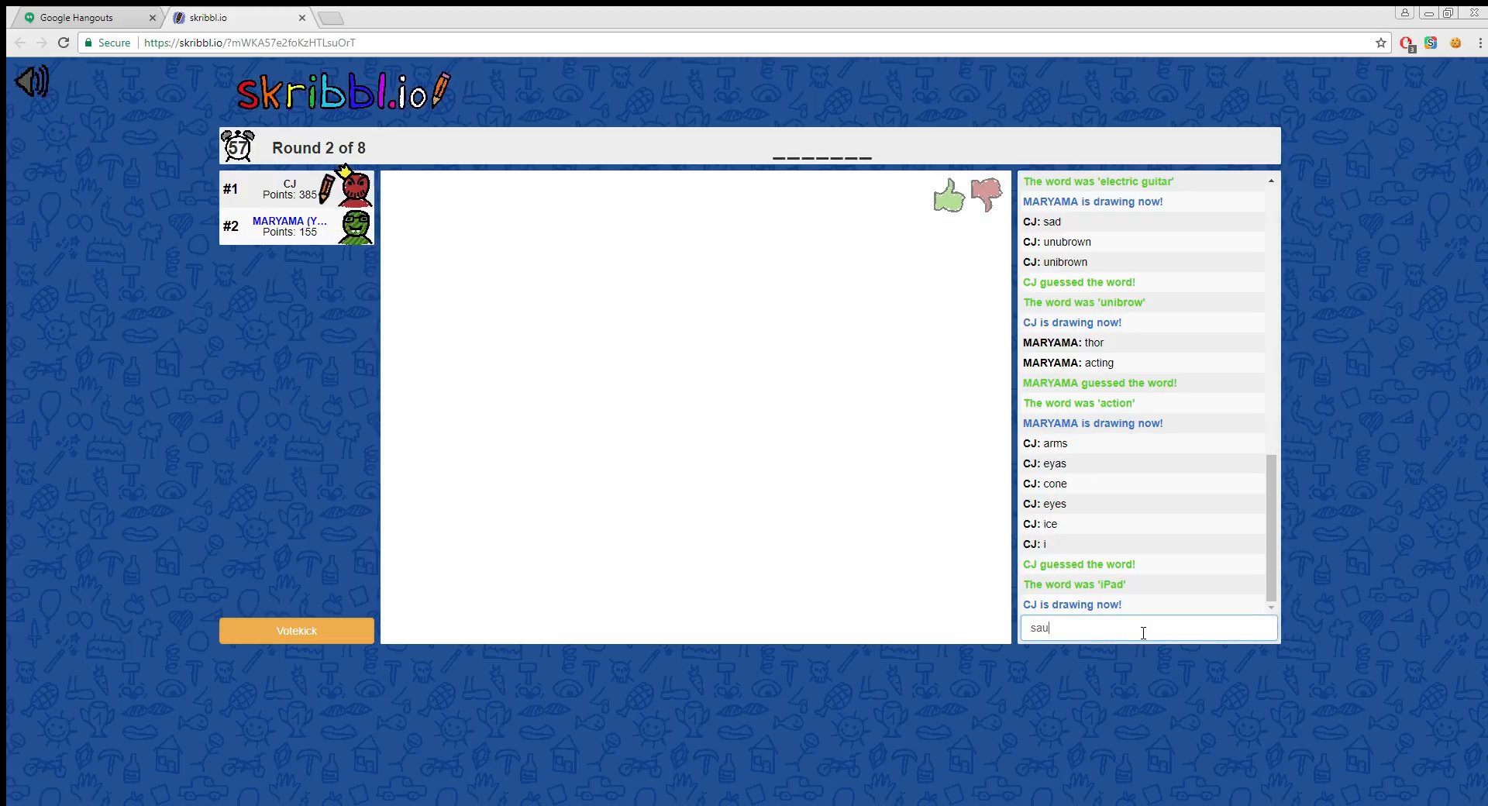
text(sc)
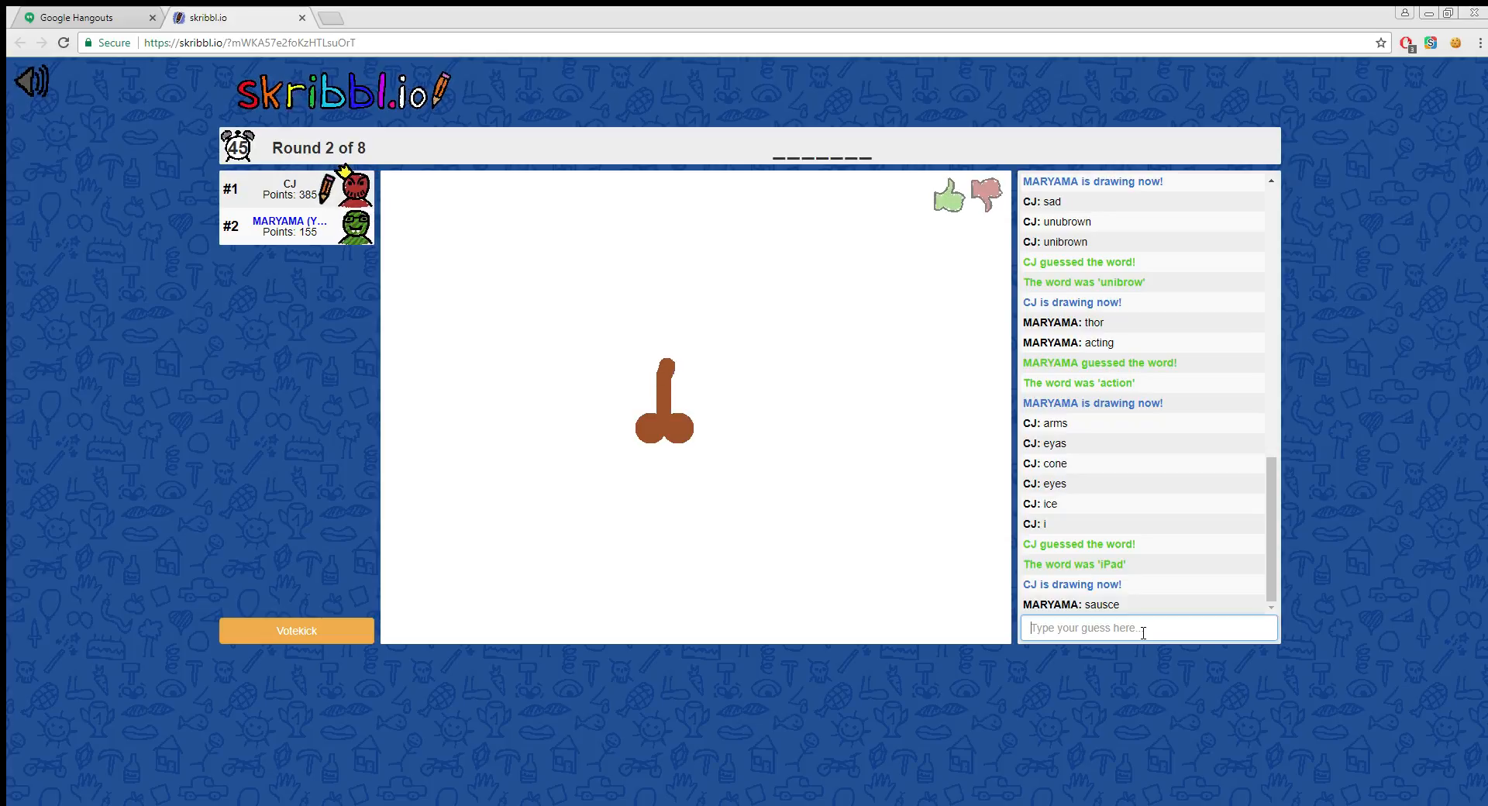
text(sa)
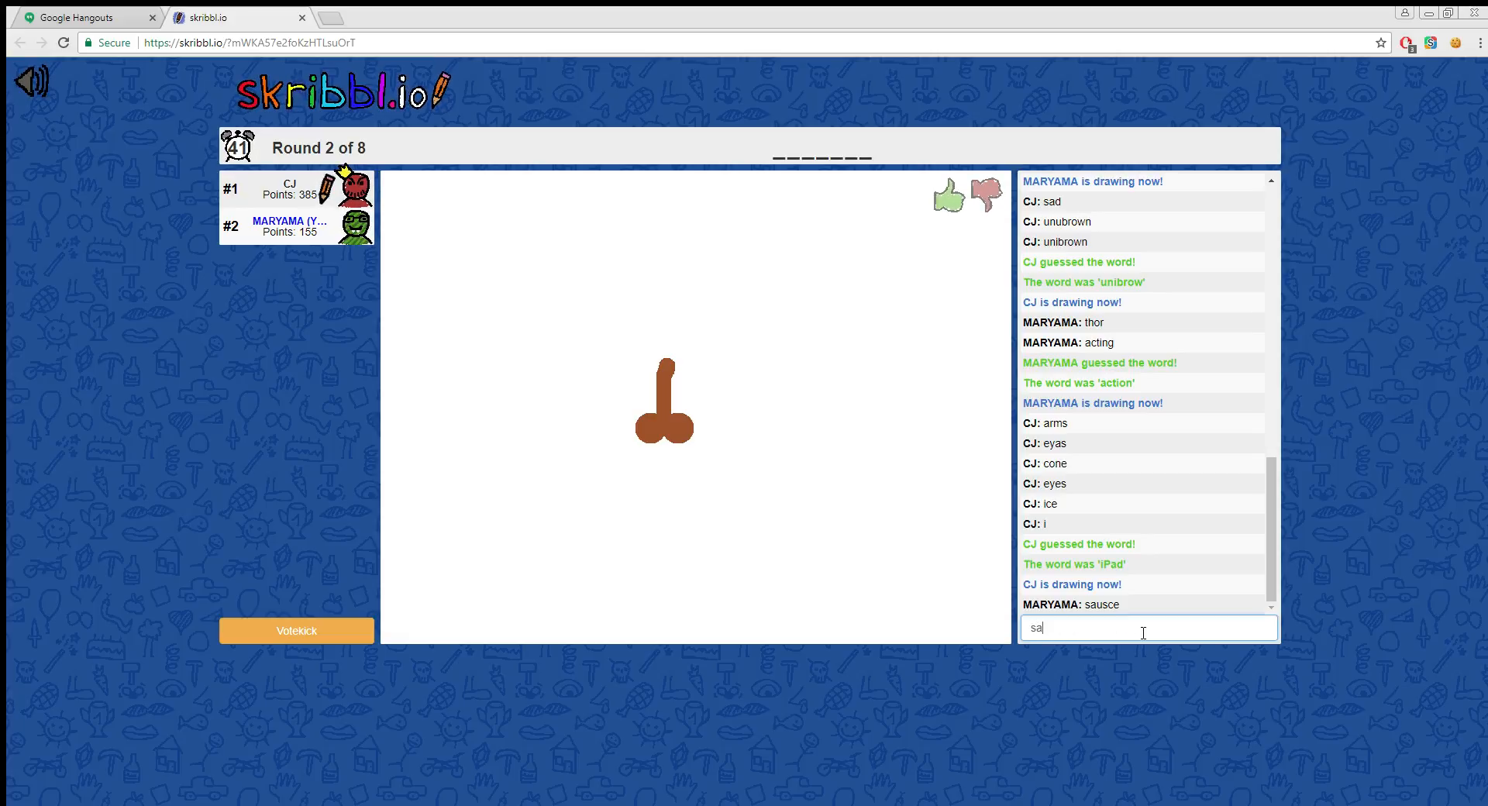
text(s)
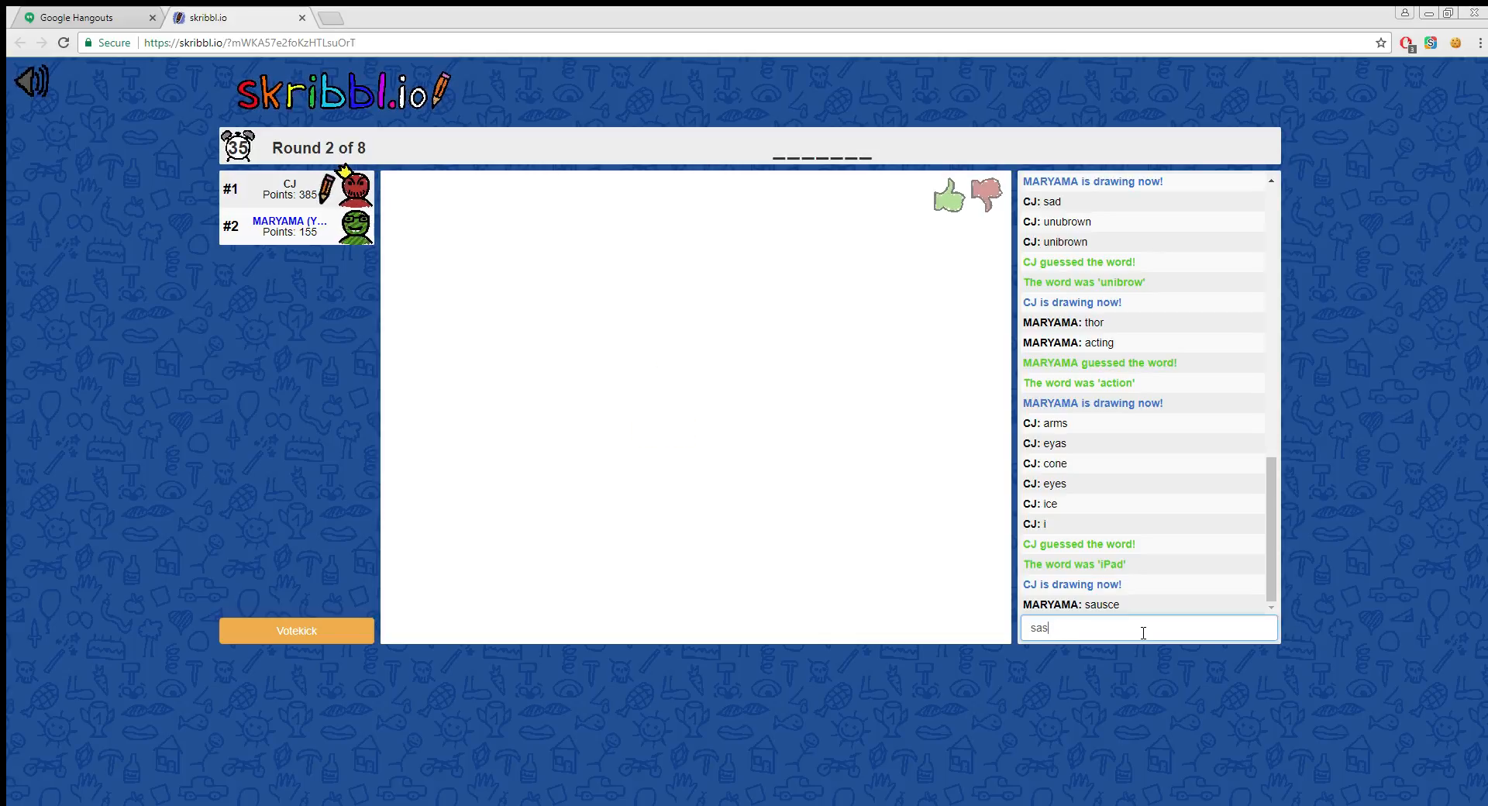
text(u)
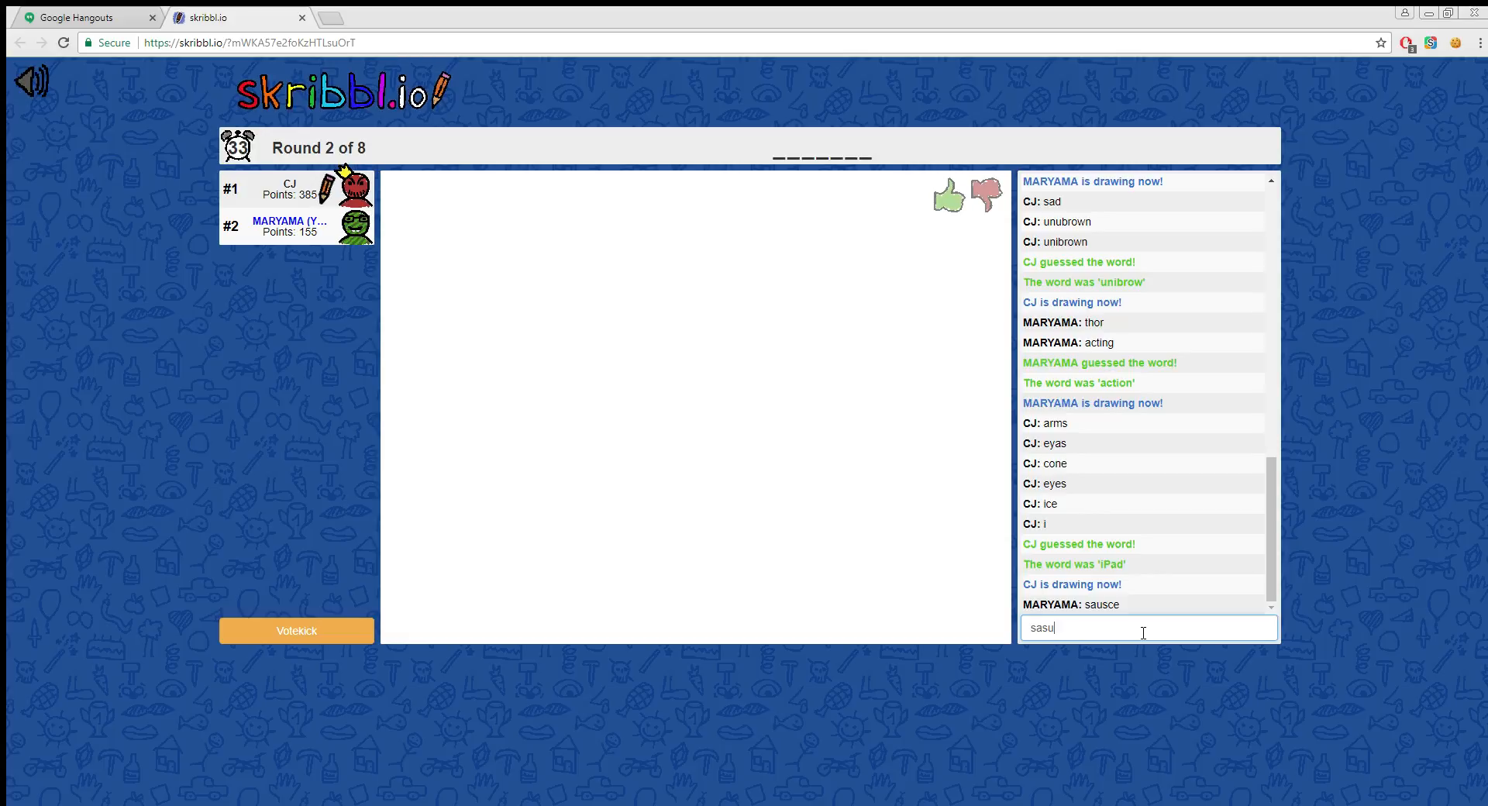
key(Return)
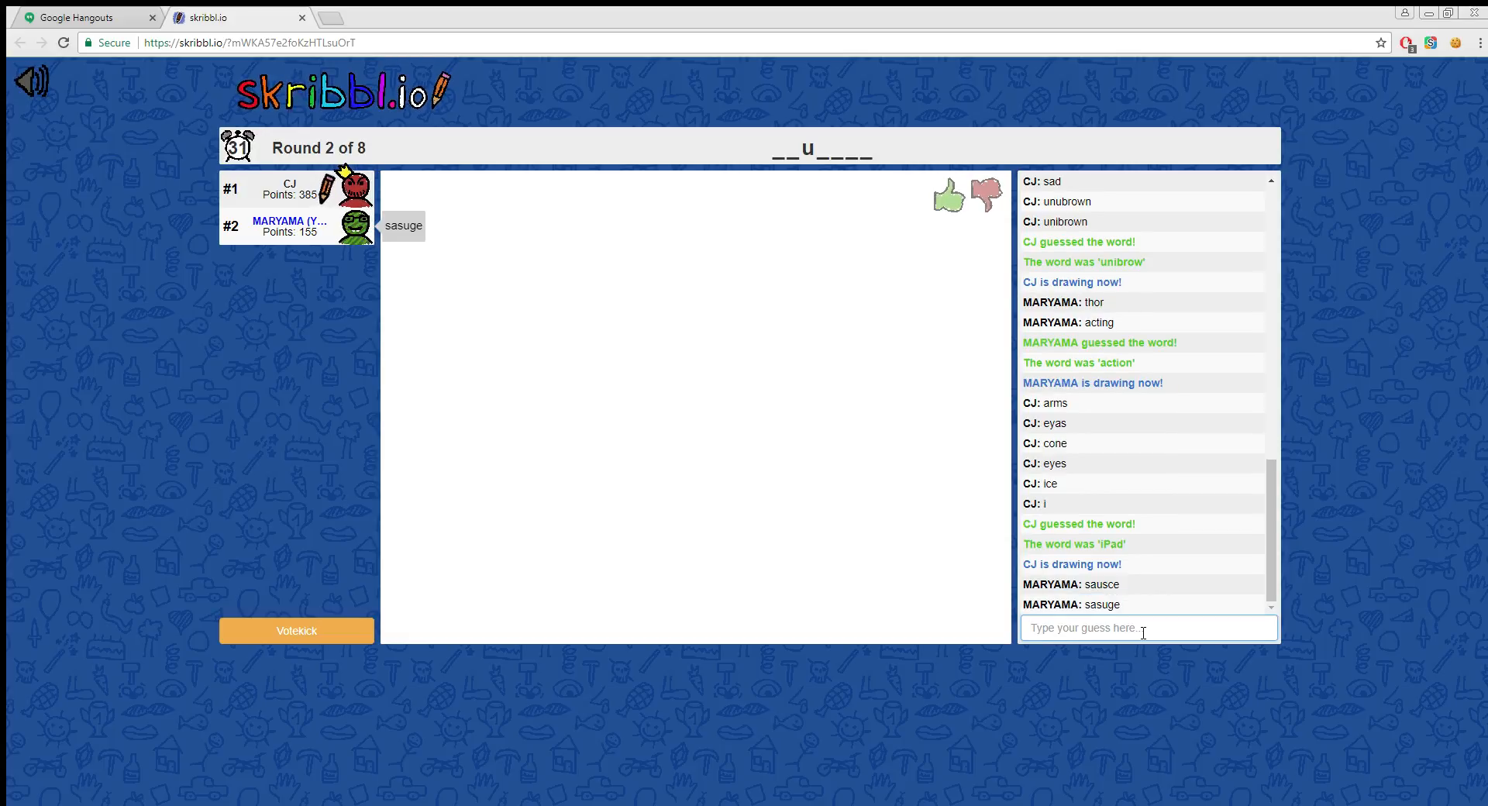
text(sa)
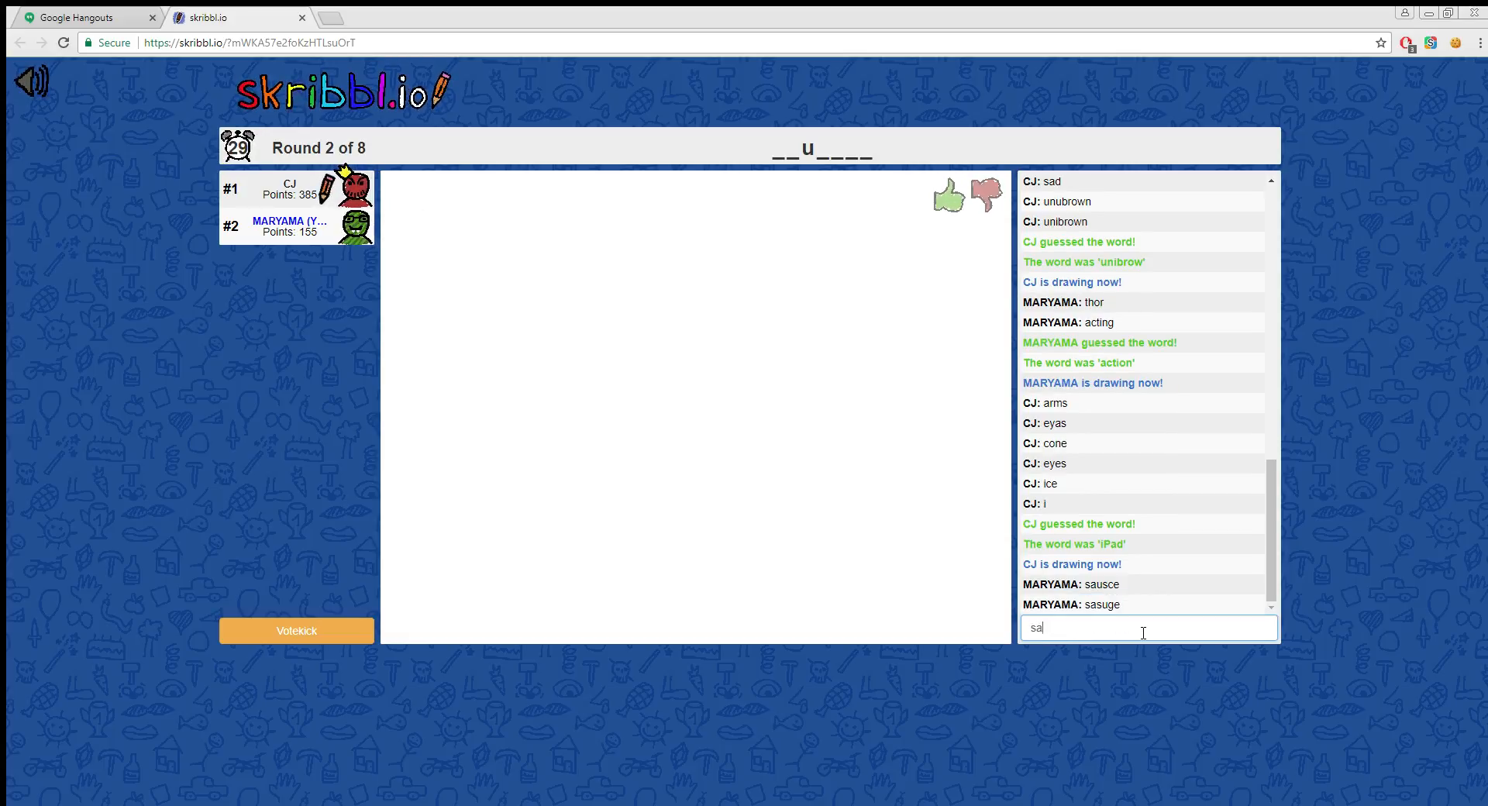
key(Backspace)
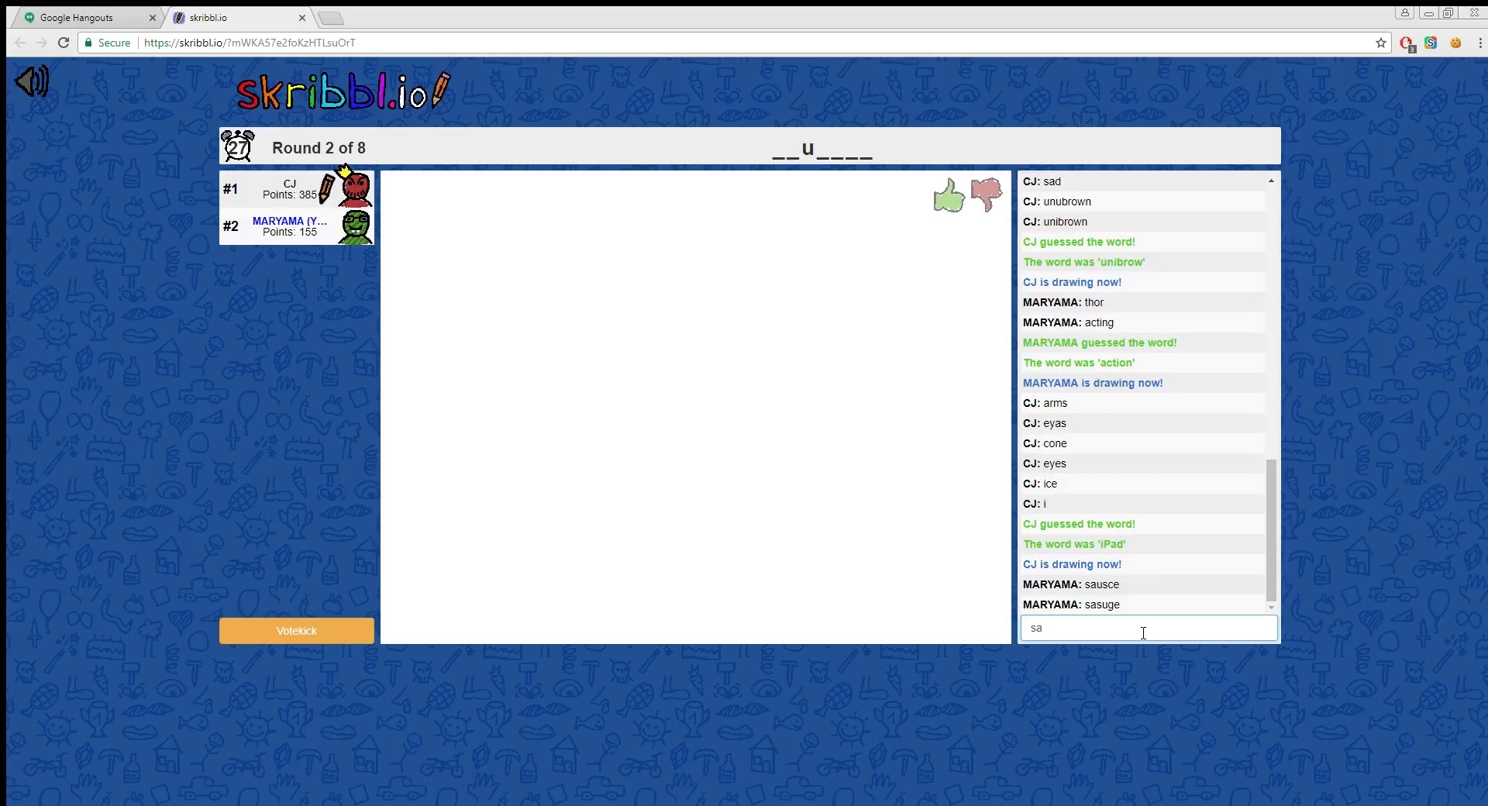
text(s)
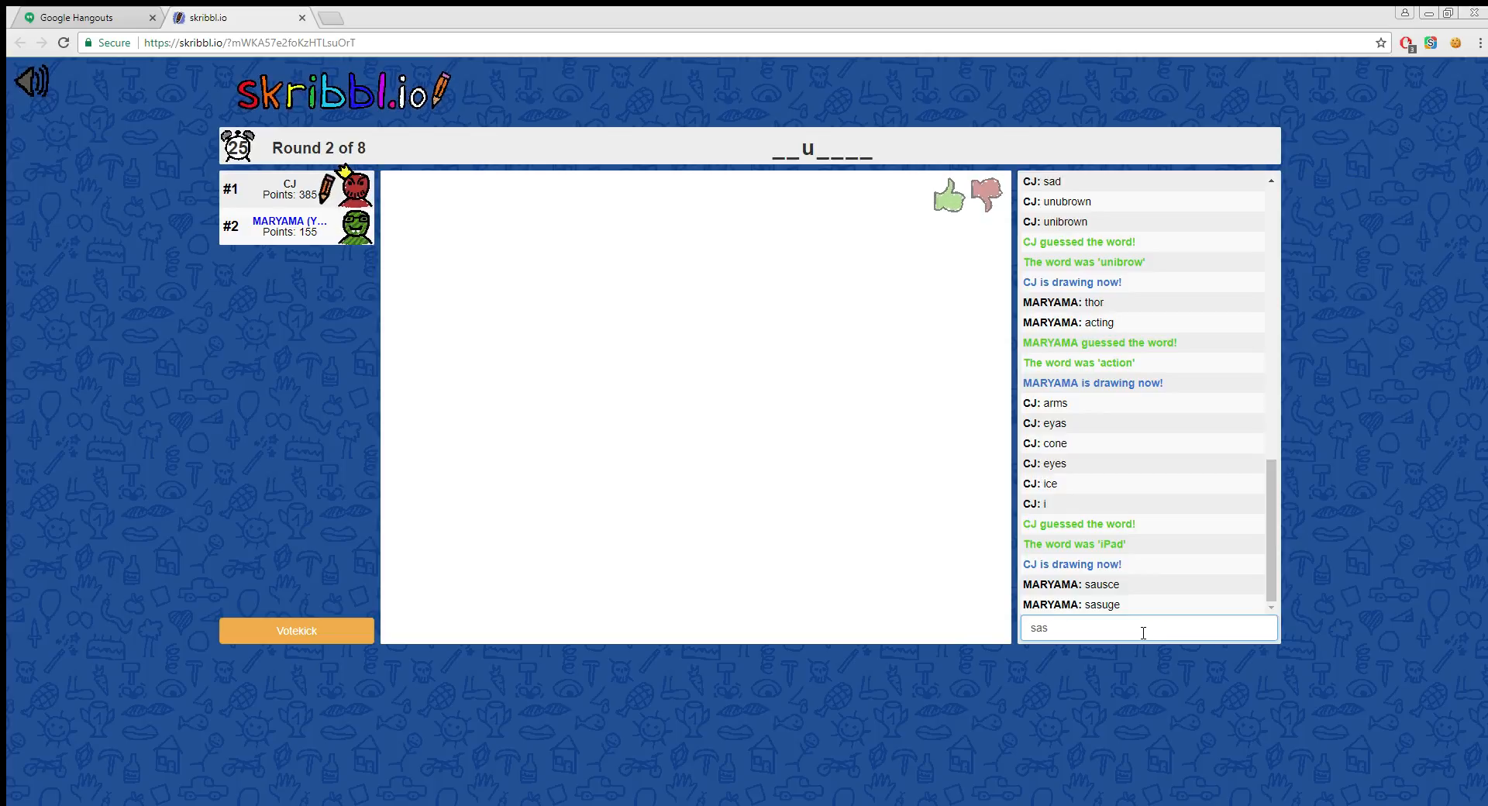
key(Return)
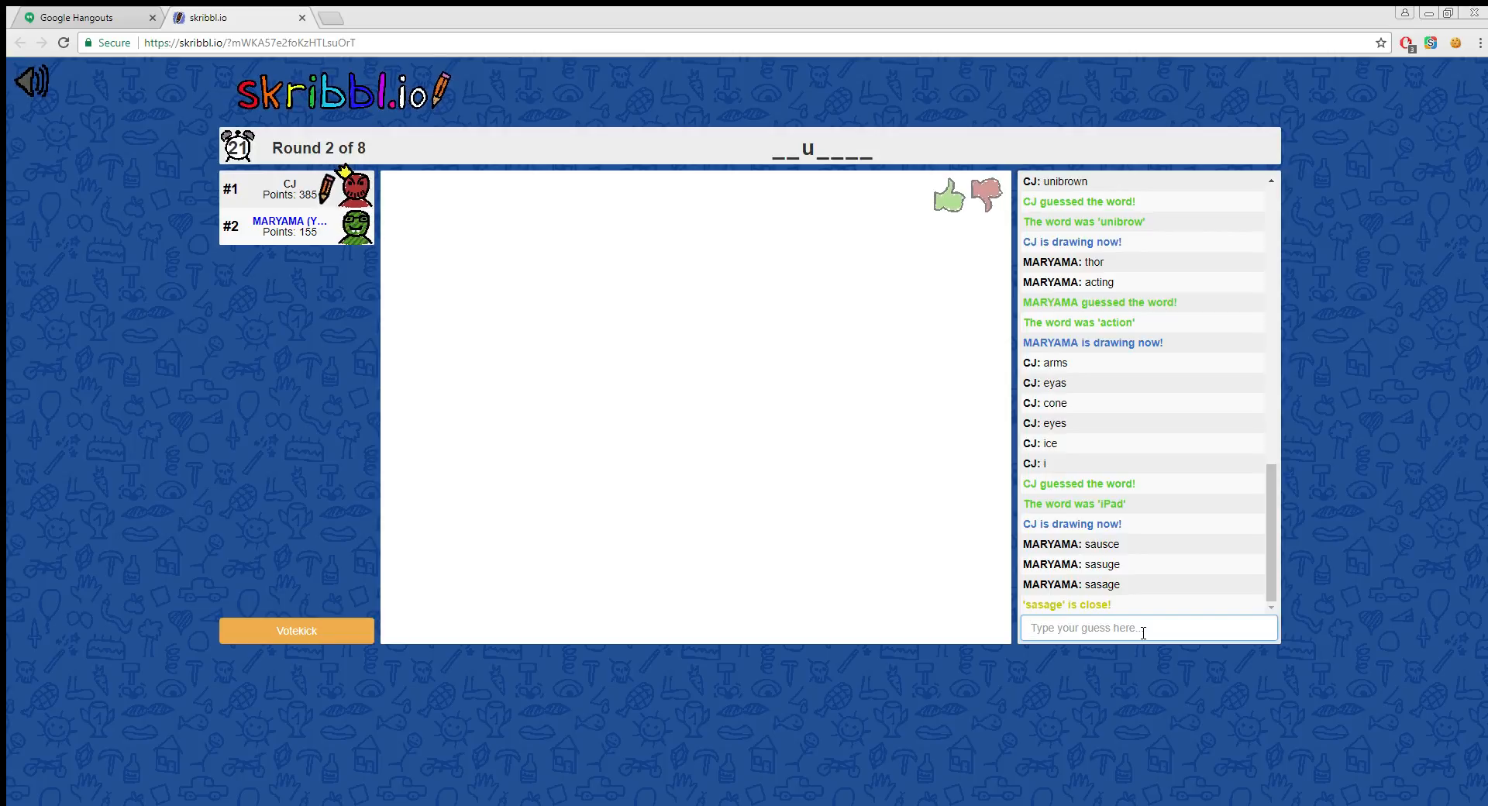
Step: Enter the guess 'sasage', correcting a letter, which the game reports as close
text(s)
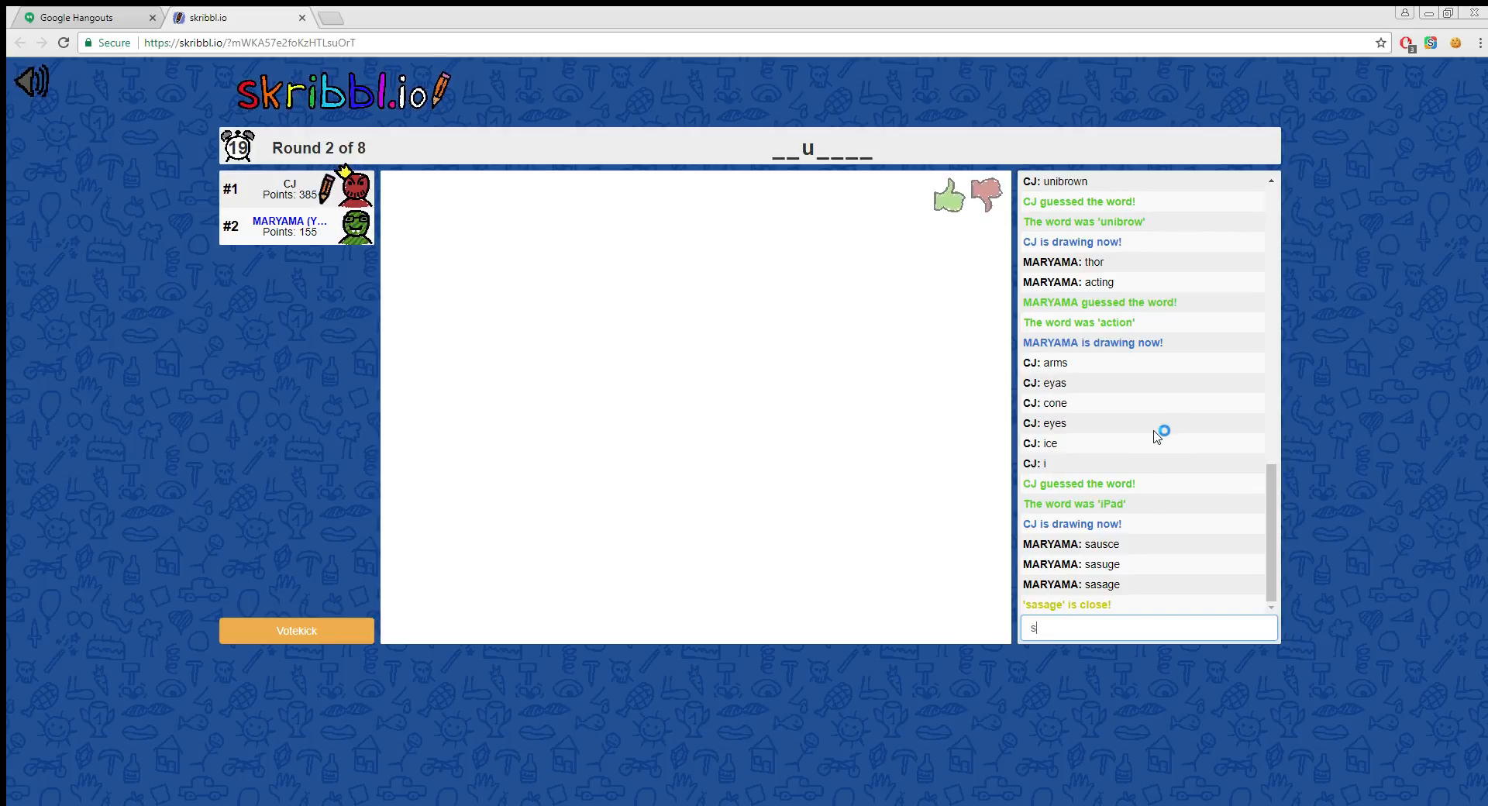
text(a)
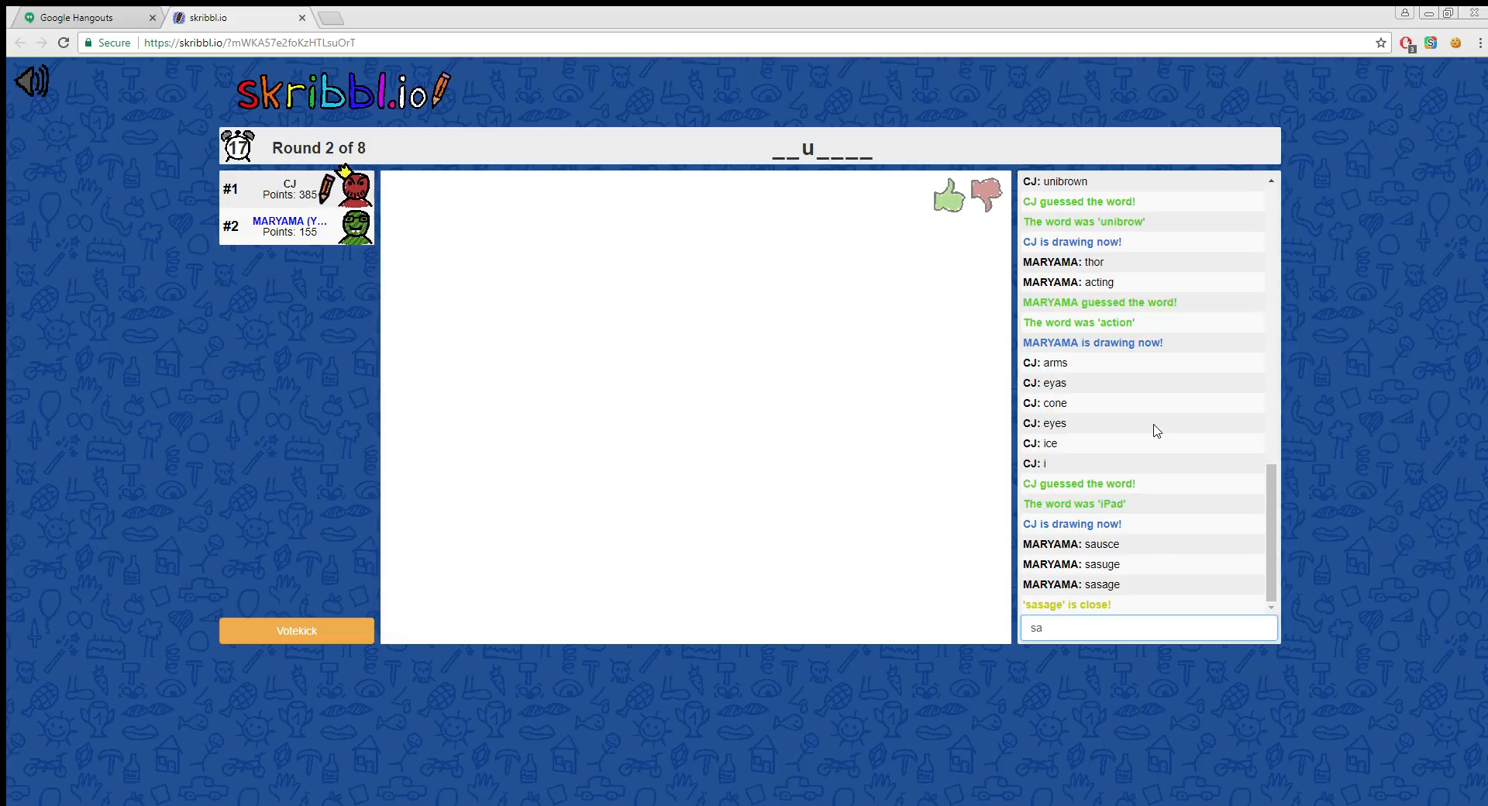
text(ua)
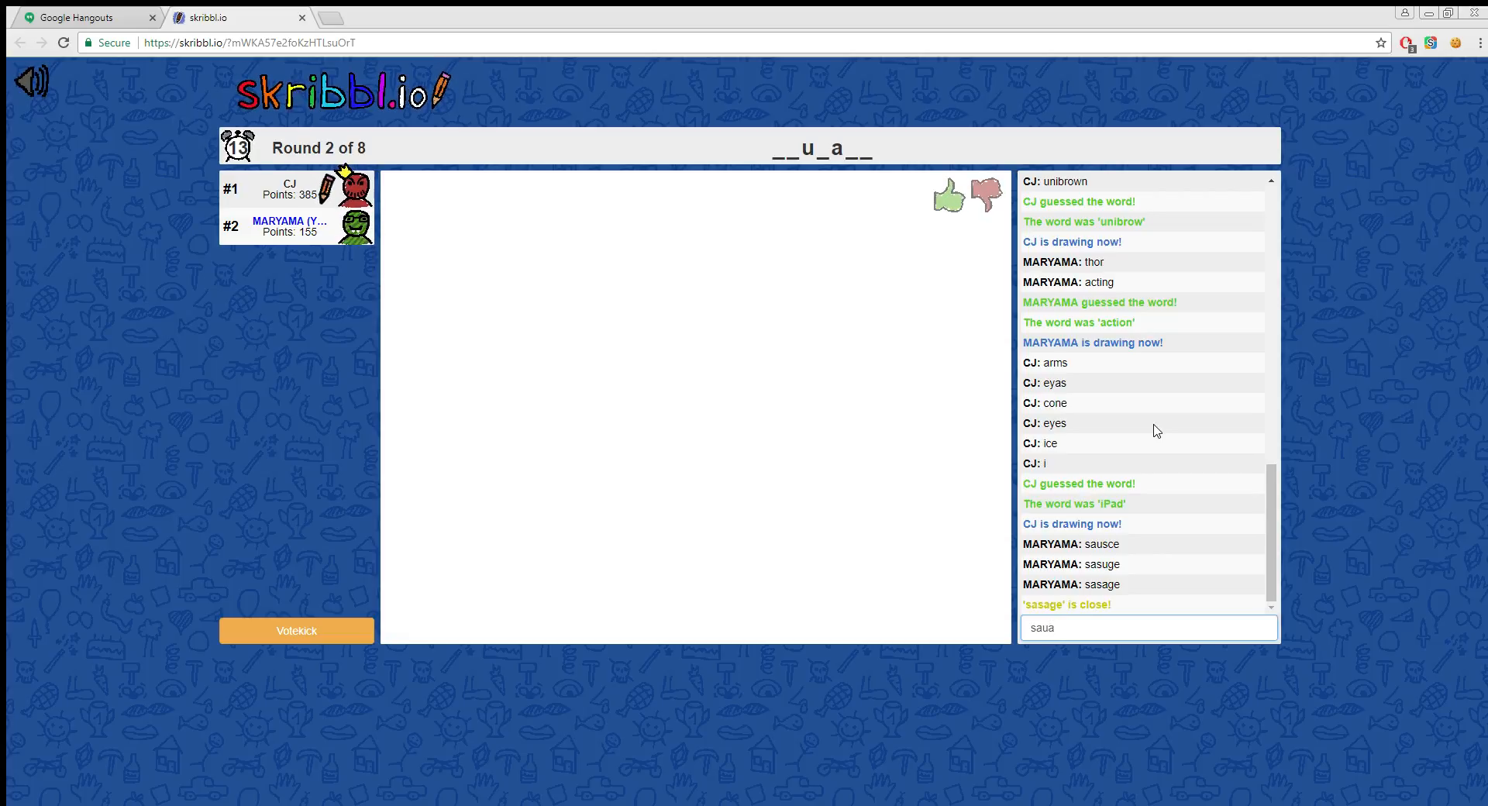
key(Backspace)
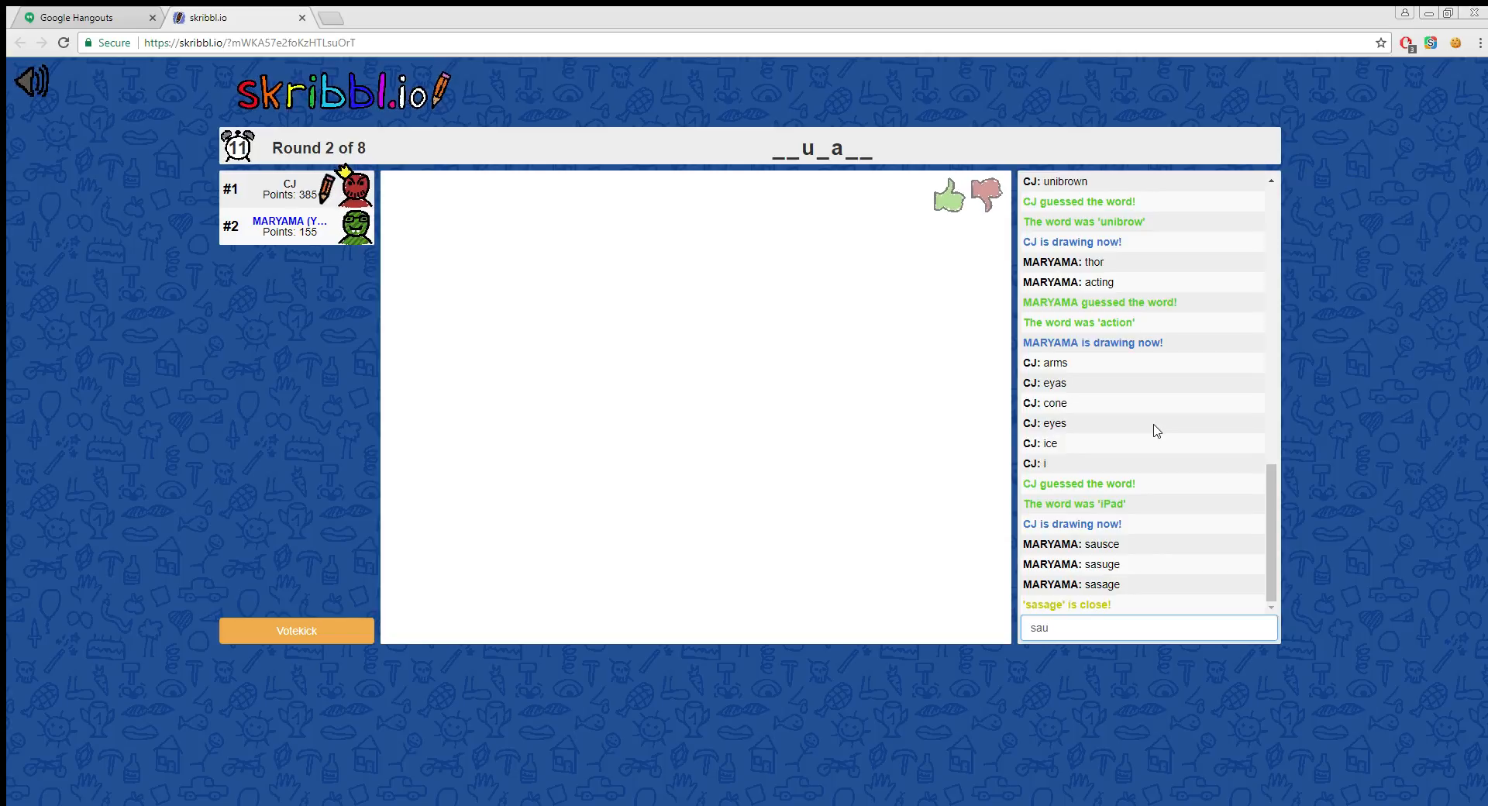
text(s)
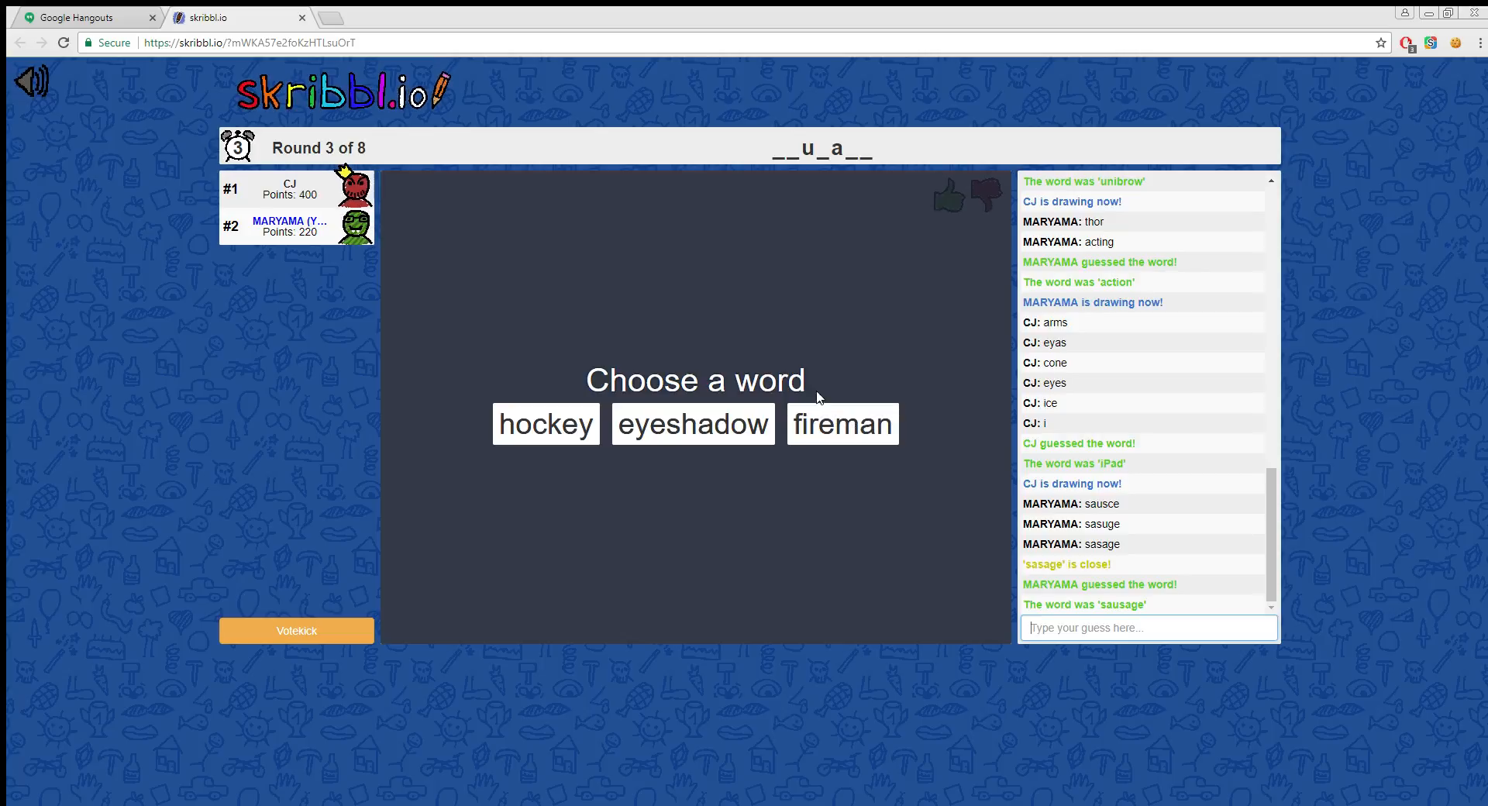
mouse_move(842, 424)
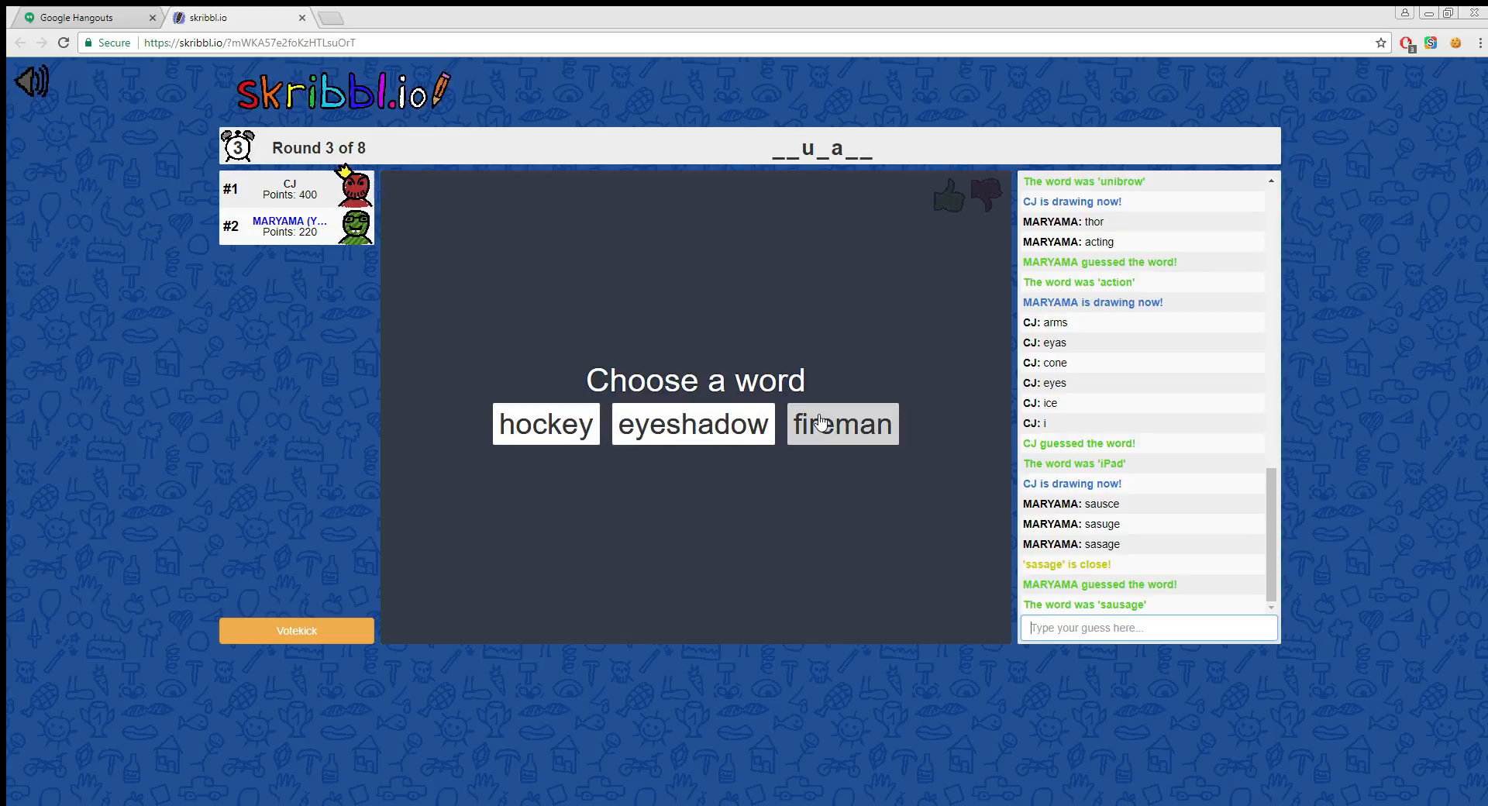
Step: Choose 'fireman' and sketch a yellow helmet, orange body strokes and red accents
click(840, 423)
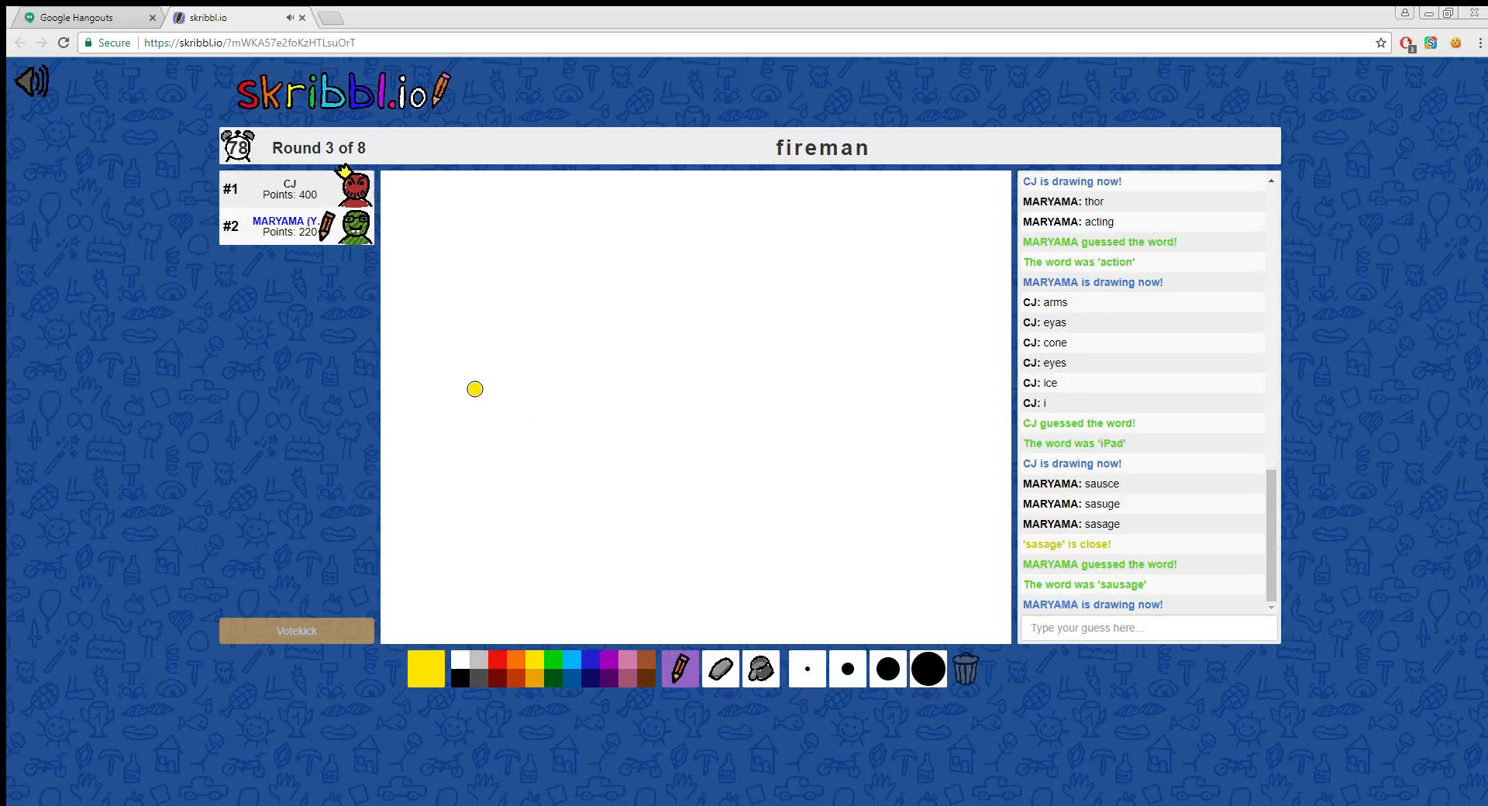
drag(474, 389, 554, 415)
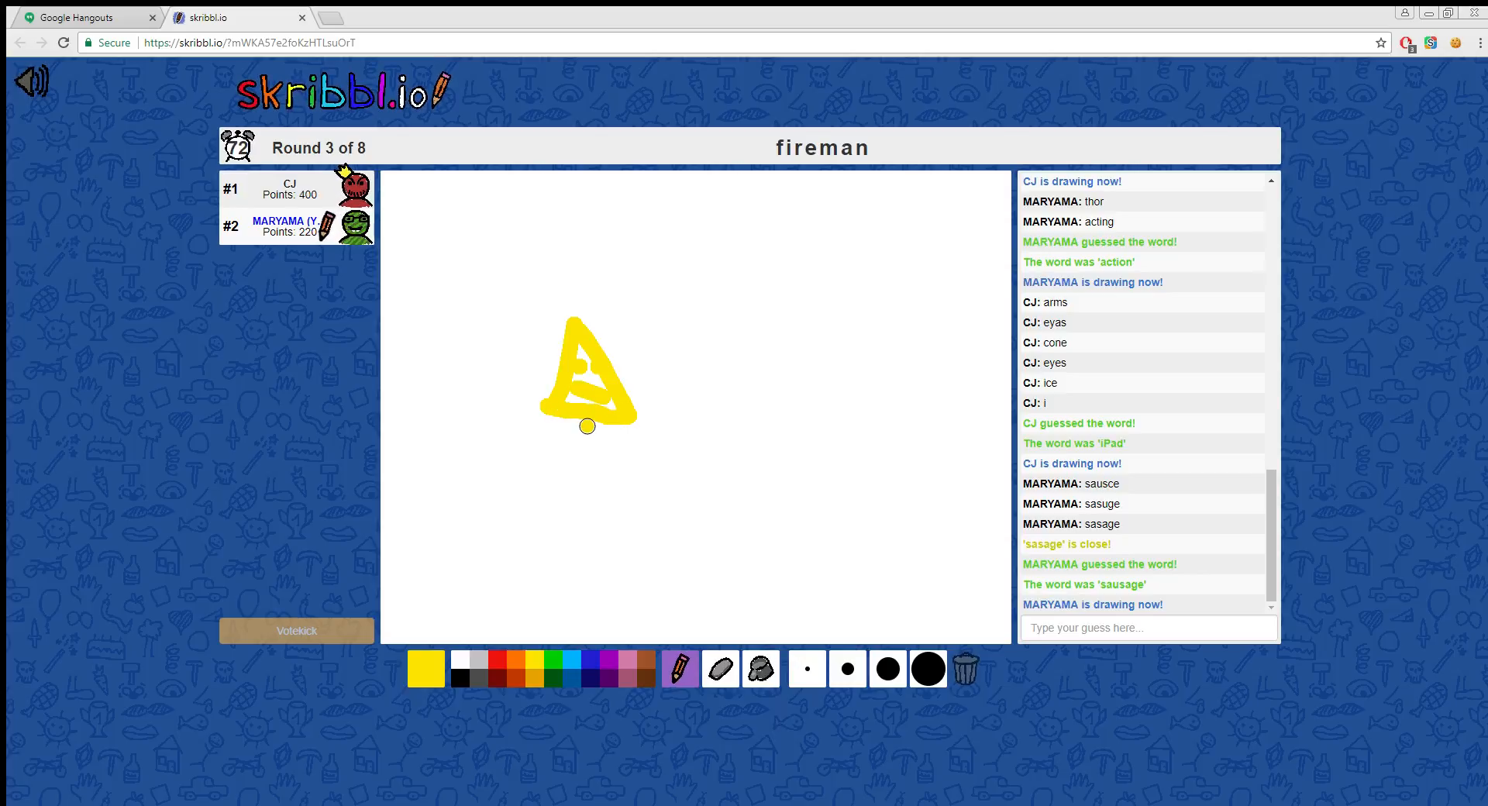
drag(586, 425, 538, 516)
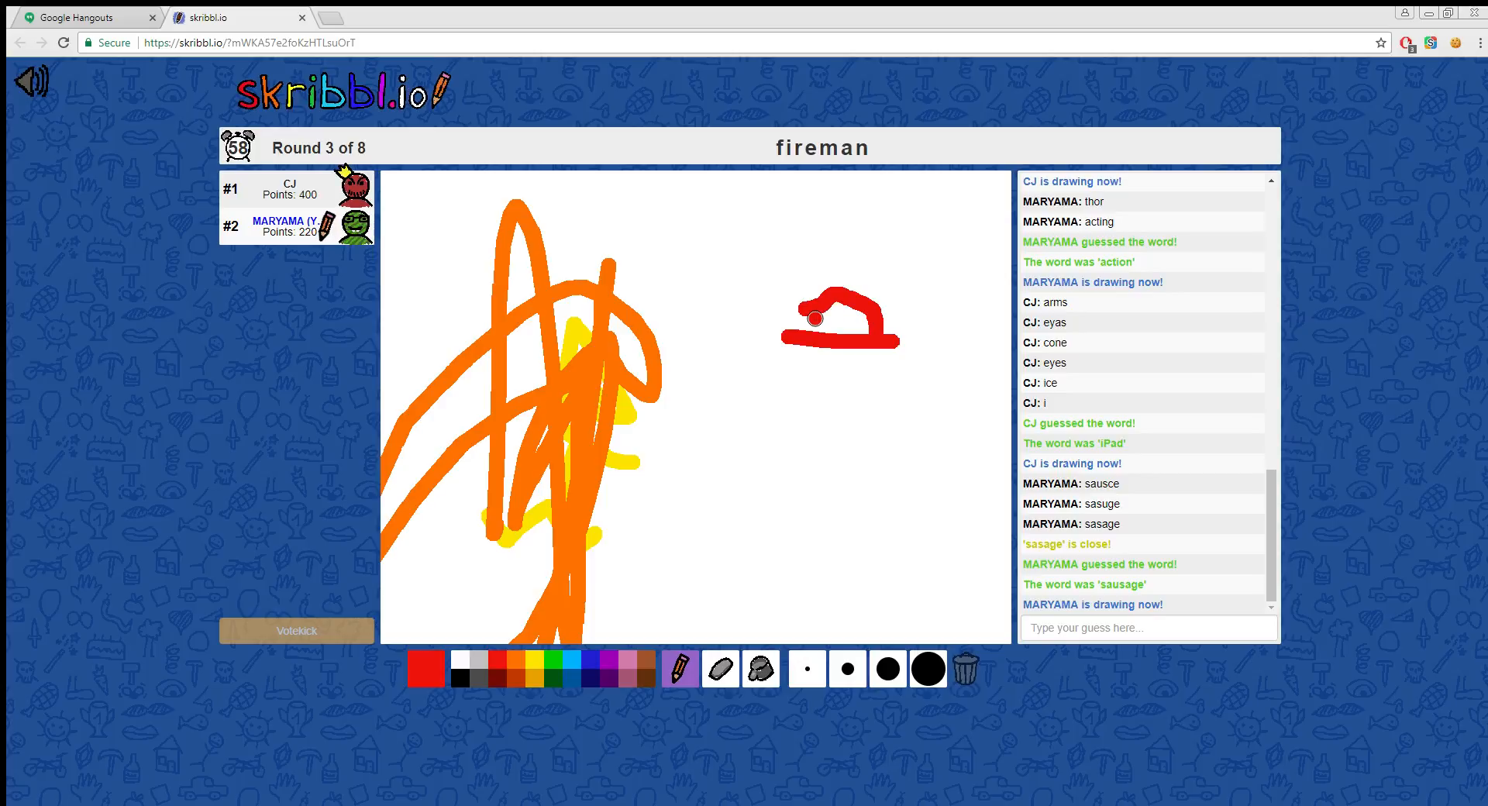
drag(813, 318, 826, 352)
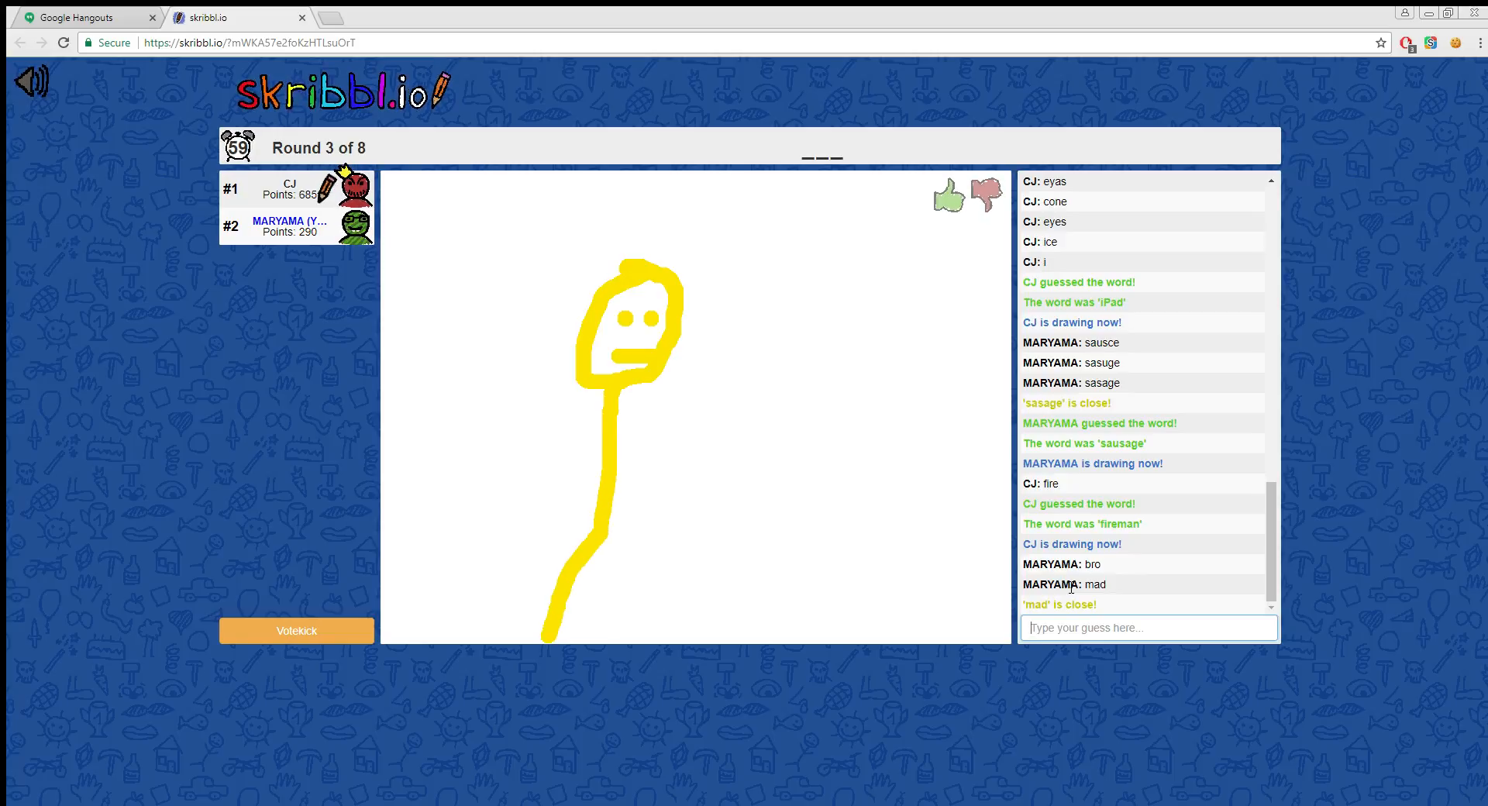
Step: Send chat guesses 'mad', 'sad' and 'm...' for the stick-figure drawing
text(a)
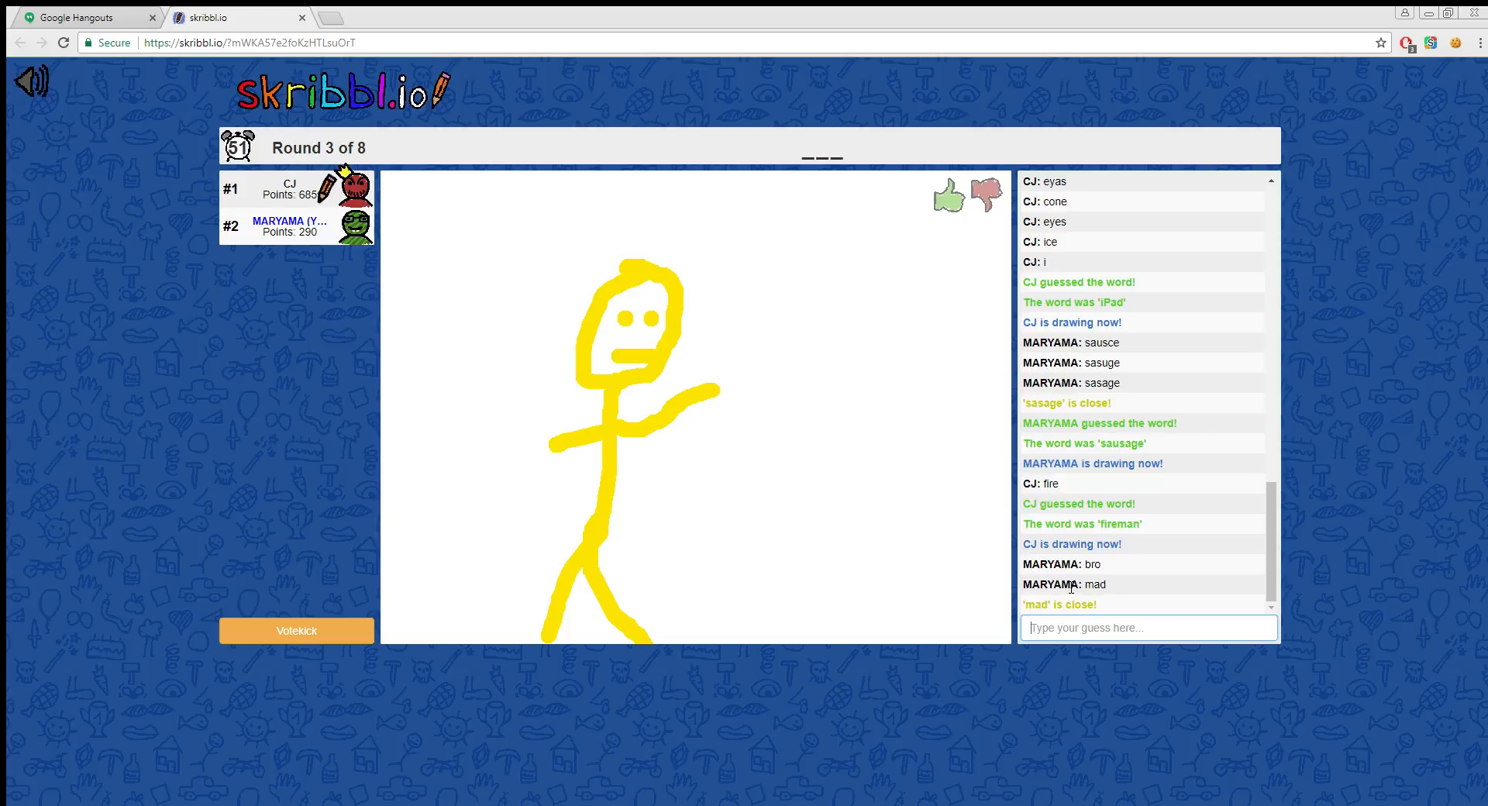
drag(697, 398, 754, 356)
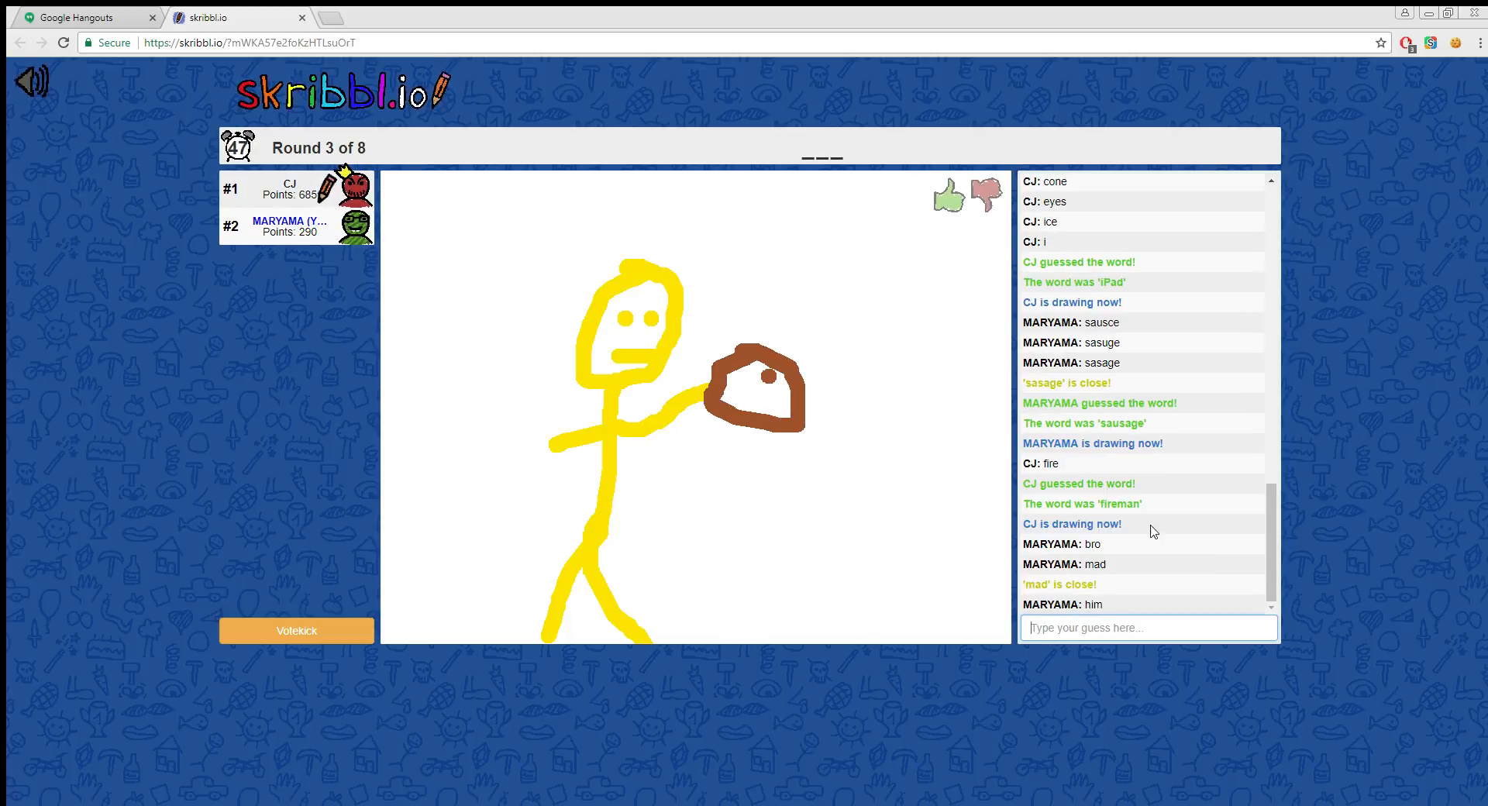
text(sa)
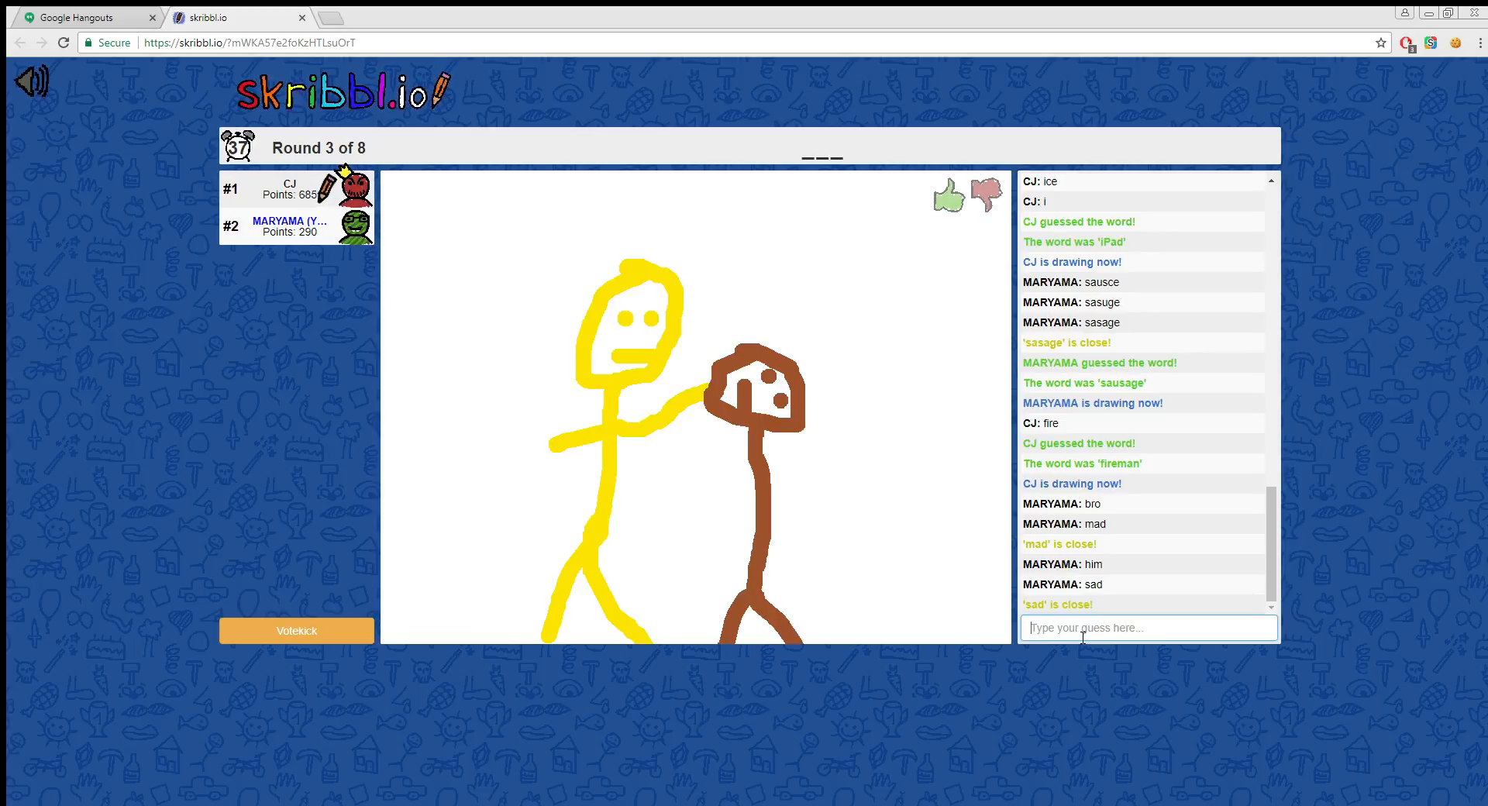
text(ma)
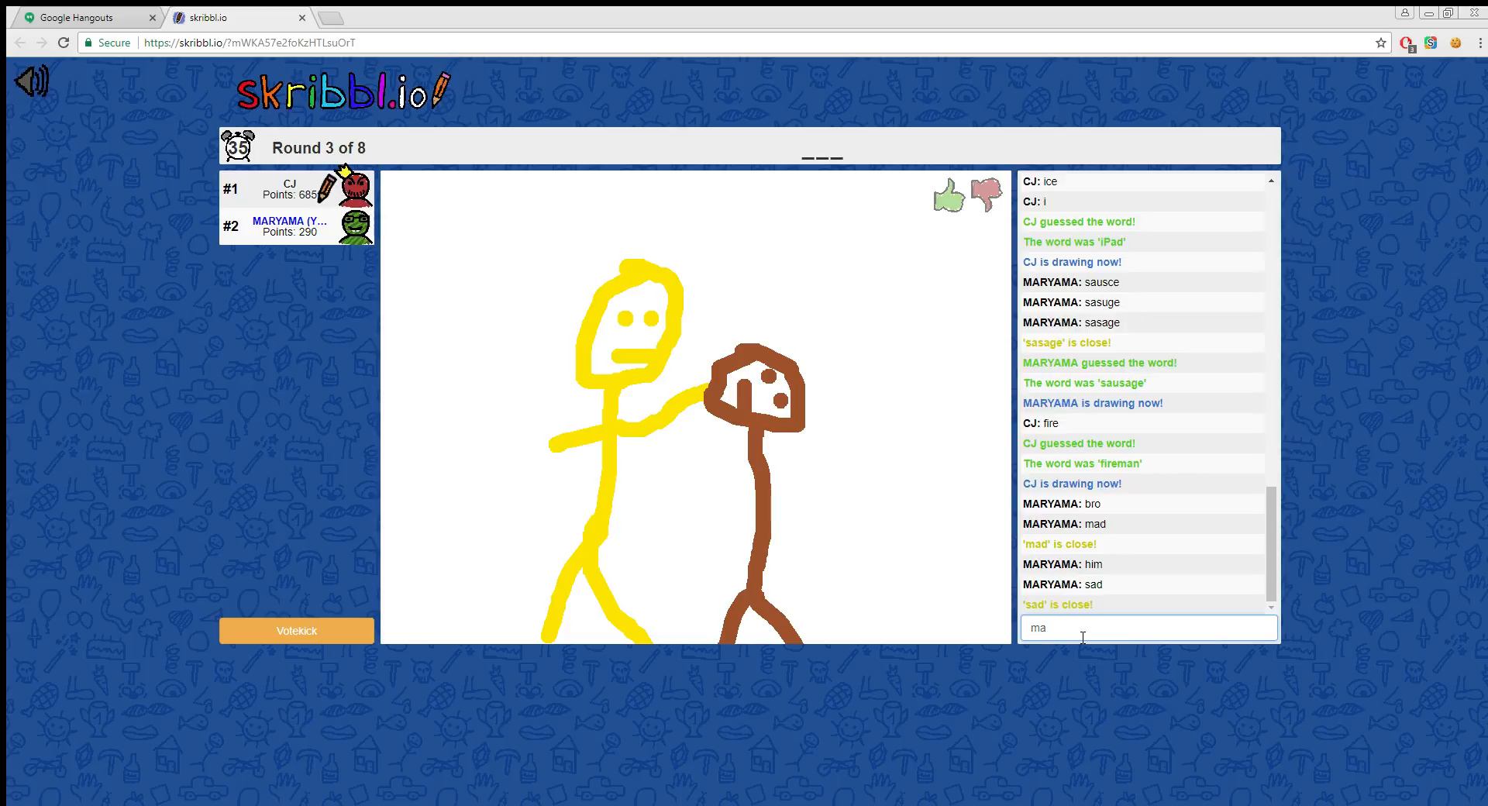
key(Return)
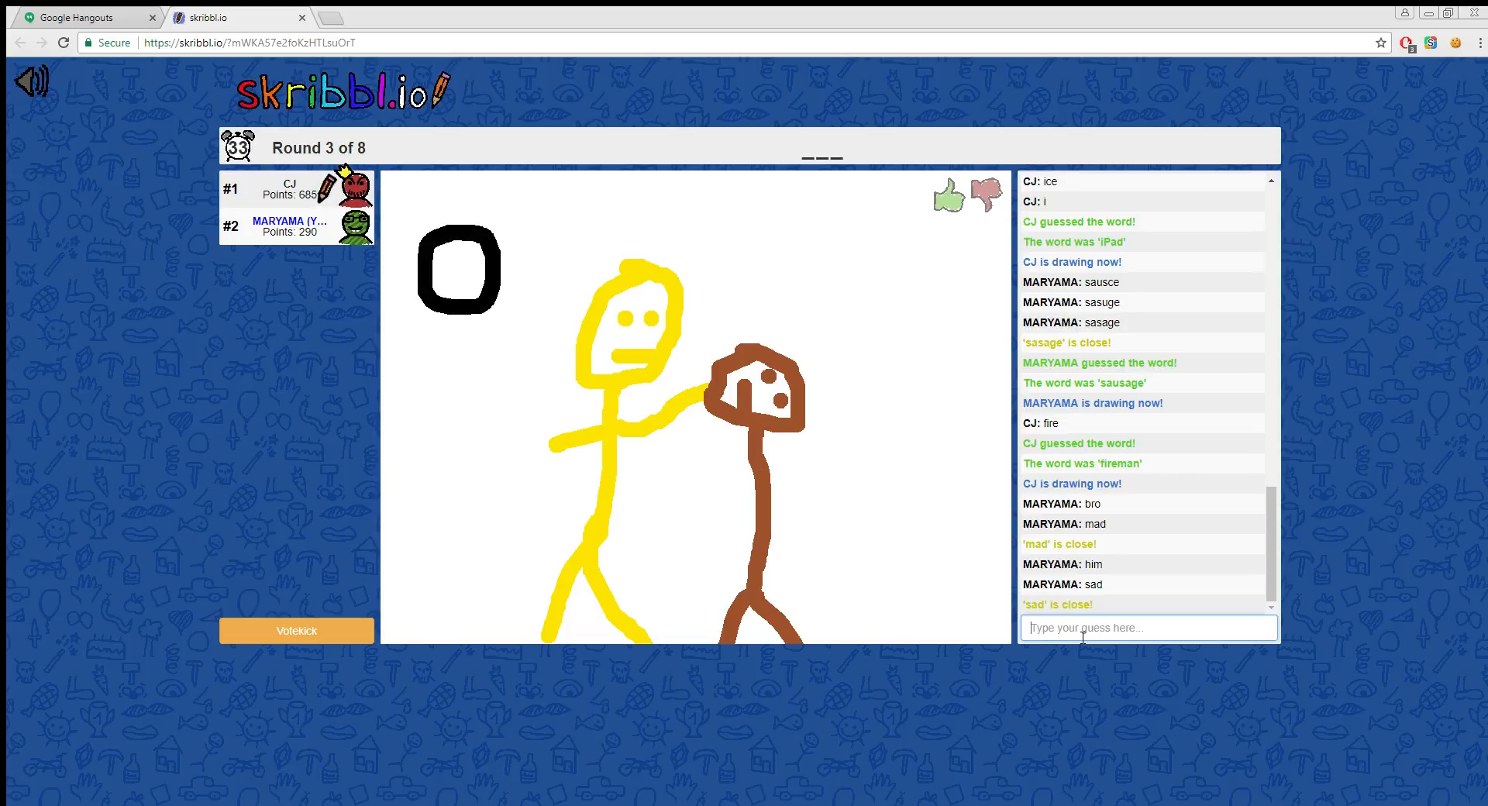
text(m)
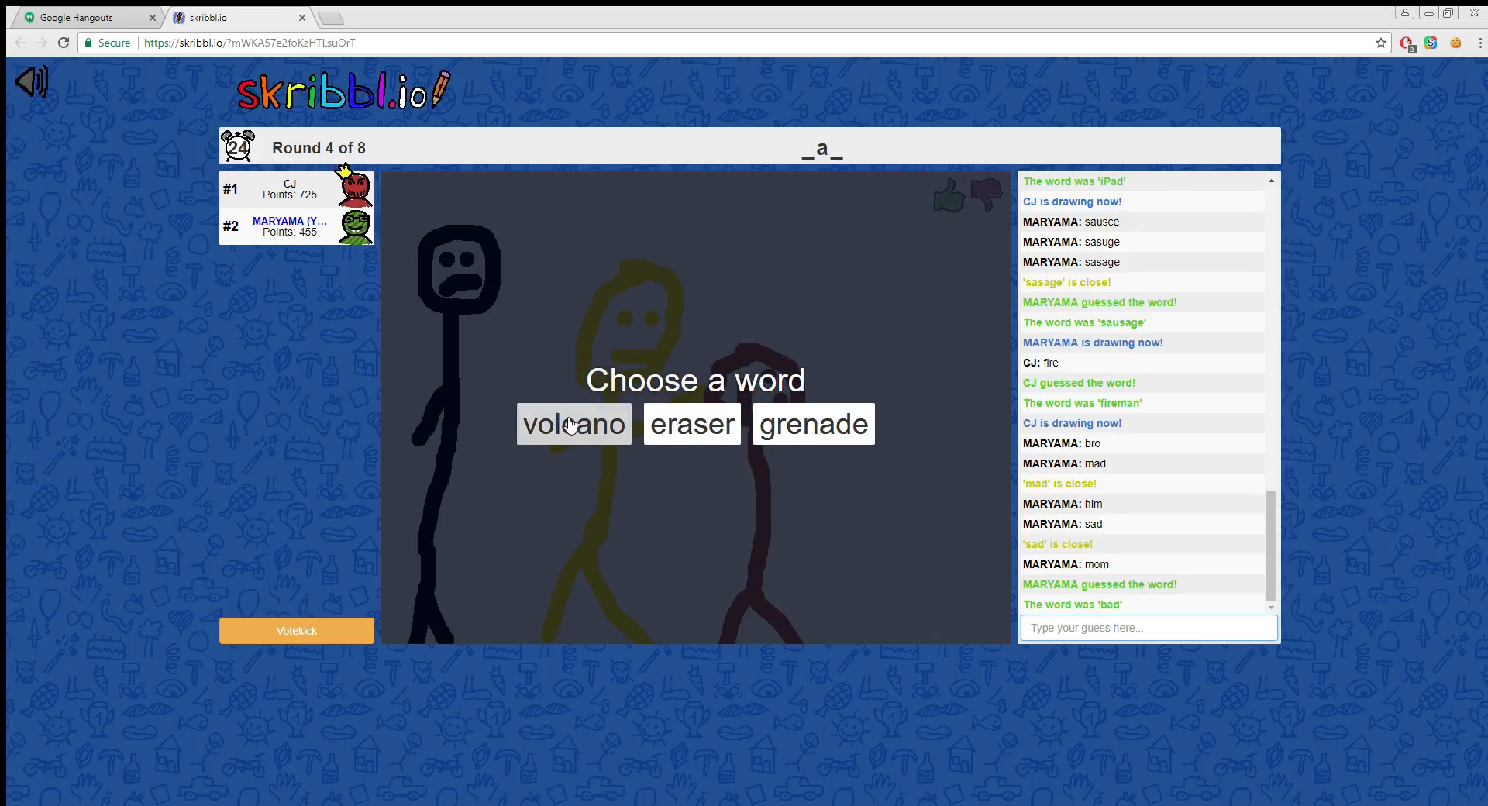
Step: Choose 'volcano' and draw the brown sloping sides of the volcano cone
click(573, 425)
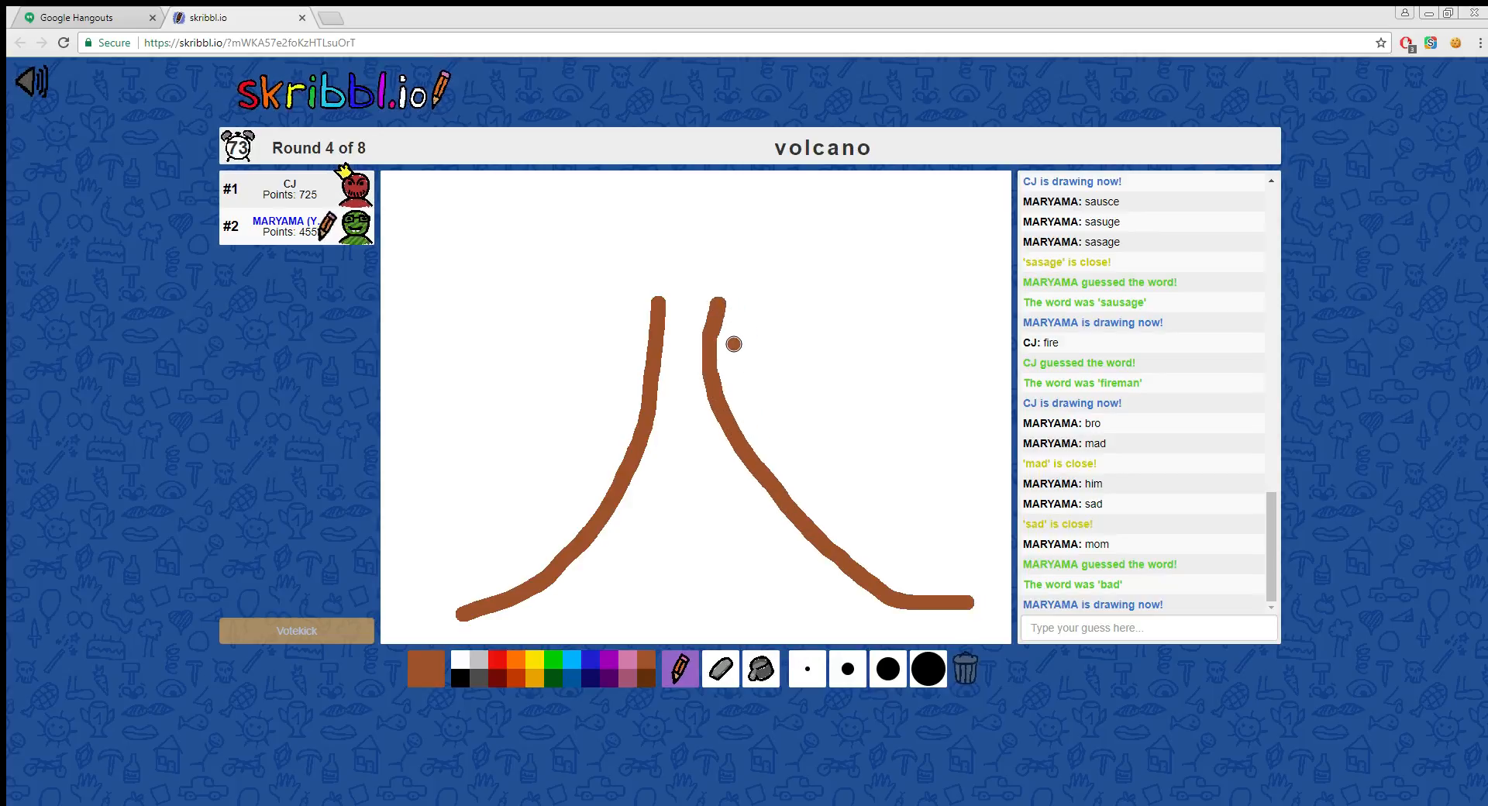
drag(733, 344, 697, 325)
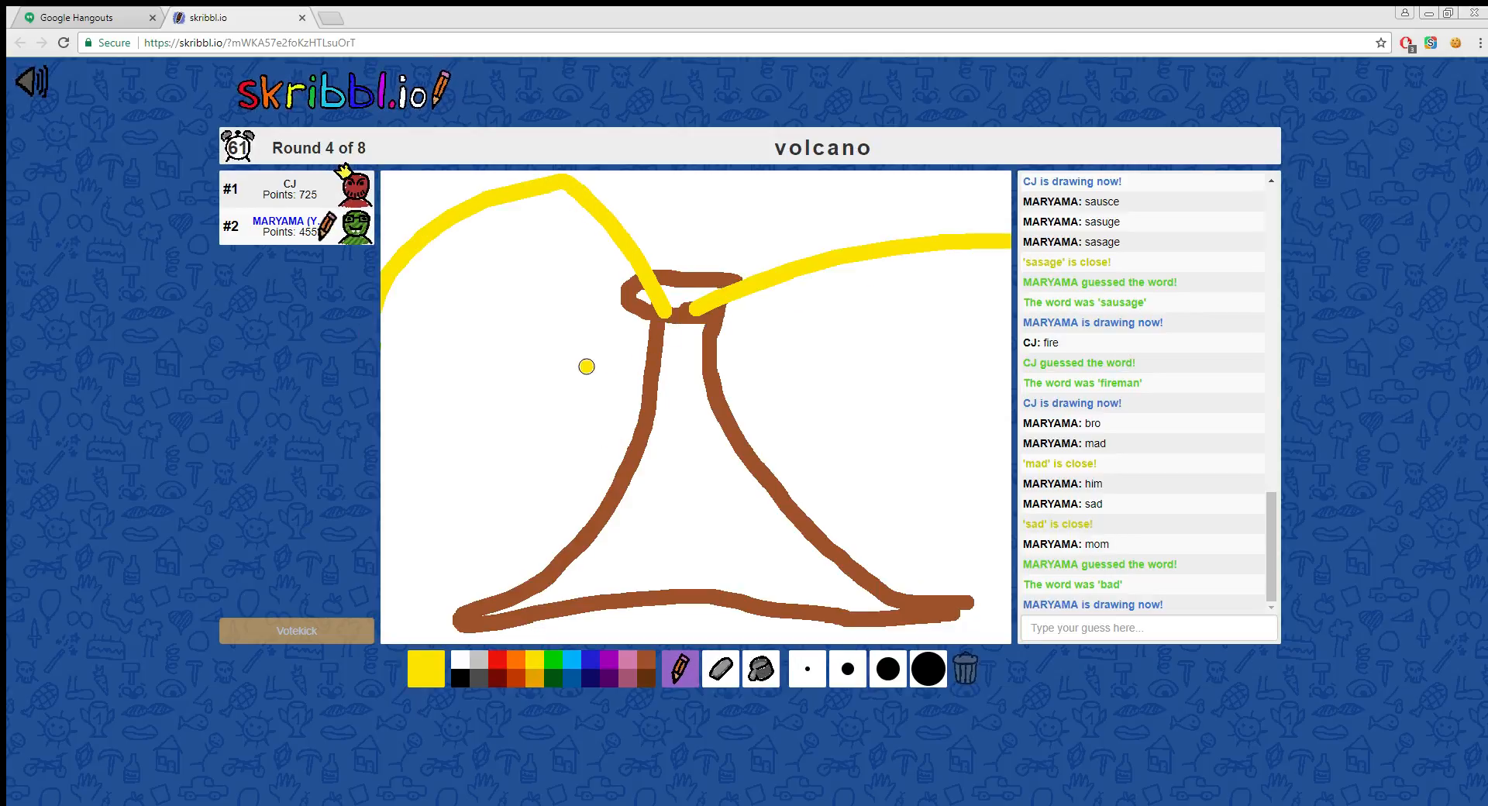
mouse_move(680, 272)
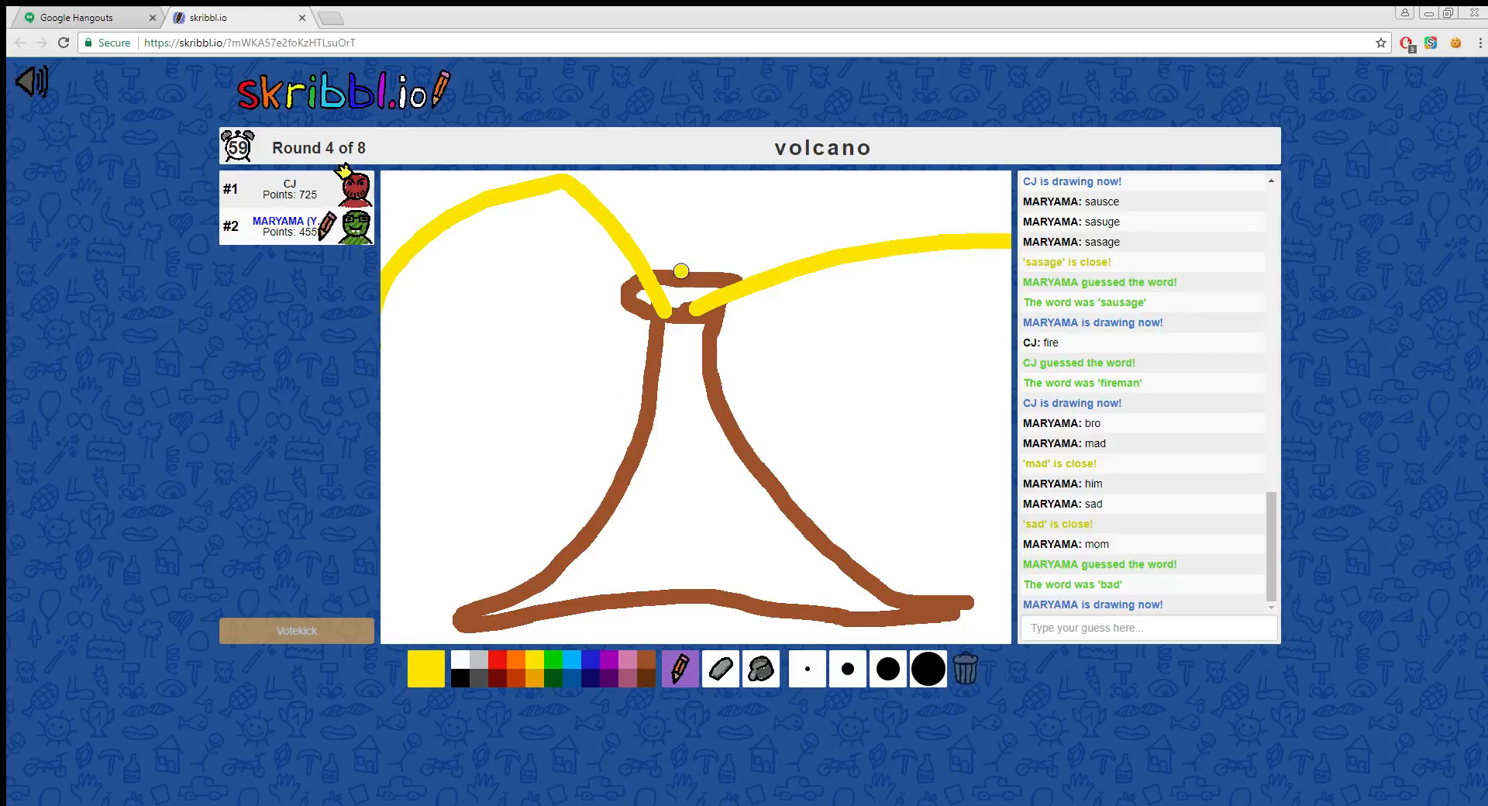